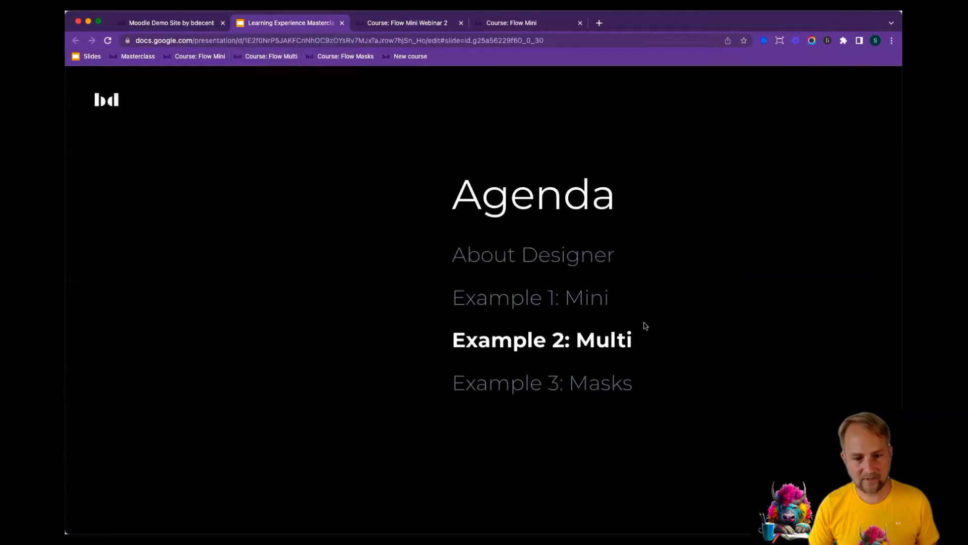
pyautogui.moveTo(617, 340)
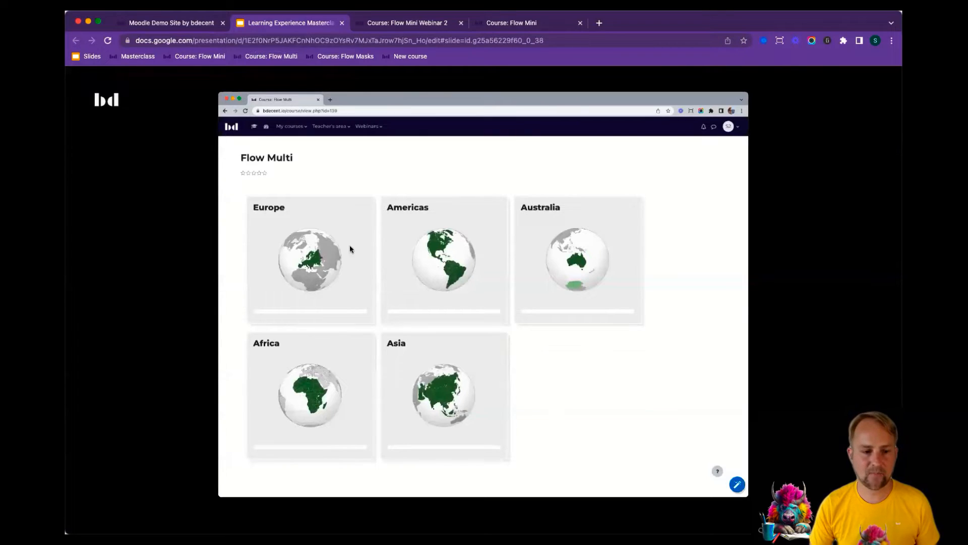
pyautogui.moveTo(309, 224)
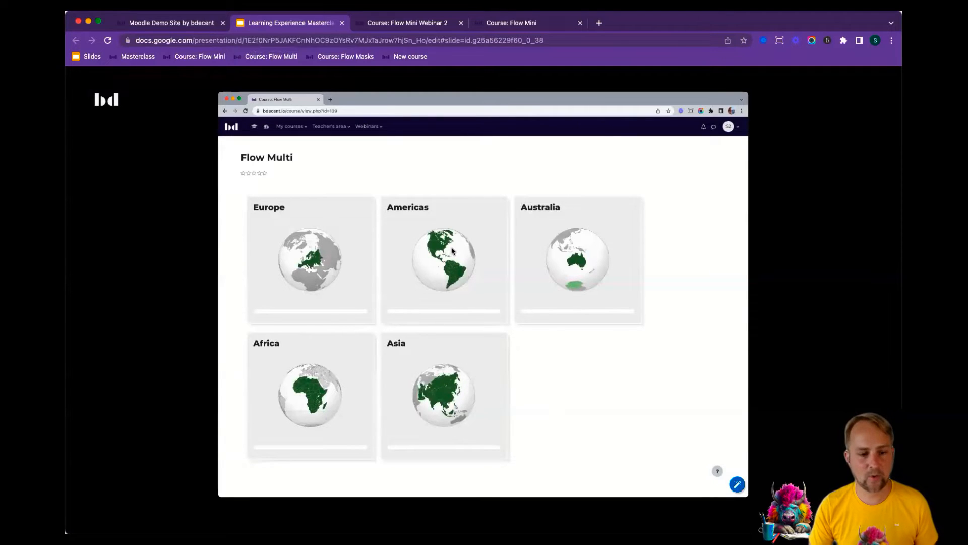
pyautogui.moveTo(546, 242)
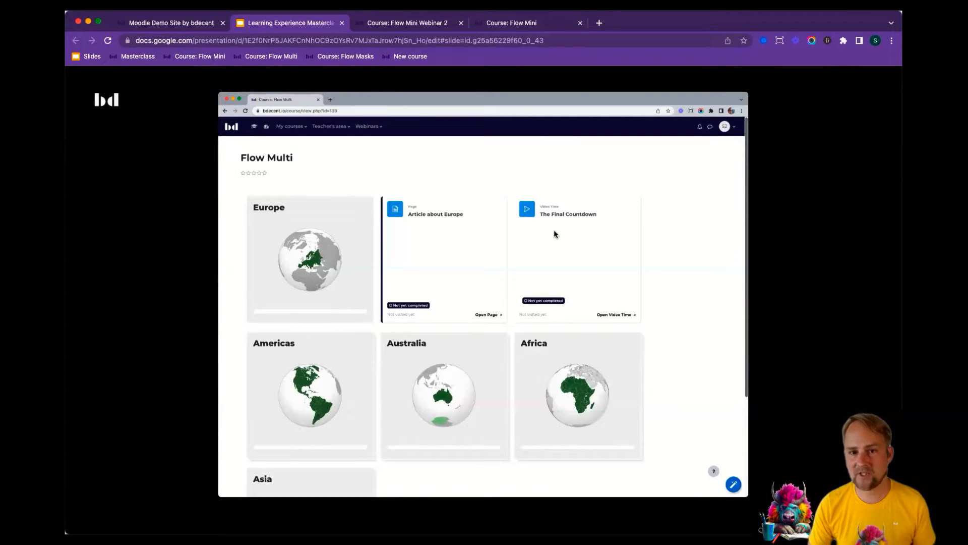
pyautogui.moveTo(553, 238)
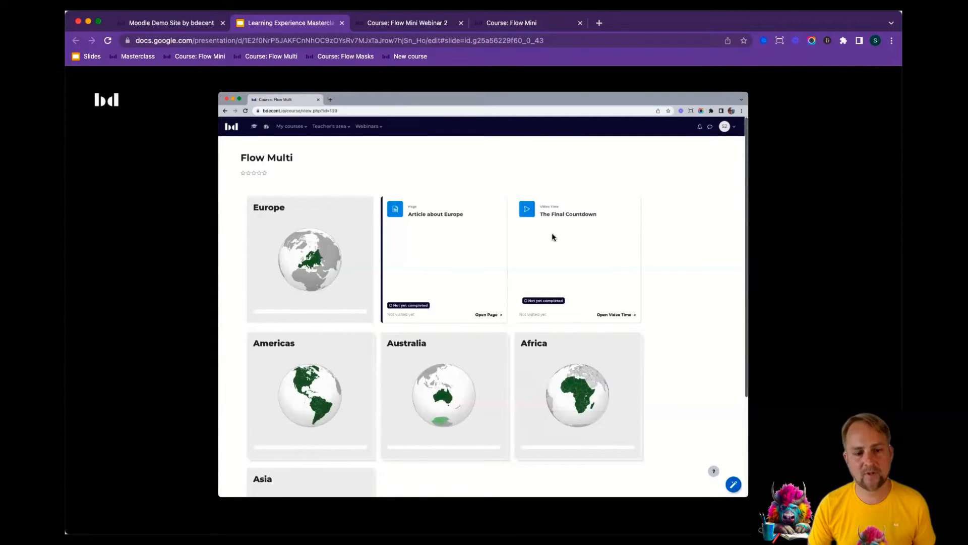
pyautogui.moveTo(448, 234)
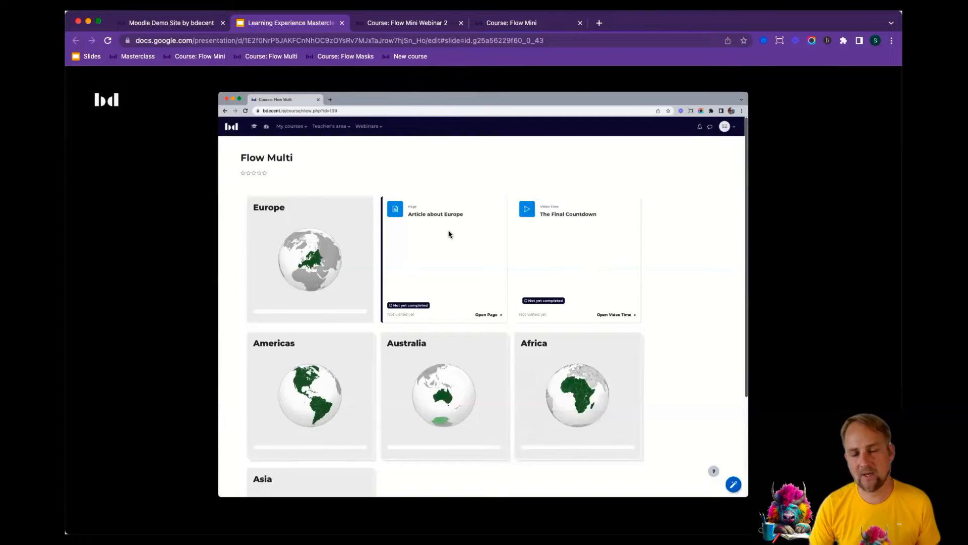
pyautogui.moveTo(488, 240)
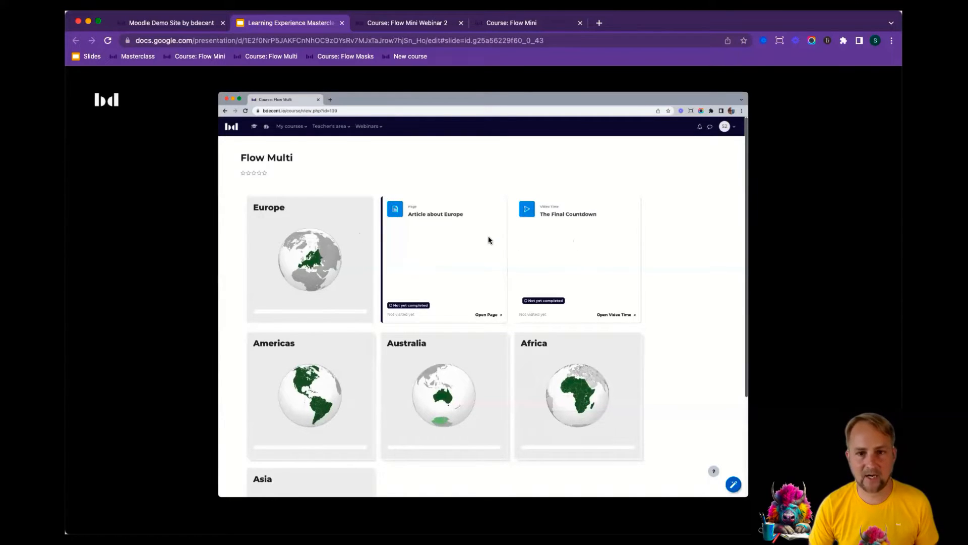
pyautogui.moveTo(510, 284)
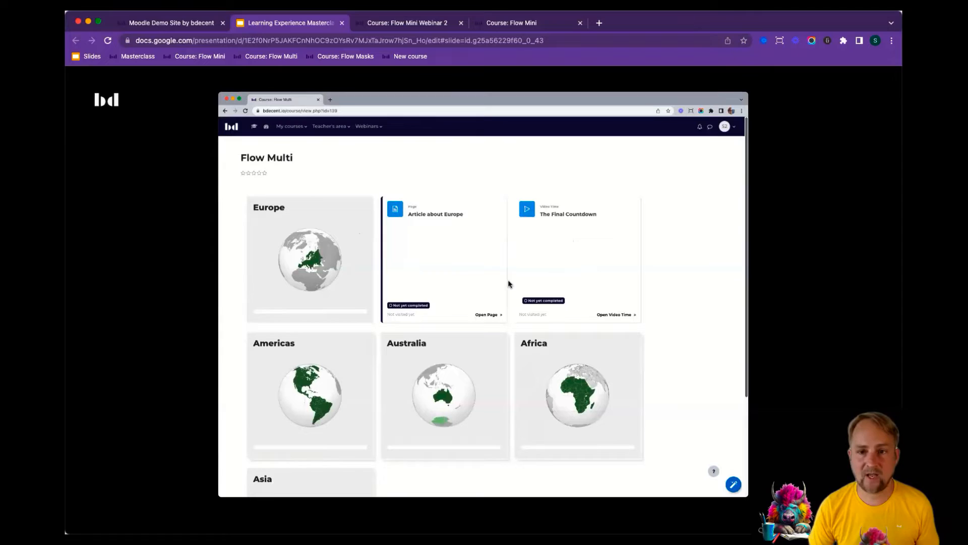
pyautogui.moveTo(449, 283)
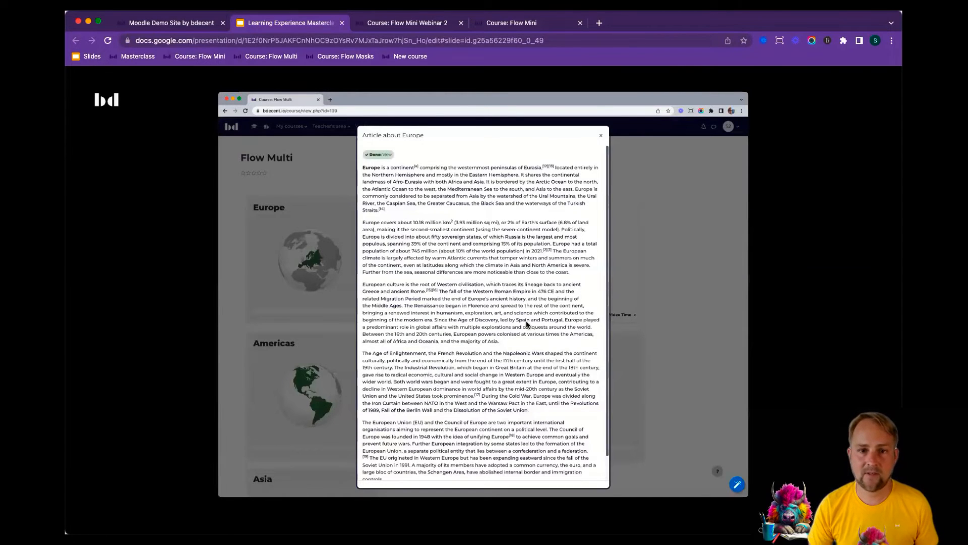
pyautogui.moveTo(427, 178)
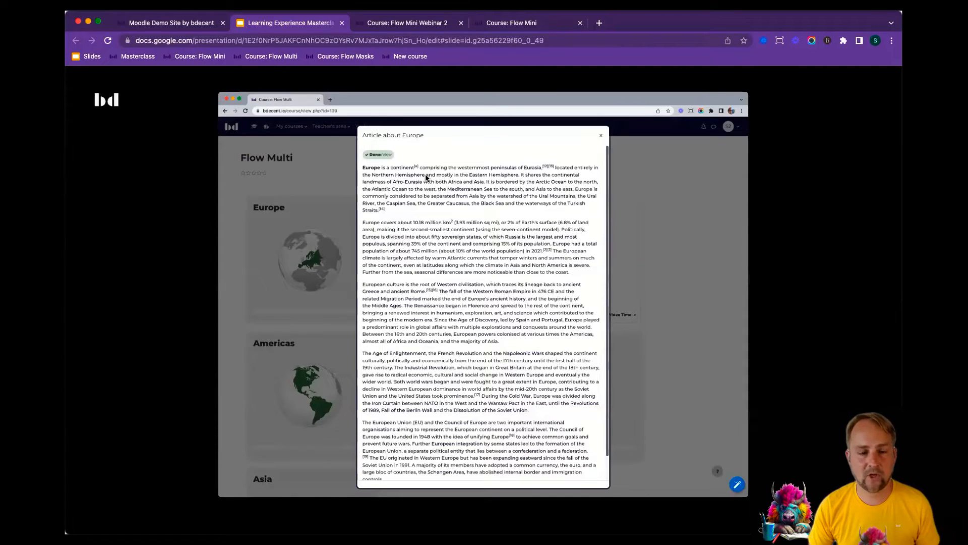
pyautogui.moveTo(413, 256)
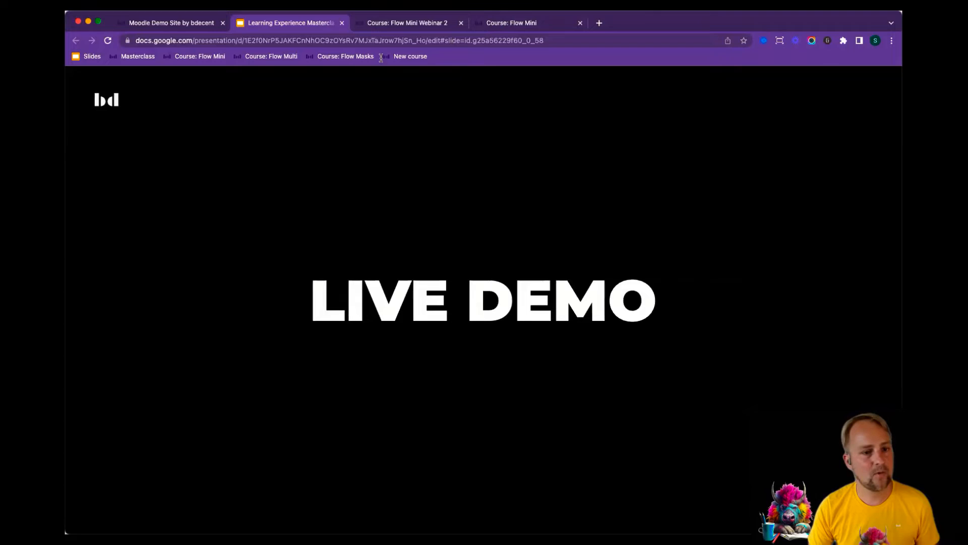
# Open the Flow Multi course in a new tab, then pause and close The Final Countdown video
pyautogui.click(598, 22)
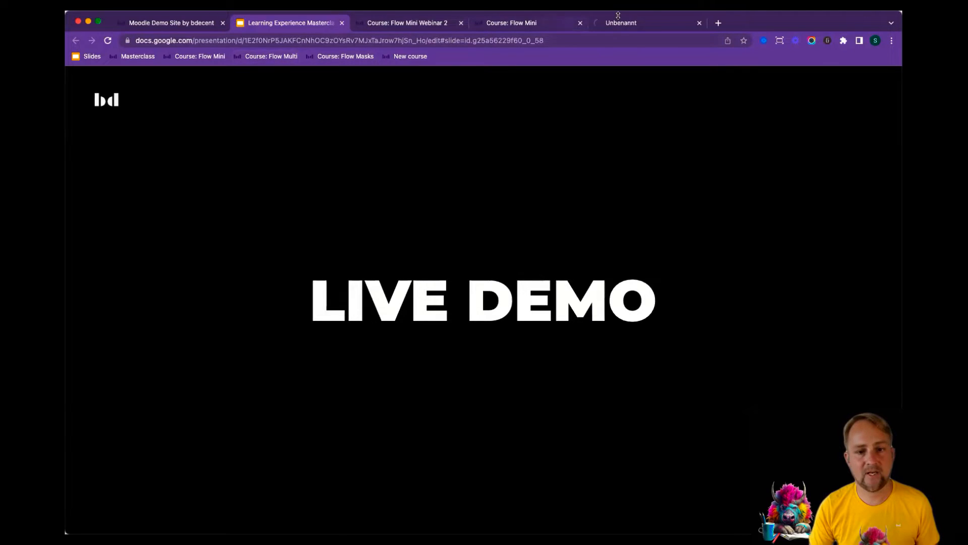
pyautogui.click(630, 23)
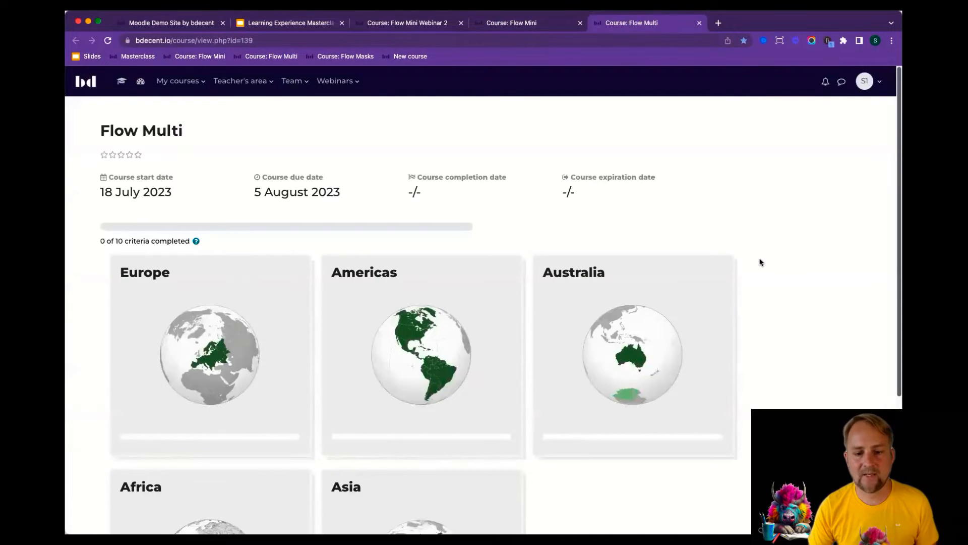
pyautogui.scroll(-3)
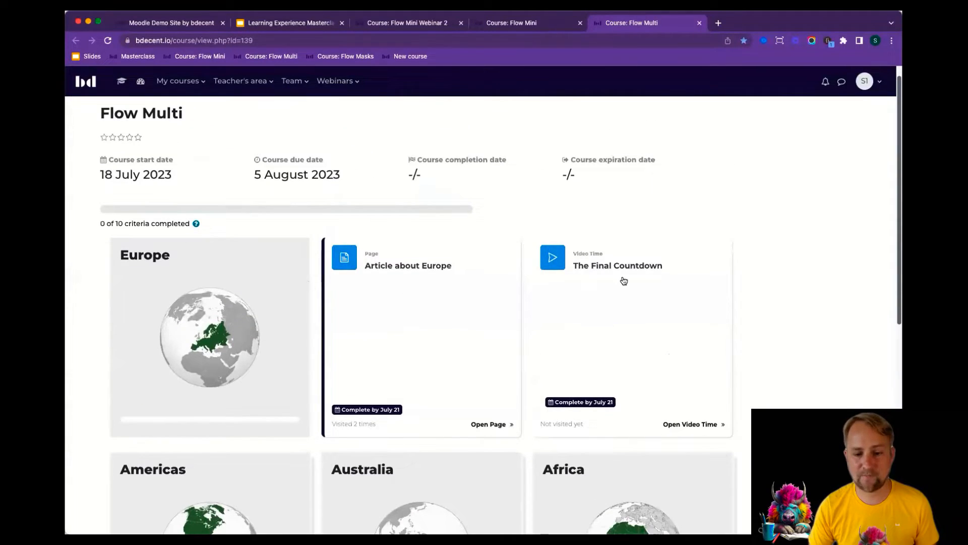
pyautogui.moveTo(685, 320)
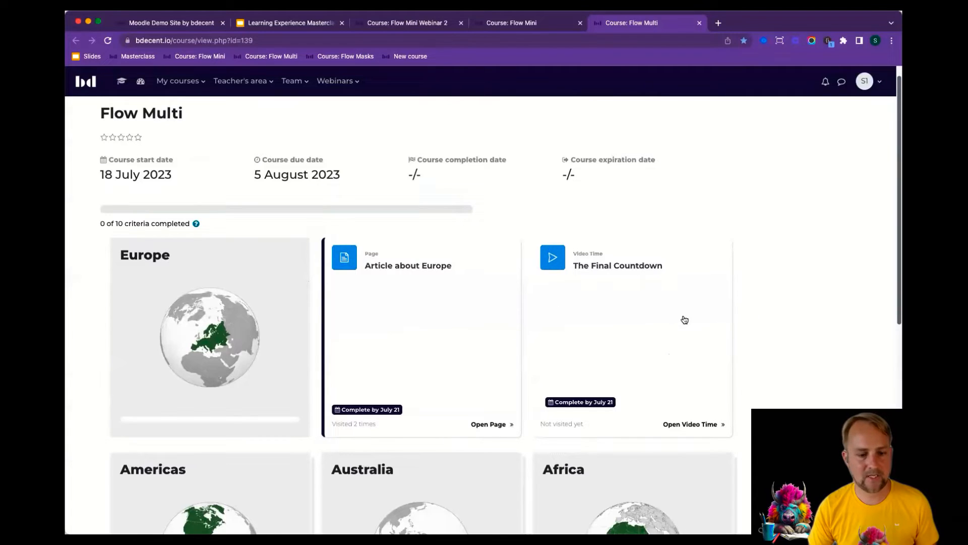
pyautogui.moveTo(425, 309)
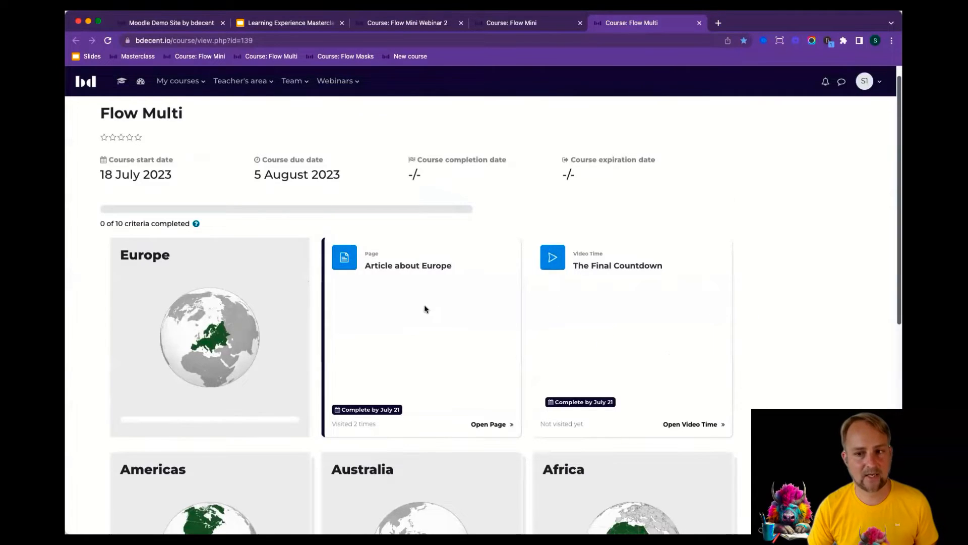
pyautogui.moveTo(663, 126)
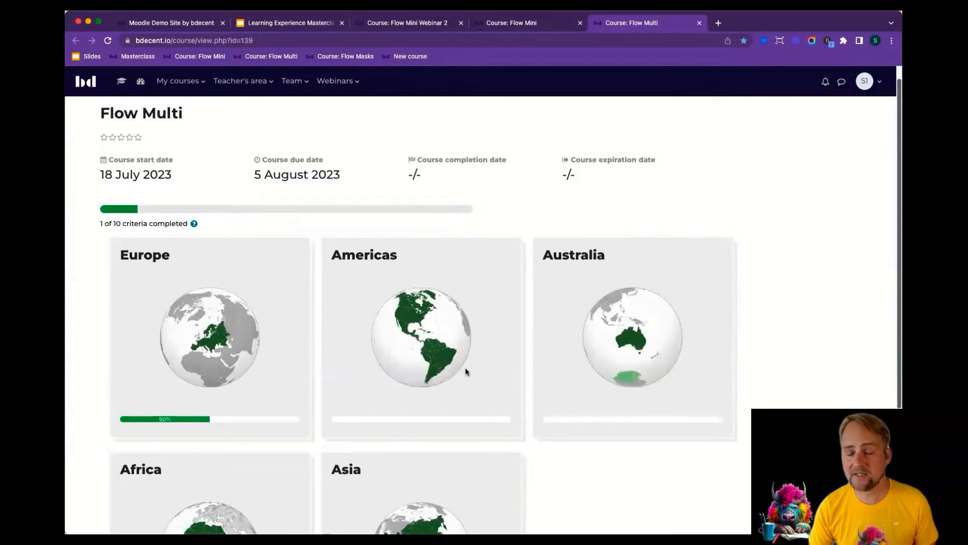
pyautogui.moveTo(210, 420)
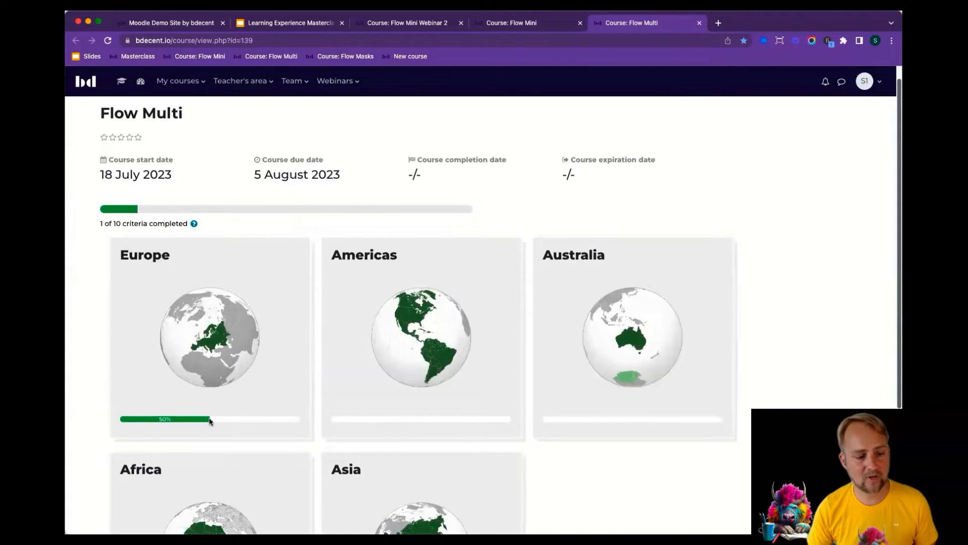
pyautogui.moveTo(418, 268)
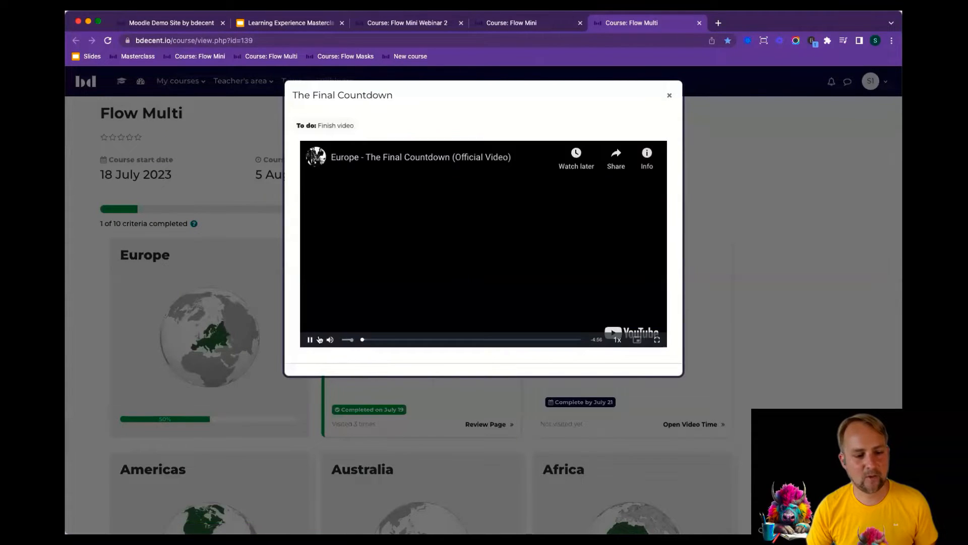
pyautogui.click(309, 339)
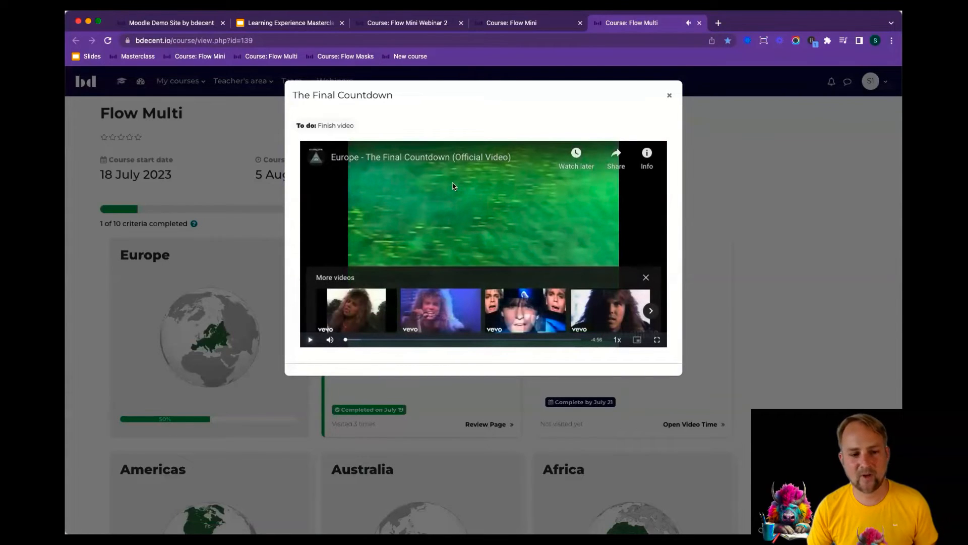
pyautogui.moveTo(525, 192)
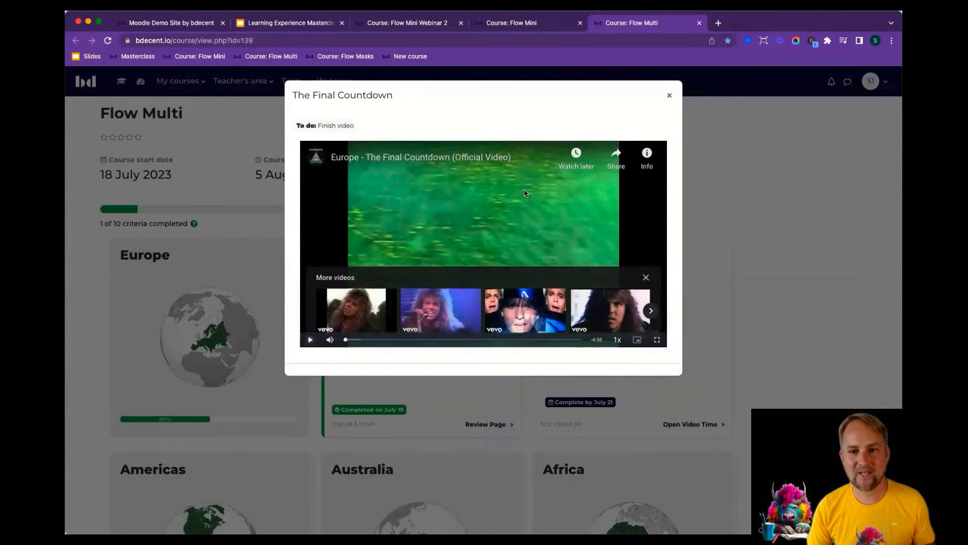
pyautogui.moveTo(521, 190)
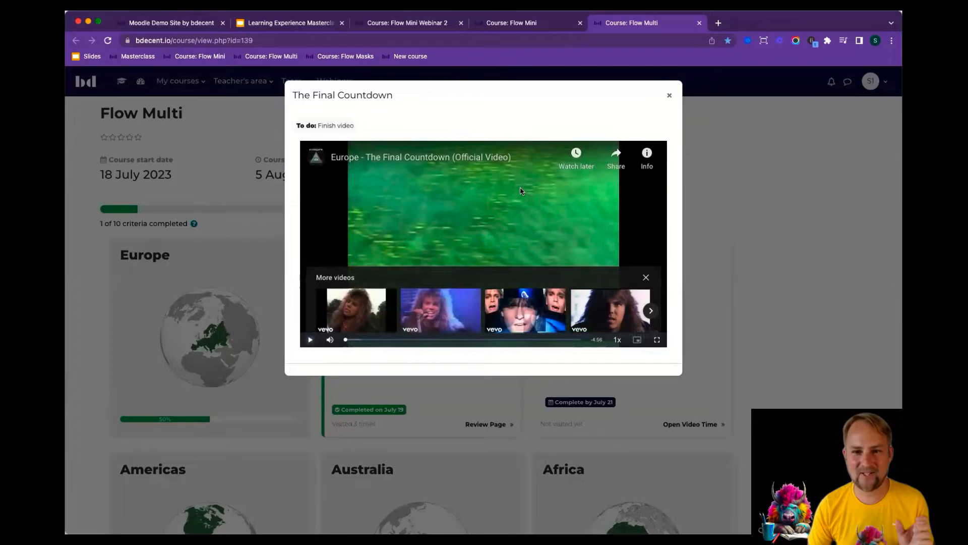
pyautogui.moveTo(456, 262)
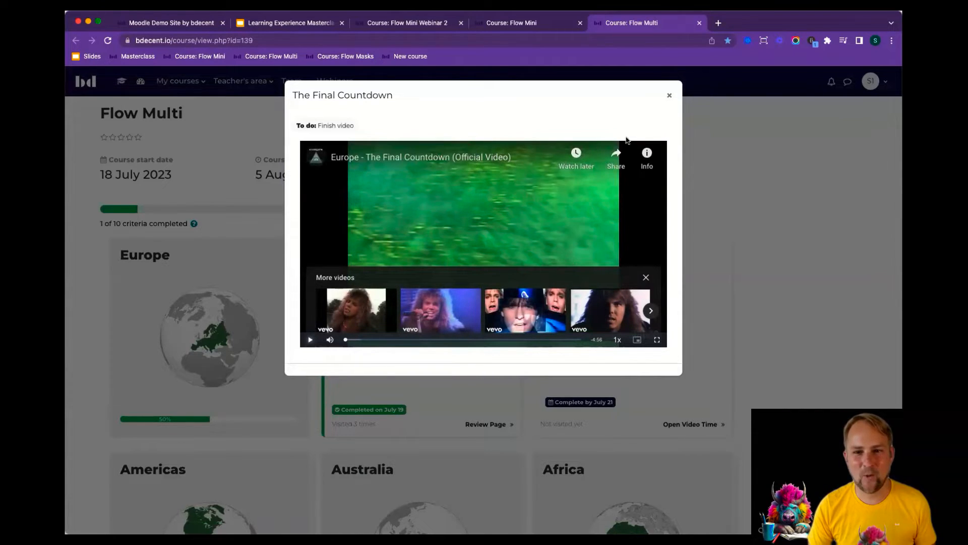
pyautogui.moveTo(670, 99)
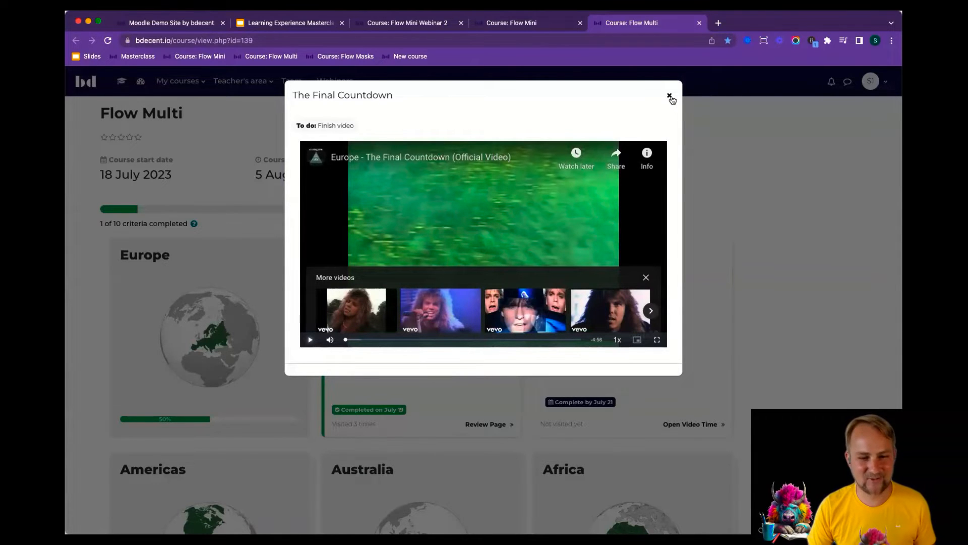
pyautogui.click(668, 97)
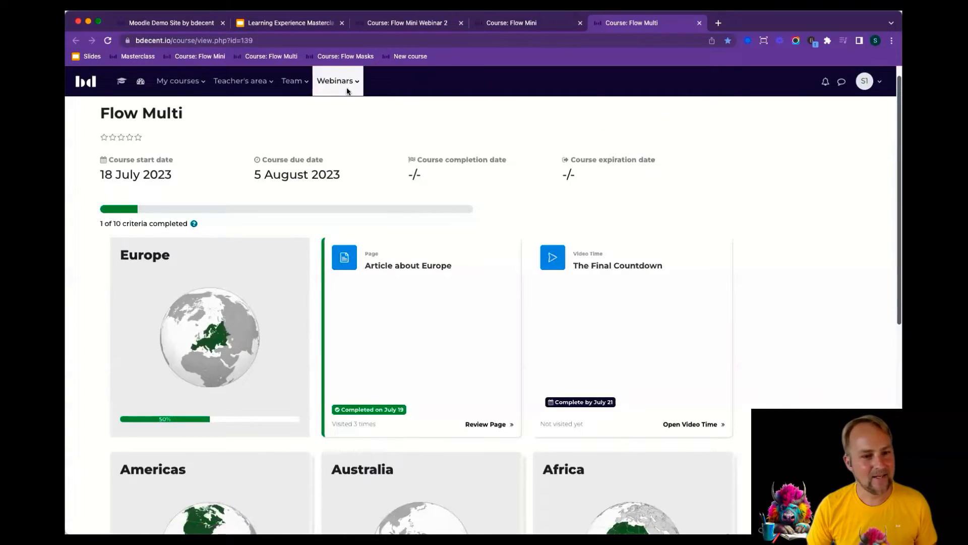
# Log out of the student account and log back in as the administrator
pyautogui.click(410, 56)
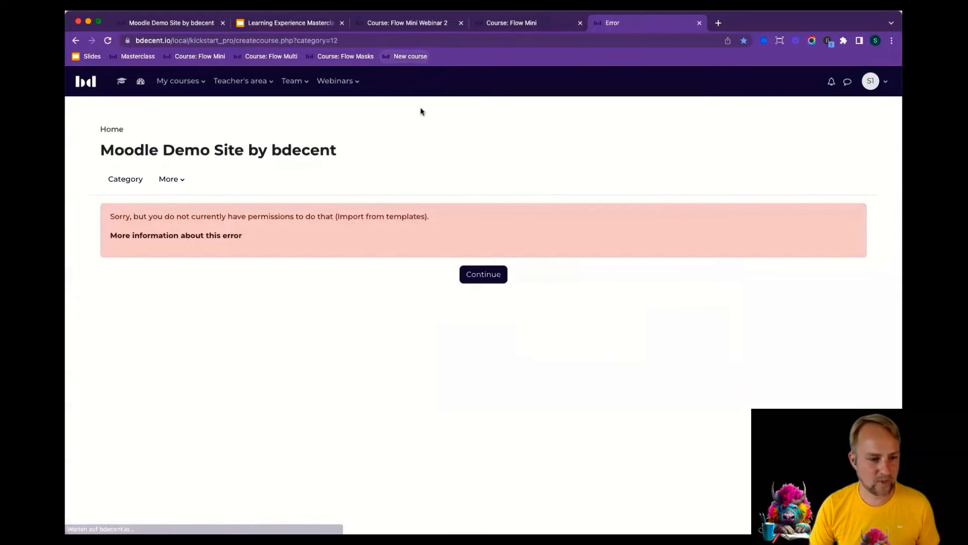
pyautogui.click(871, 81)
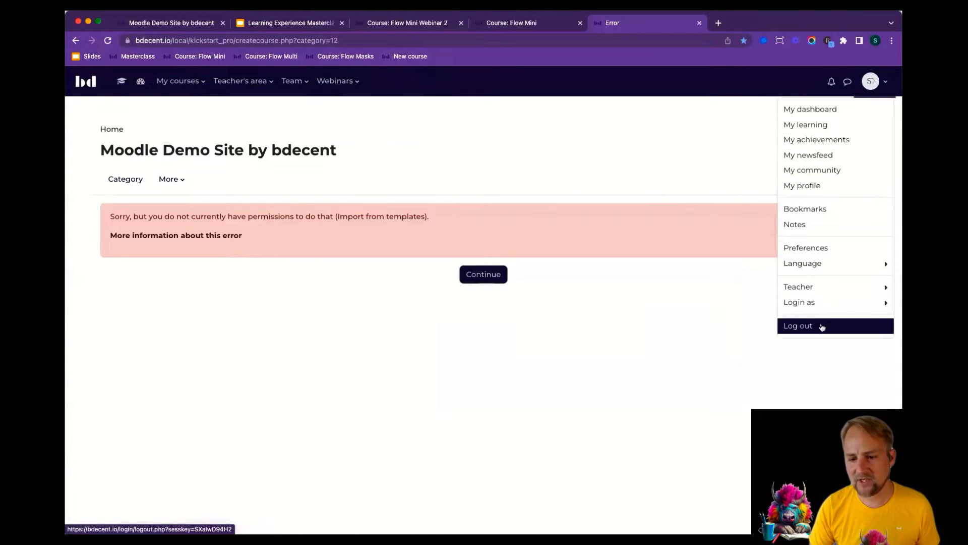
pyautogui.click(798, 325)
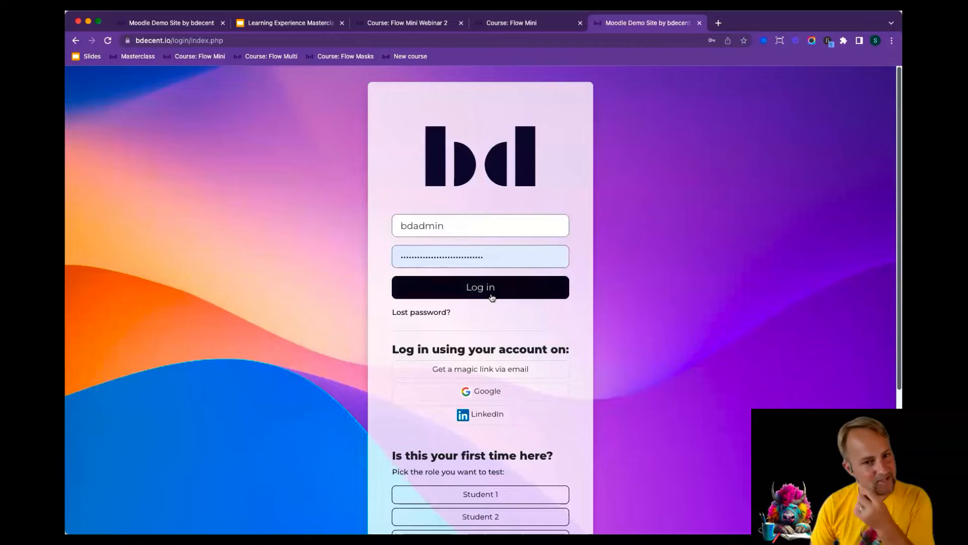
pyautogui.click(480, 286)
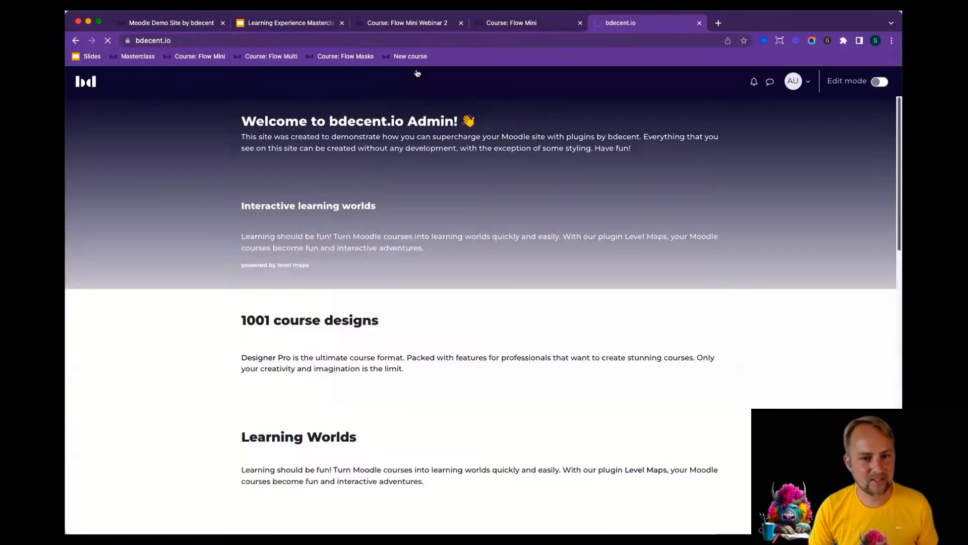
# Create a course named 'Flow Multi Webinar 2' and browse the available course templates
pyautogui.click(410, 56)
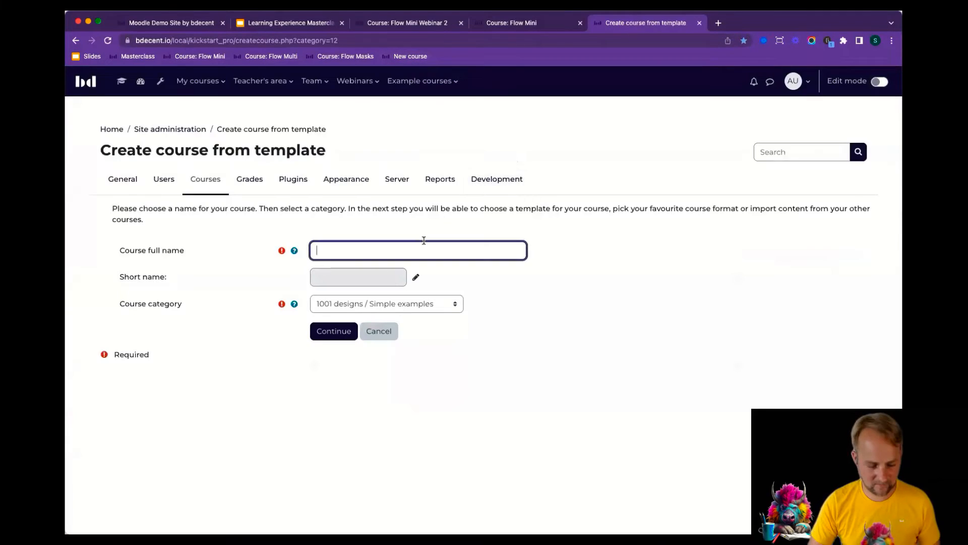
pyautogui.write('Flow Multi')
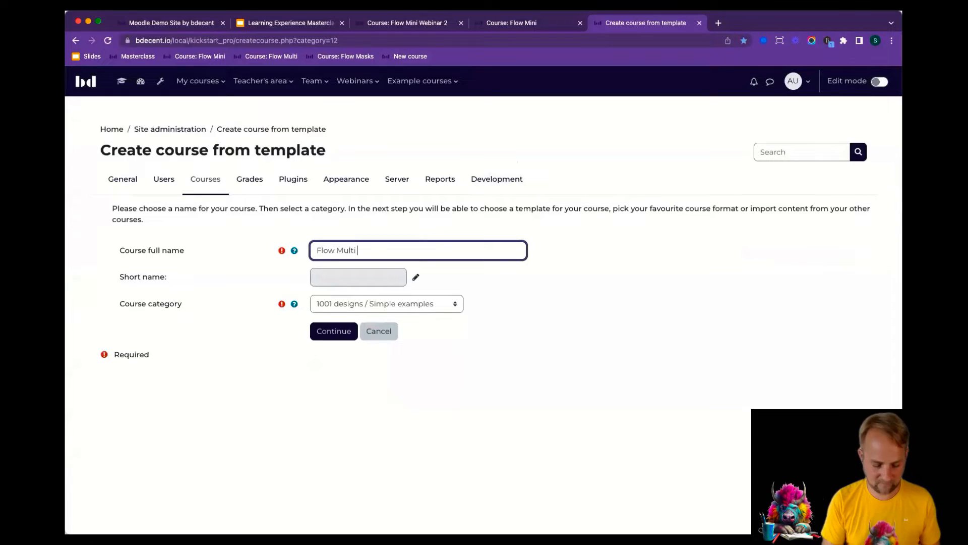
pyautogui.write('Webinar 2')
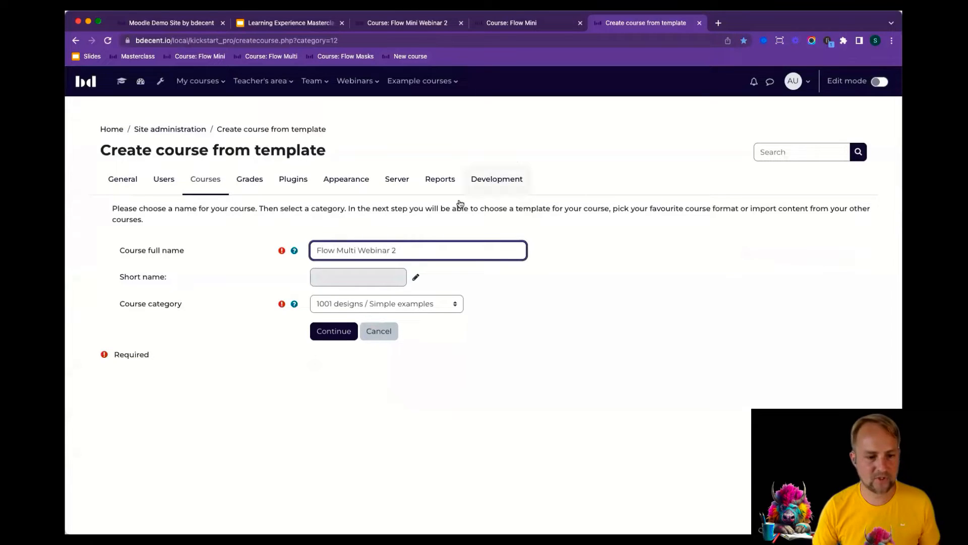
pyautogui.click(333, 331)
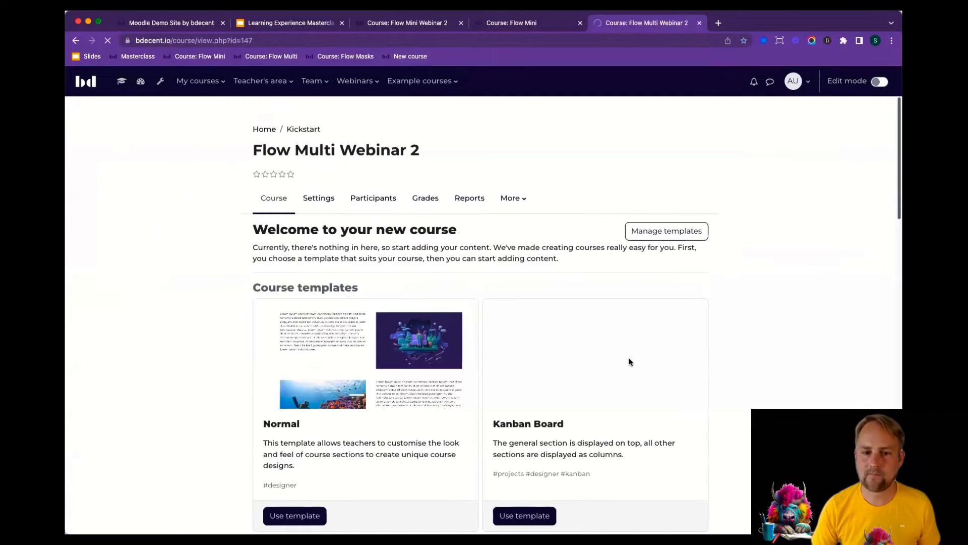
pyautogui.scroll(-3)
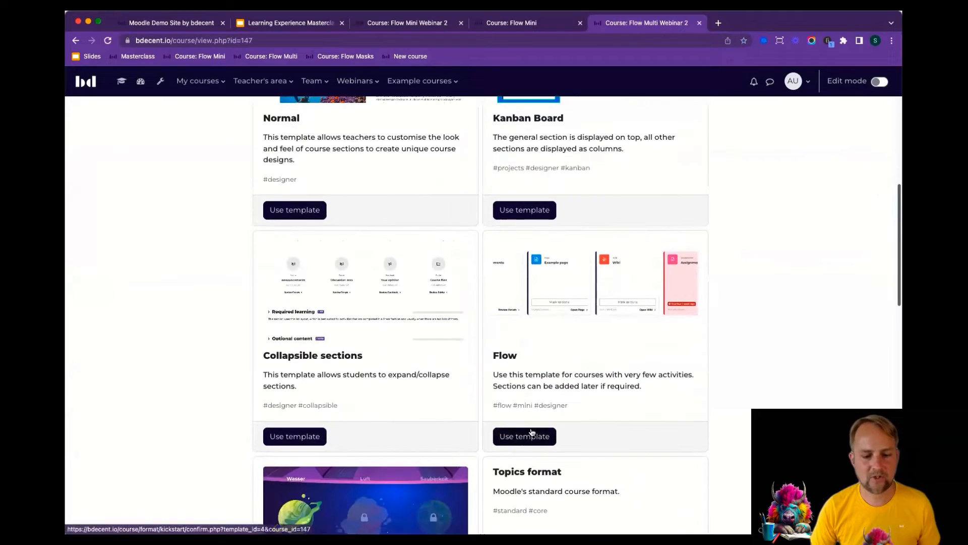
# Apply the Flow template, set completion tracking to Yes, and save and display the course
pyautogui.click(524, 436)
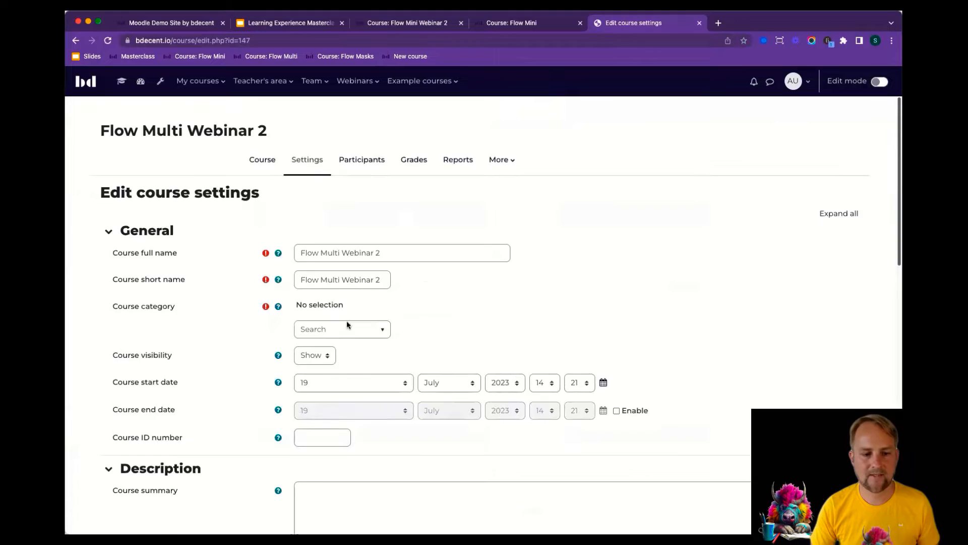
pyautogui.scroll(-3)
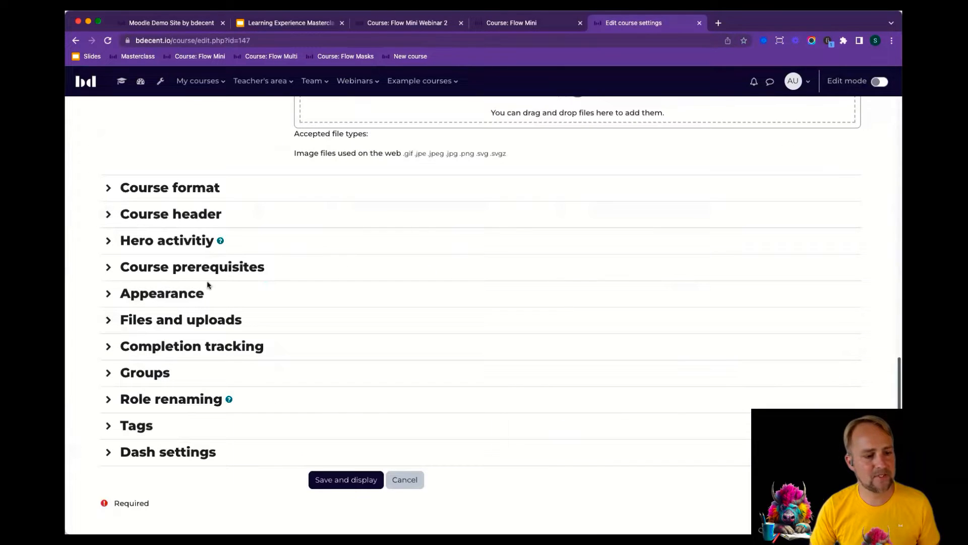
pyautogui.click(192, 346)
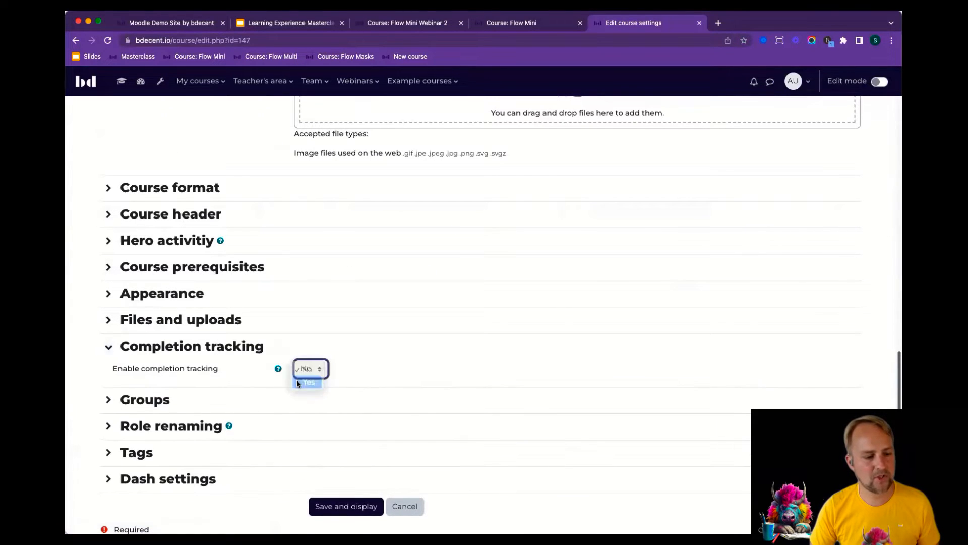
pyautogui.click(308, 382)
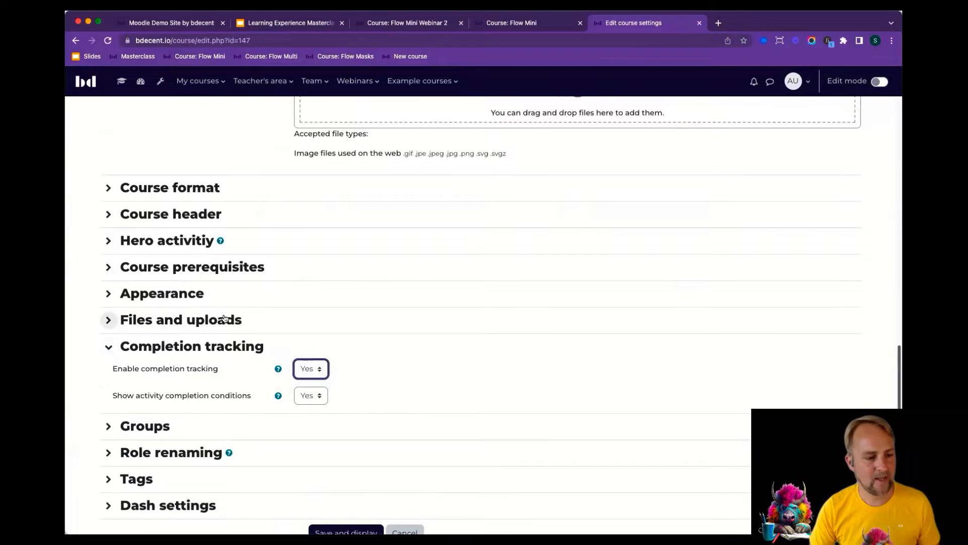
pyautogui.click(162, 292)
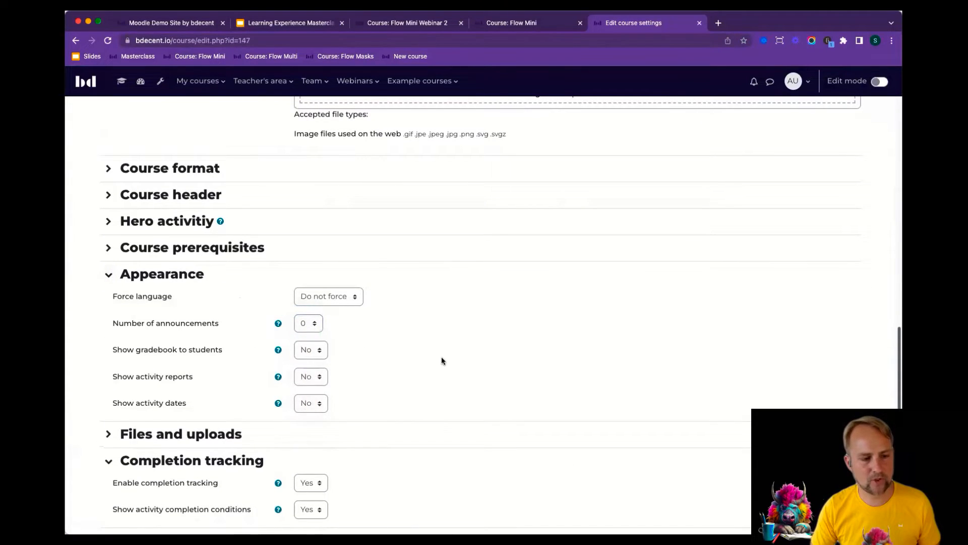
pyautogui.scroll(-3)
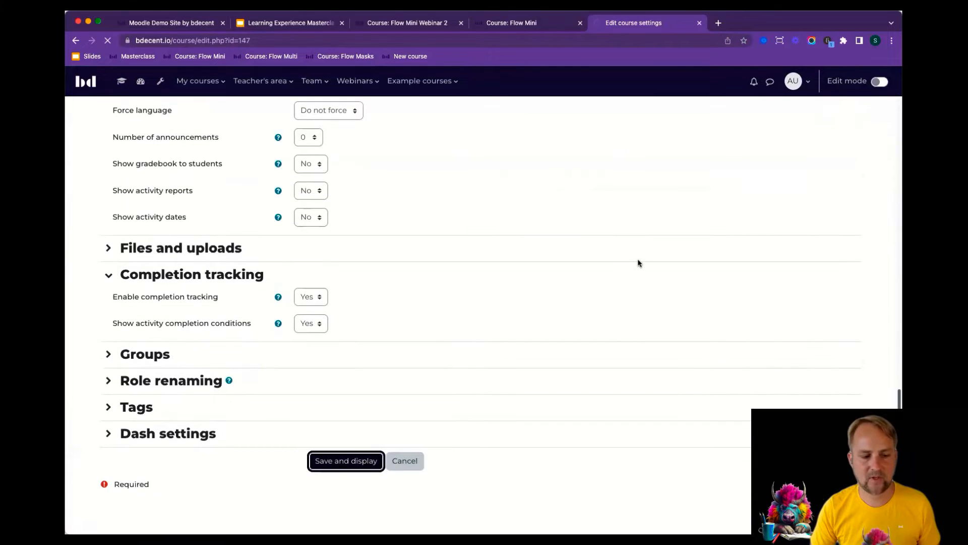
pyautogui.click(346, 460)
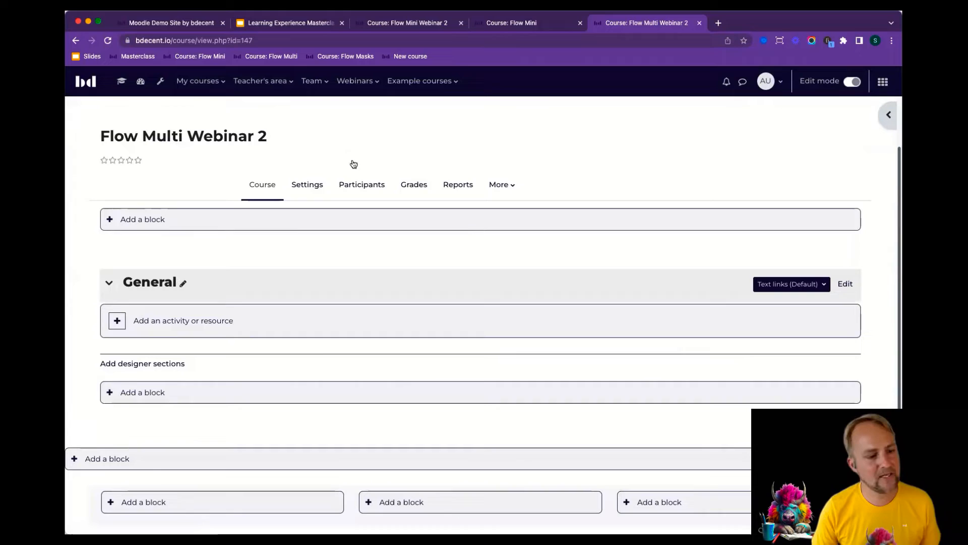
pyautogui.moveTo(379, 251)
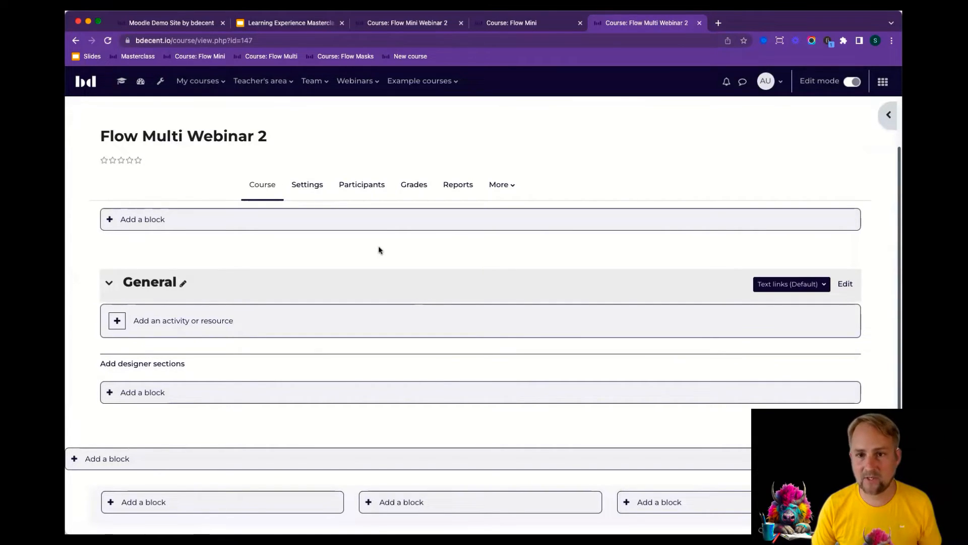
pyautogui.moveTo(379, 242)
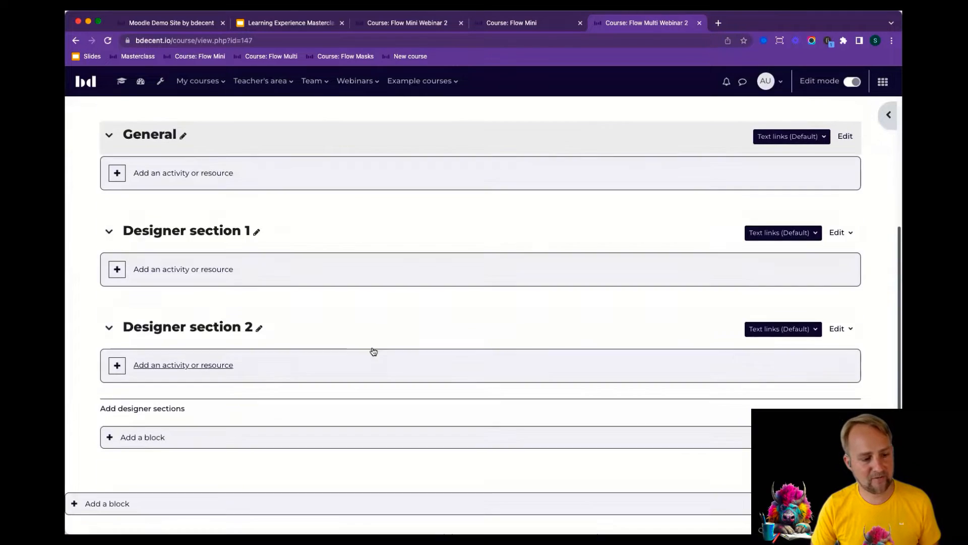
# Add a third designer section, rename the sections Europe, Americas and Africa, and expand Europe
pyautogui.click(142, 408)
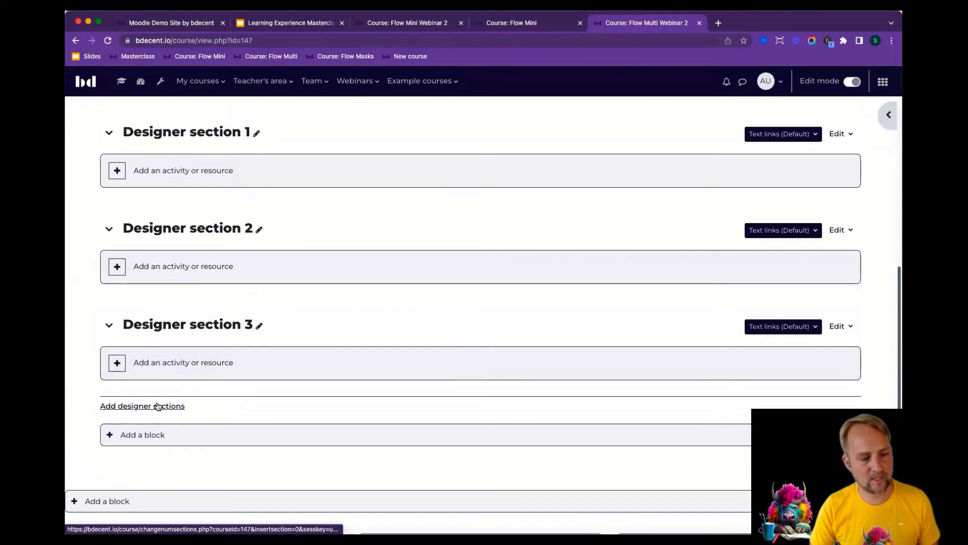
pyautogui.moveTo(223, 148)
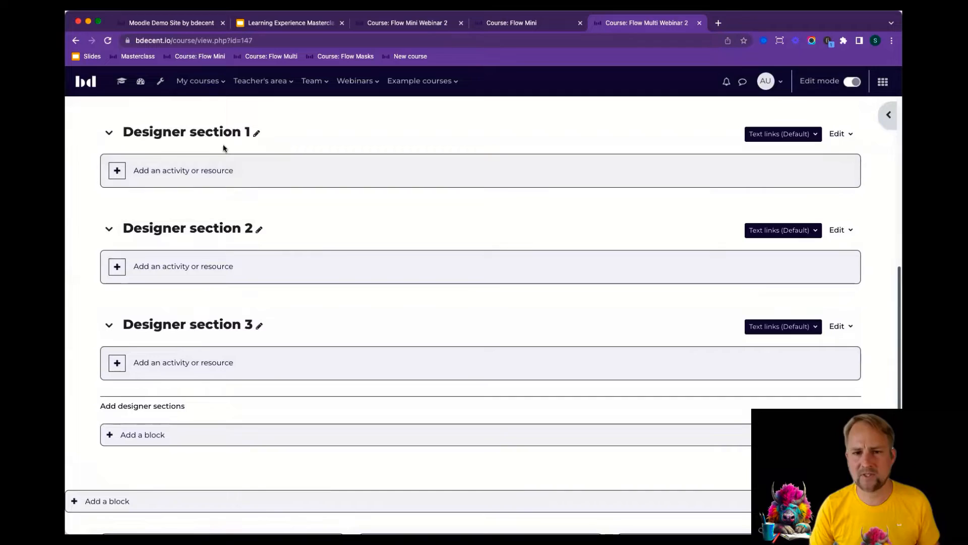
pyautogui.click(255, 131)
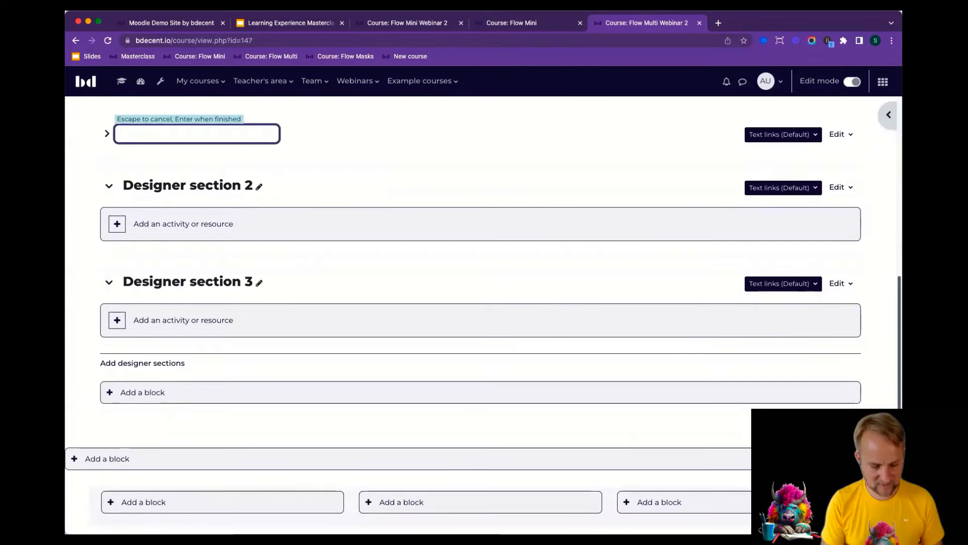
pyautogui.write('Euro')
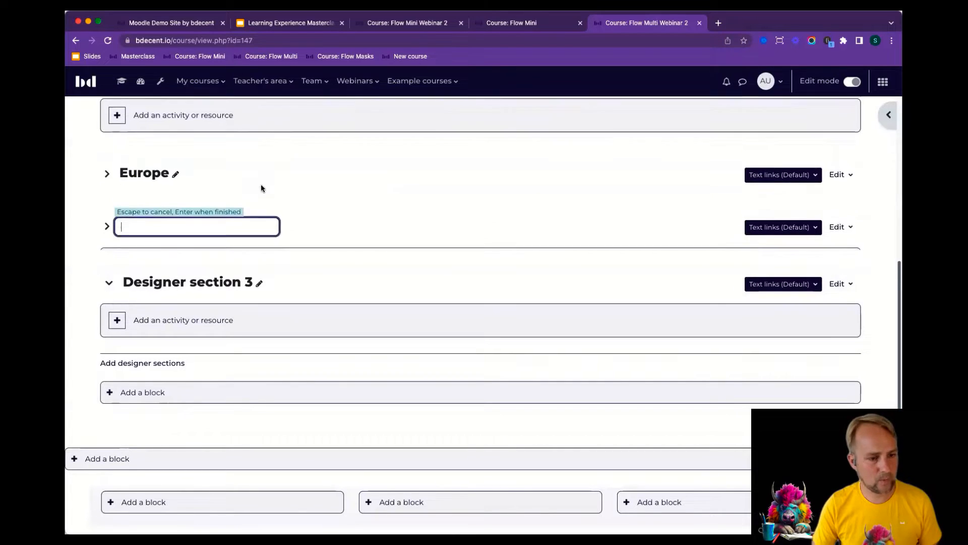
pyautogui.write('Americas')
pyautogui.click(193, 282)
pyautogui.write('Africa')
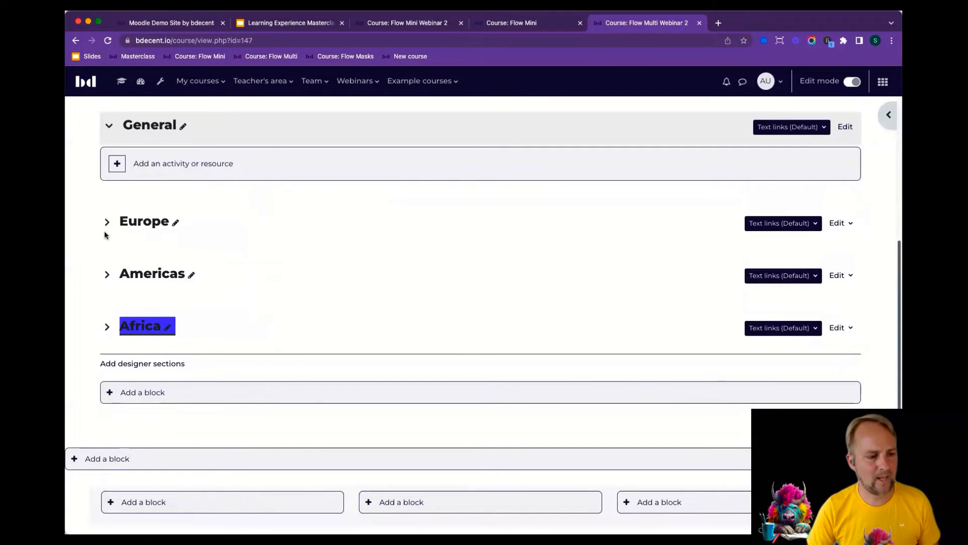
pyautogui.click(106, 220)
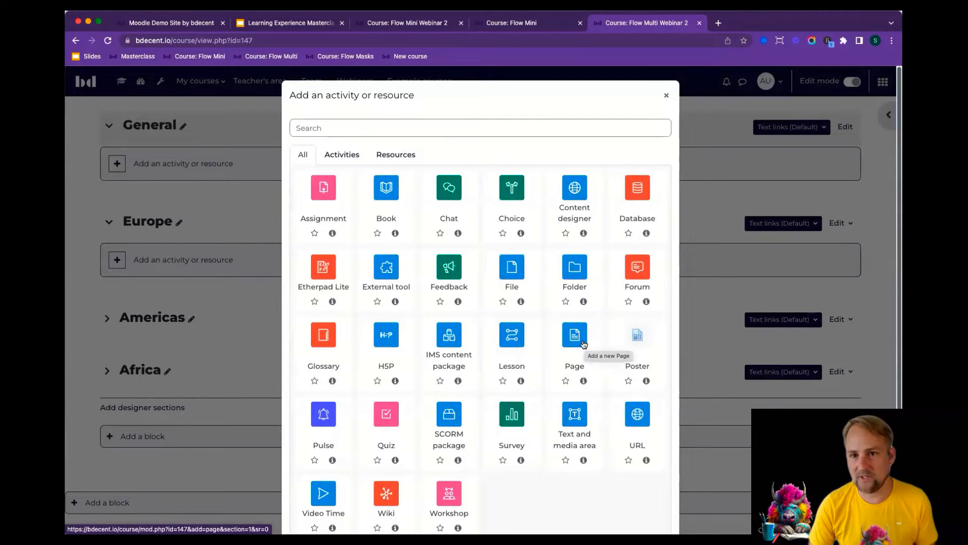
# Add a Page activity named 'Page' to Europe and save it back to the course
pyautogui.click(573, 335)
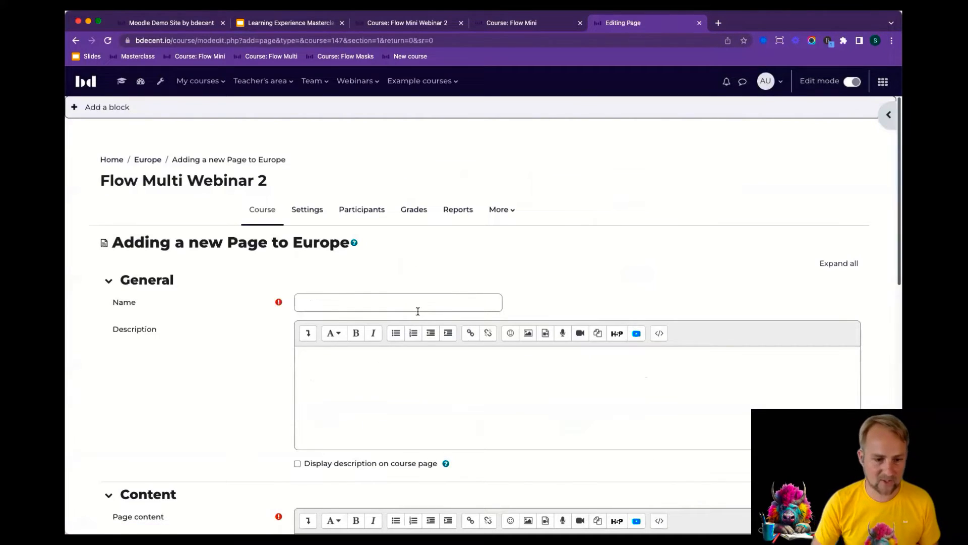
pyautogui.write('P')
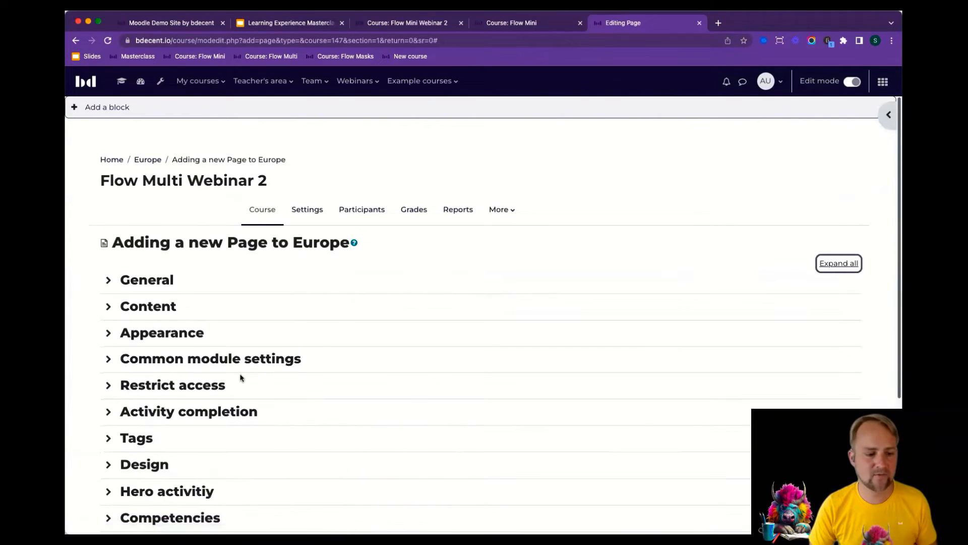
pyautogui.click(144, 464)
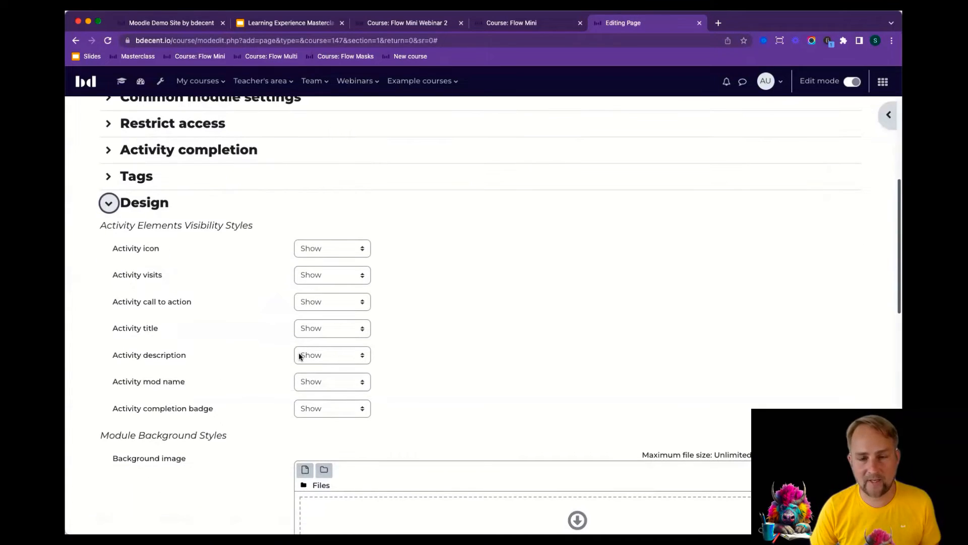
pyautogui.moveTo(642, 194)
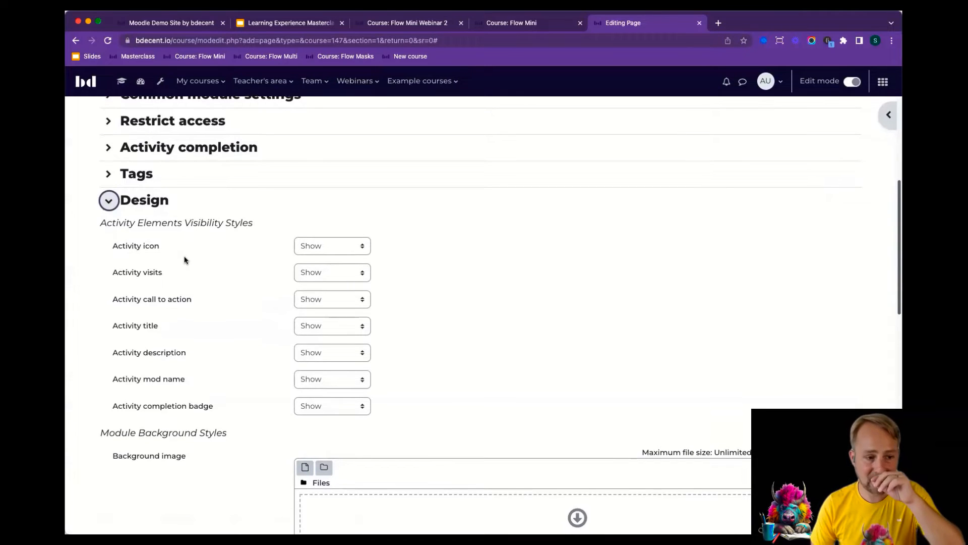
pyautogui.scroll(-3)
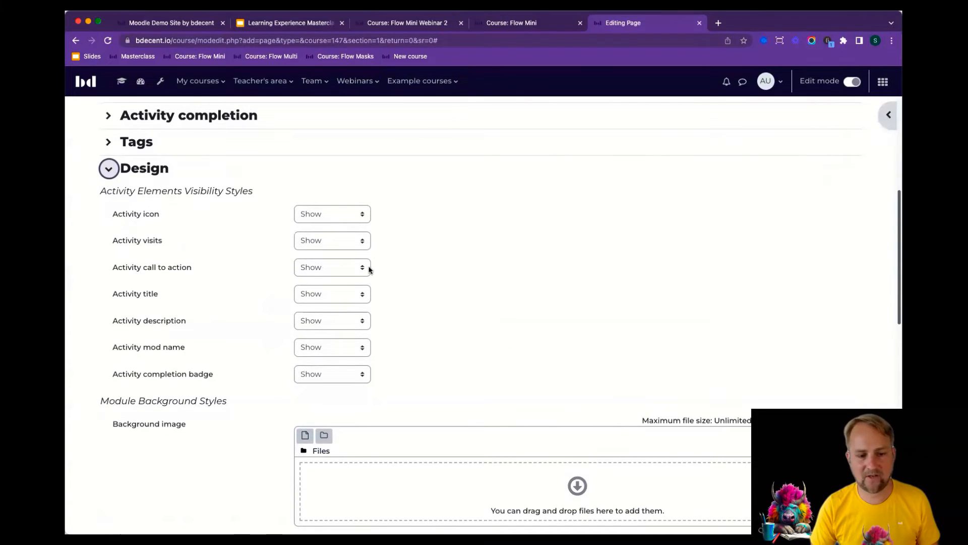
pyautogui.scroll(-3)
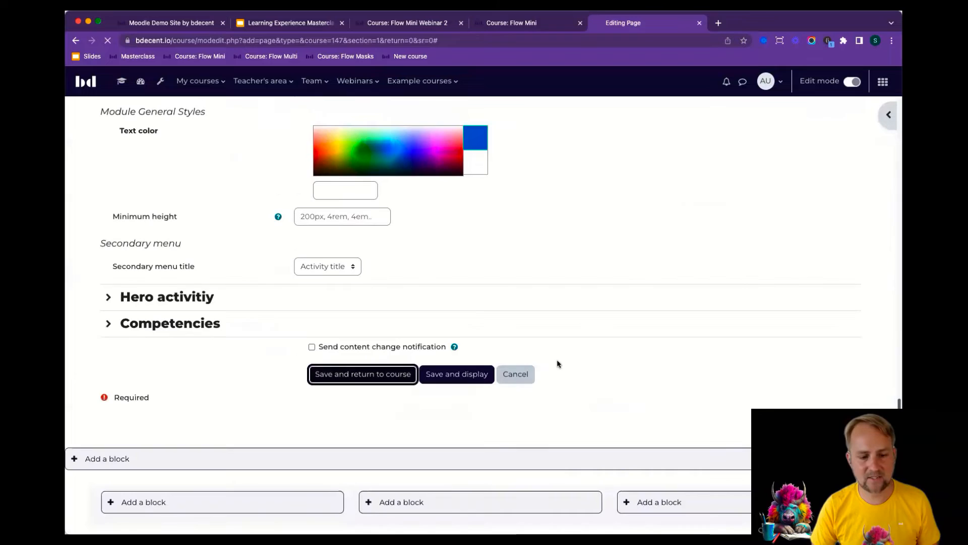
pyautogui.click(363, 374)
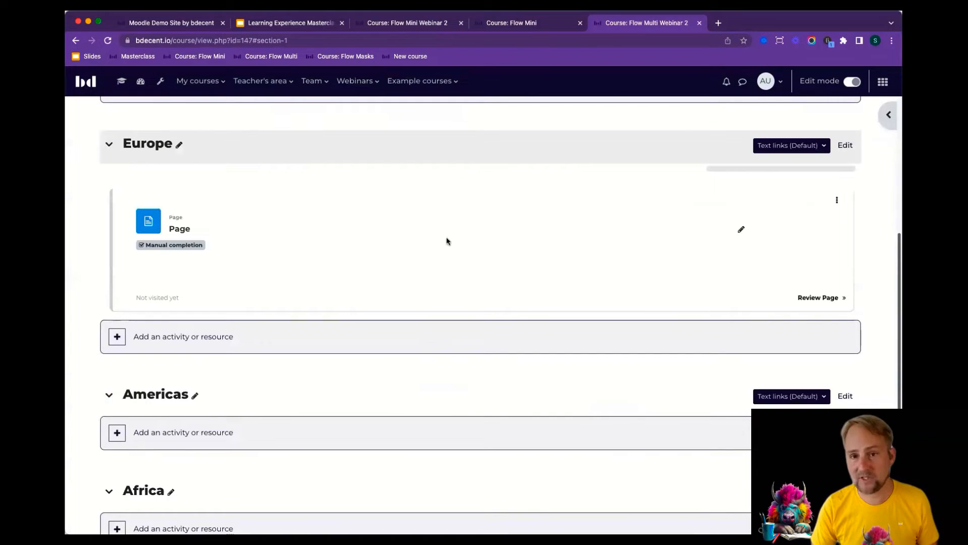
# Duplicate the Page activity, then duplicate the Africa page and begin renaming its copy
pyautogui.click(837, 199)
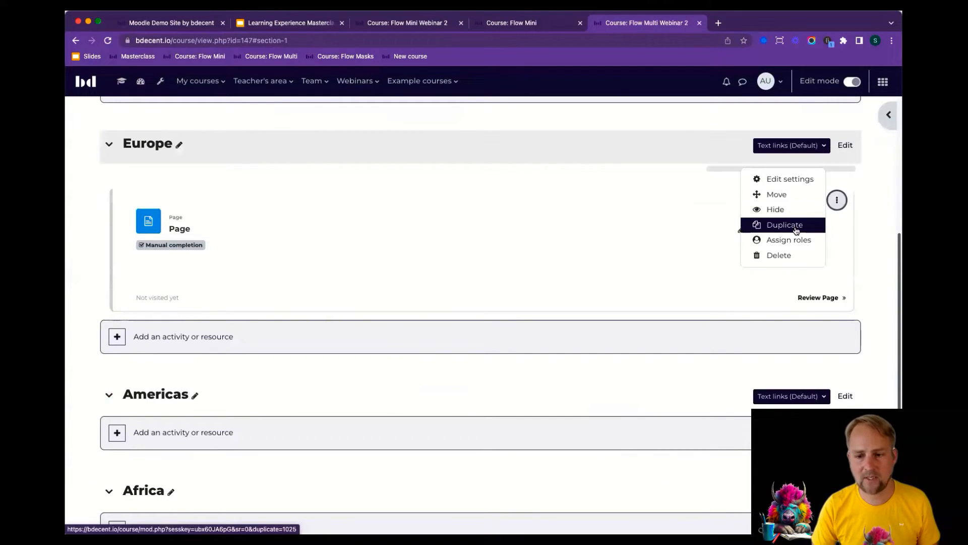
pyautogui.click(784, 224)
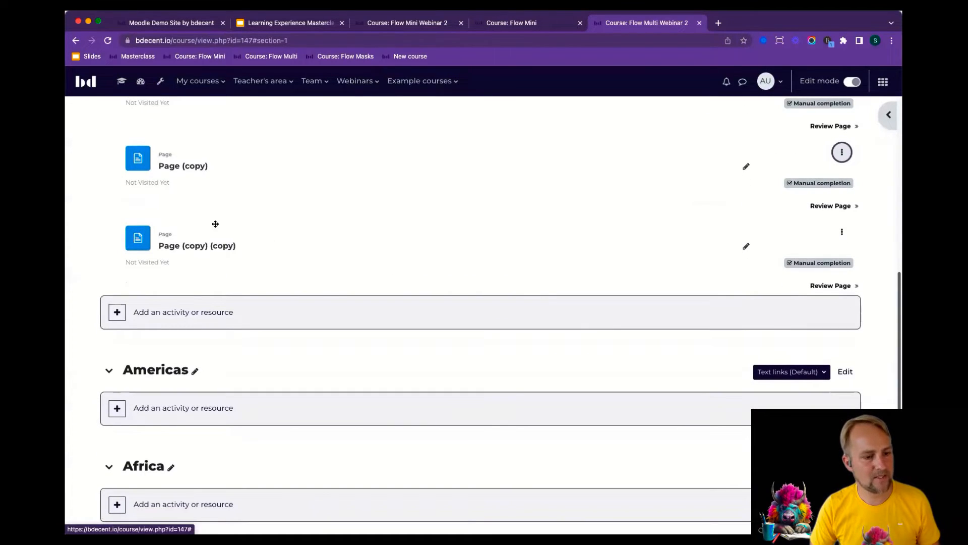
pyautogui.scroll(-3)
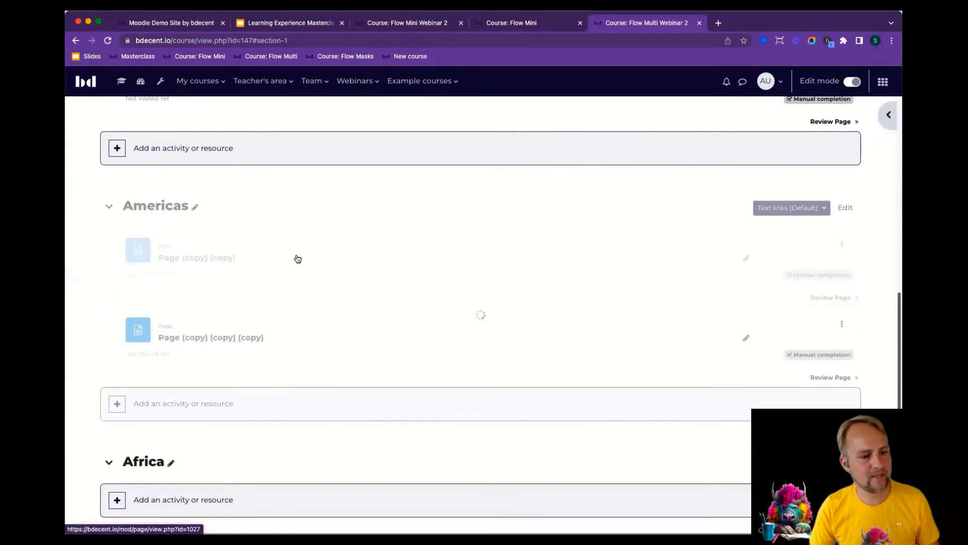
pyautogui.click(841, 240)
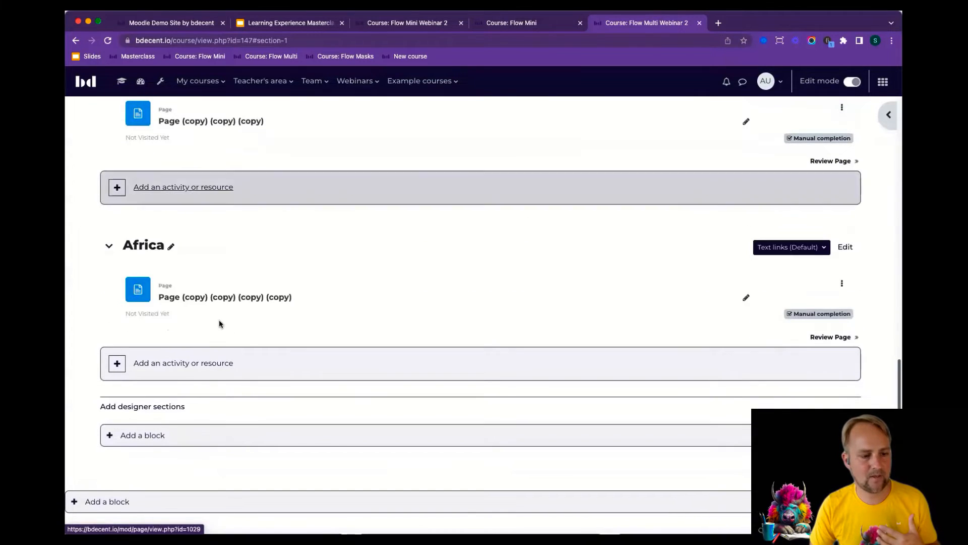
pyautogui.click(842, 283)
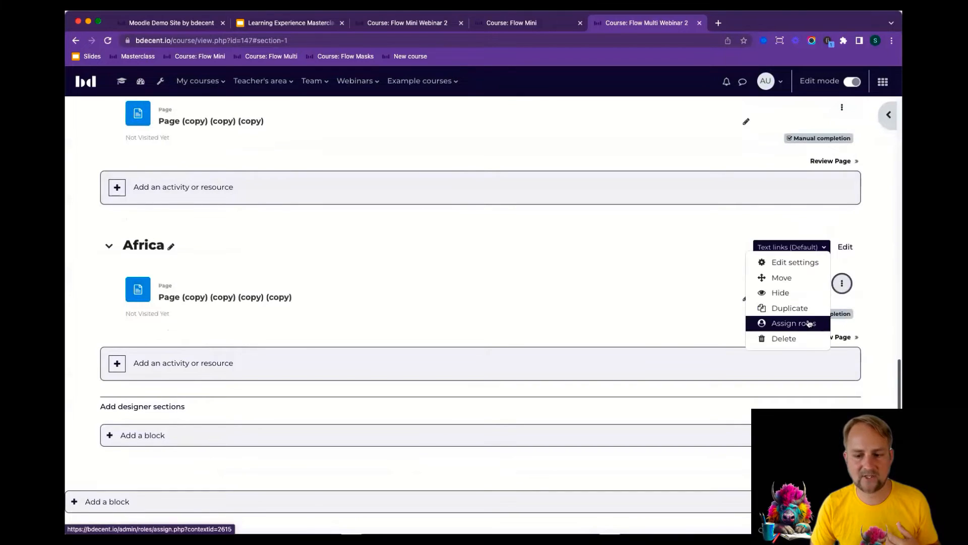
pyautogui.click(790, 308)
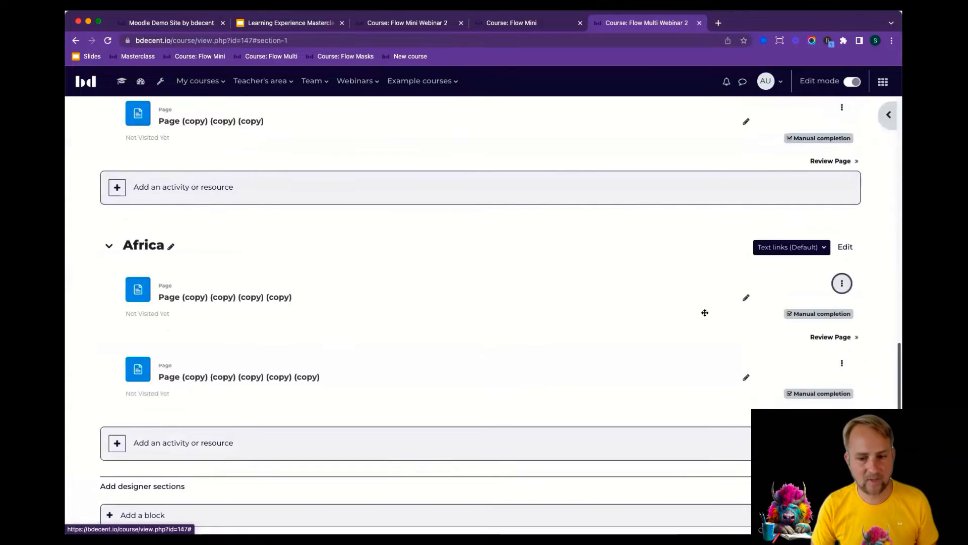
pyautogui.click(746, 297)
pyautogui.write('Page')
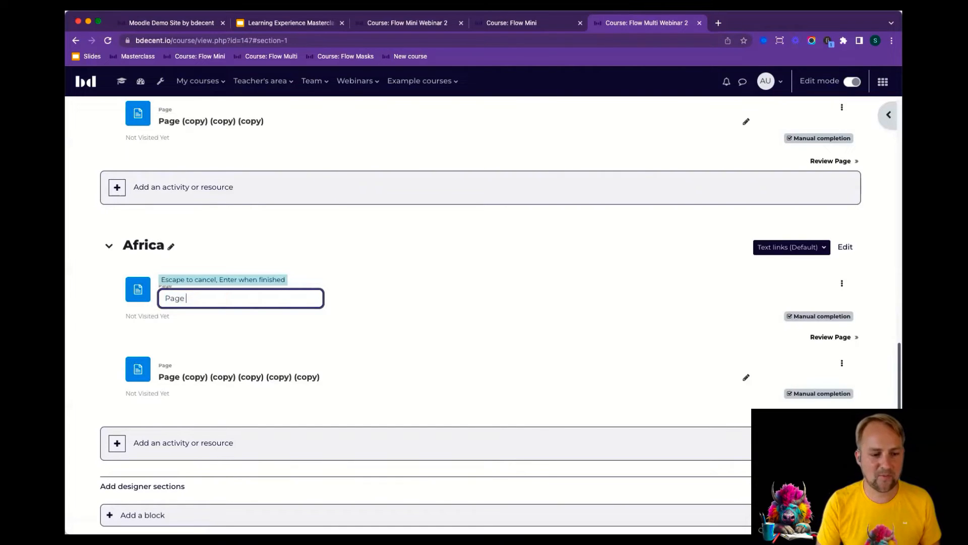
# Rename the copied Africa and Europe page activities to 'Page'
pyautogui.press('Return')
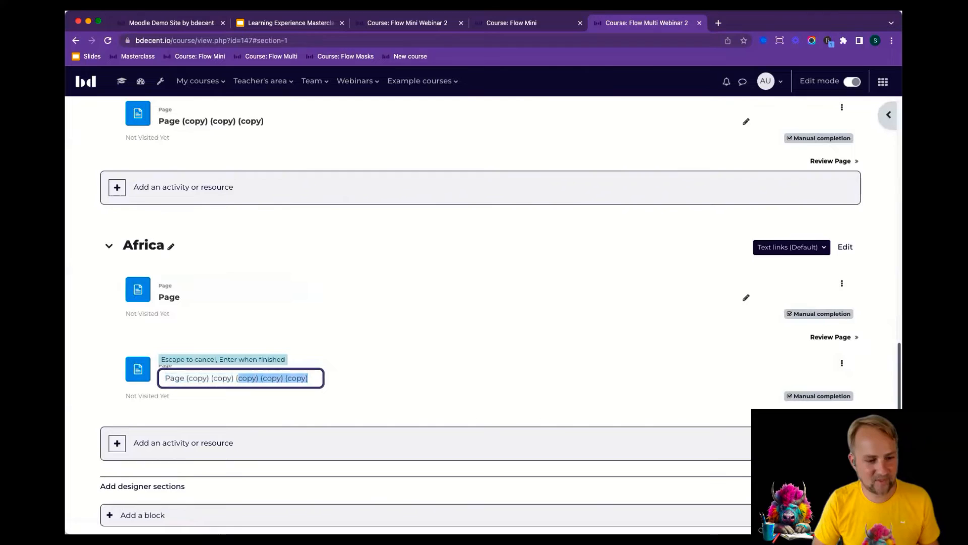
pyautogui.press('Return')
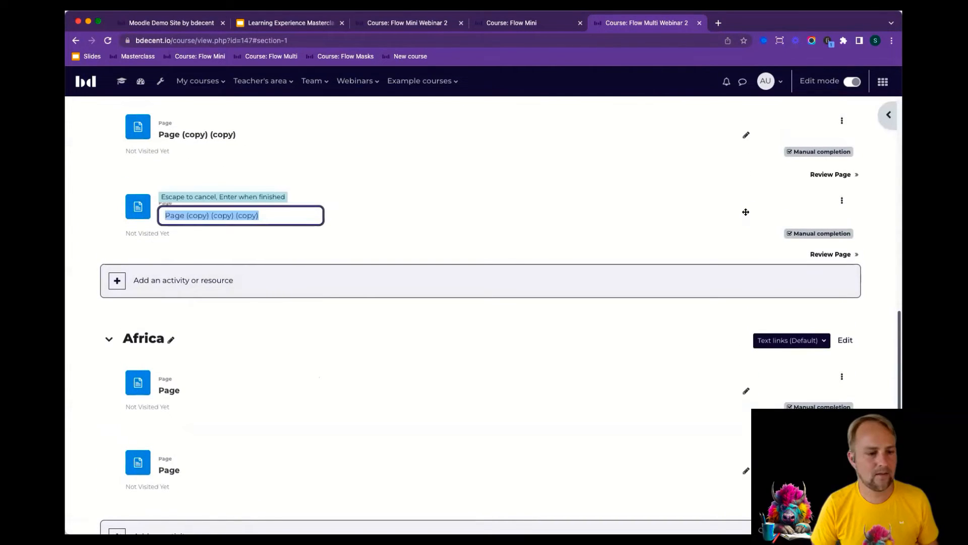
pyautogui.write('Page')
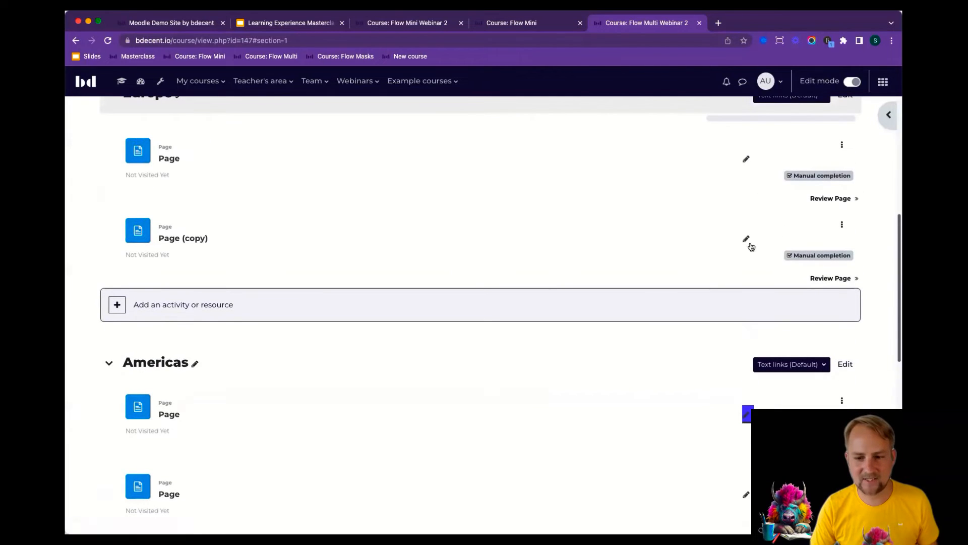
pyautogui.click(745, 239)
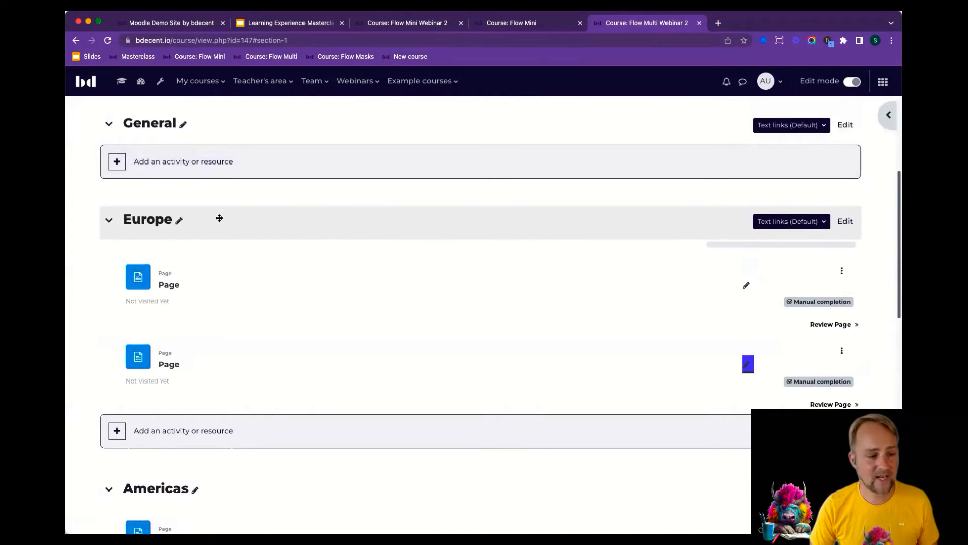
pyautogui.moveTo(375, 297)
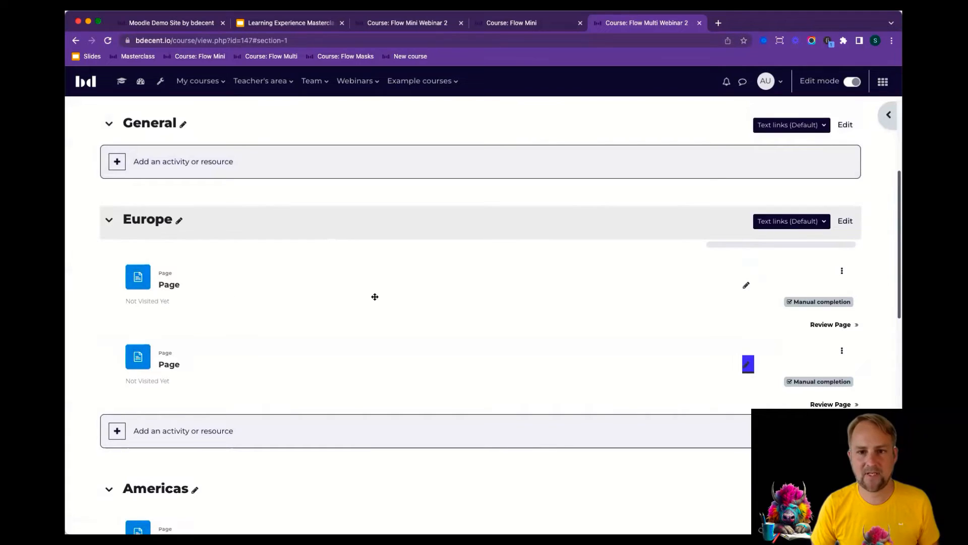
pyautogui.moveTo(264, 298)
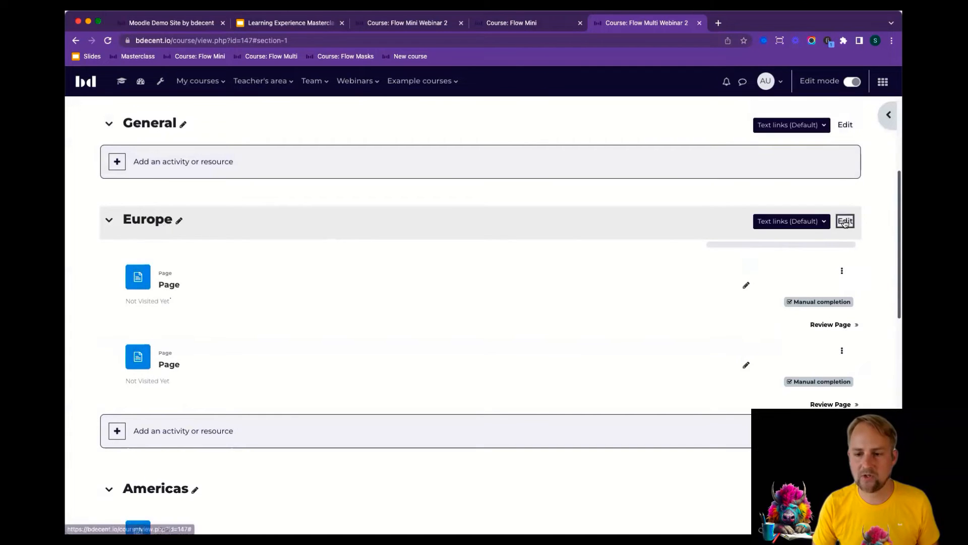
# Upload a cover background image to the Europe section, centred
pyautogui.click(845, 221)
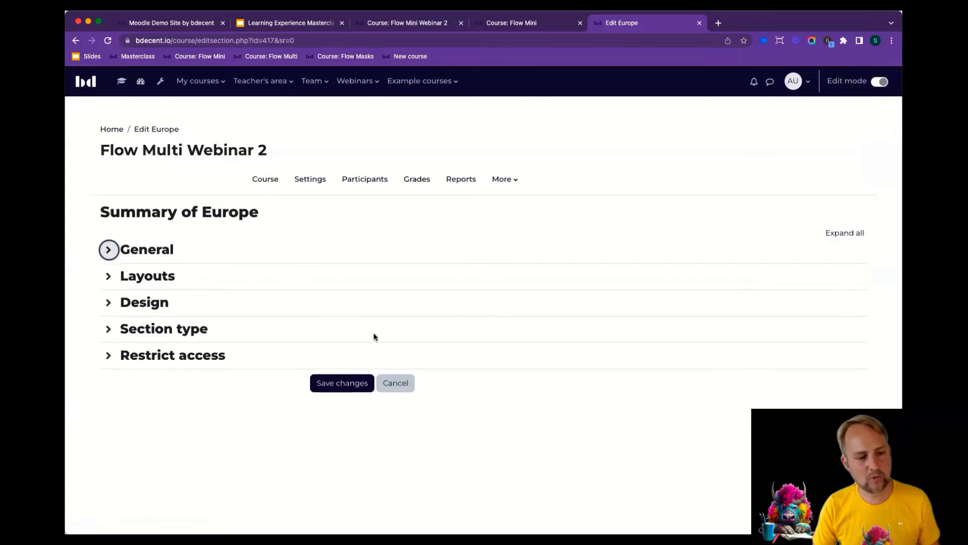
pyautogui.moveTo(377, 286)
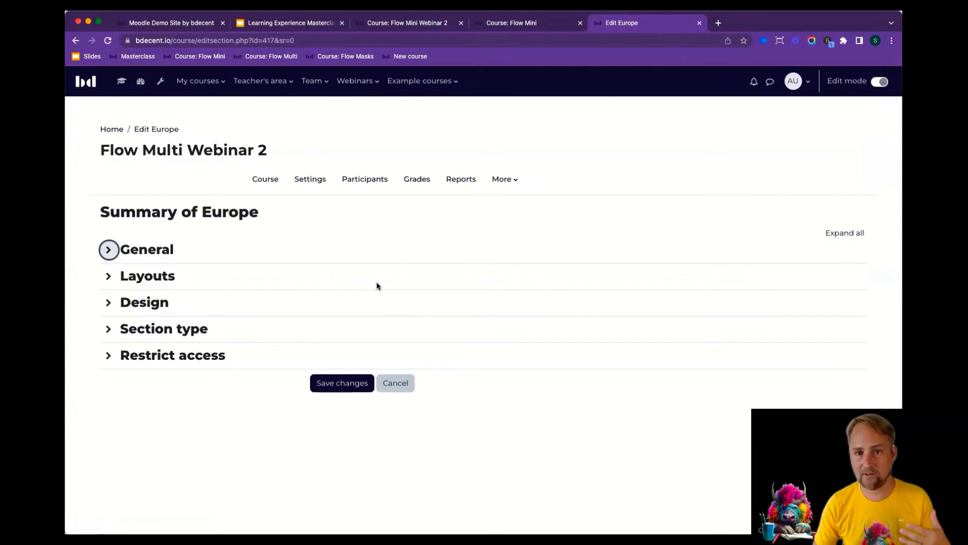
pyautogui.moveTo(217, 274)
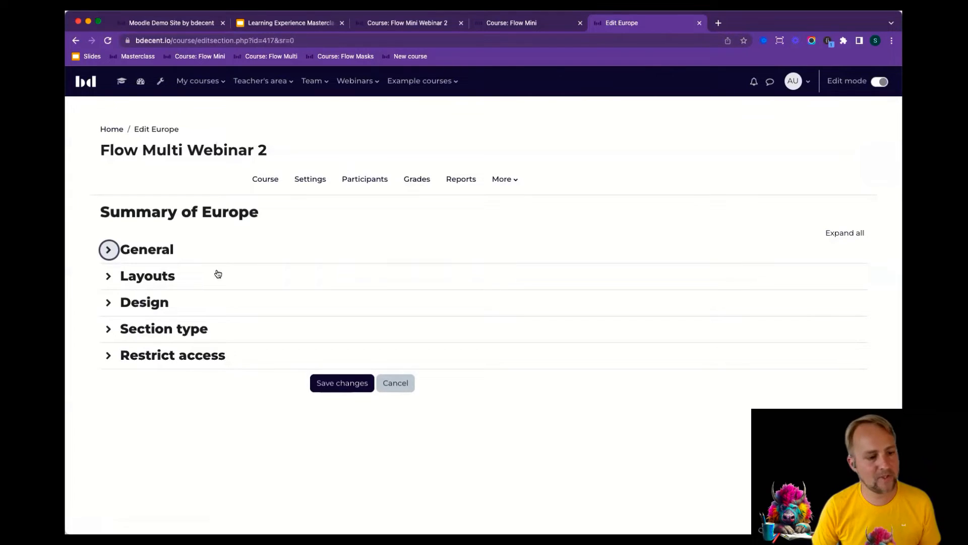
pyautogui.moveTo(156, 355)
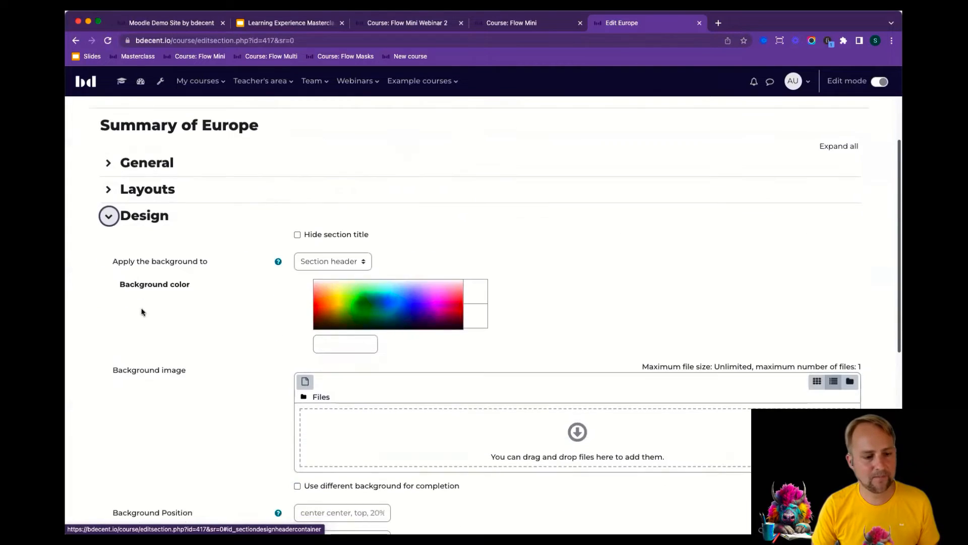
pyautogui.scroll(-3)
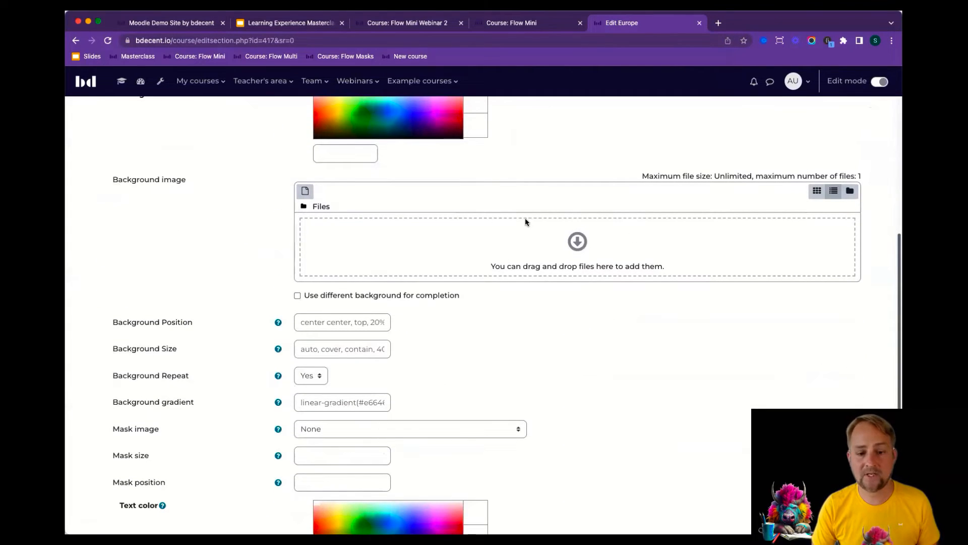
pyautogui.scroll(3)
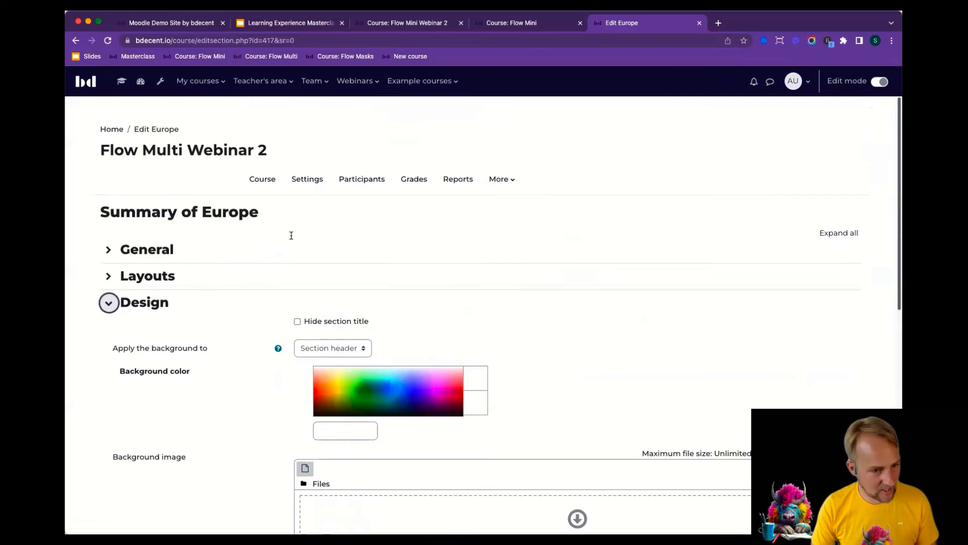
pyautogui.scroll(-3)
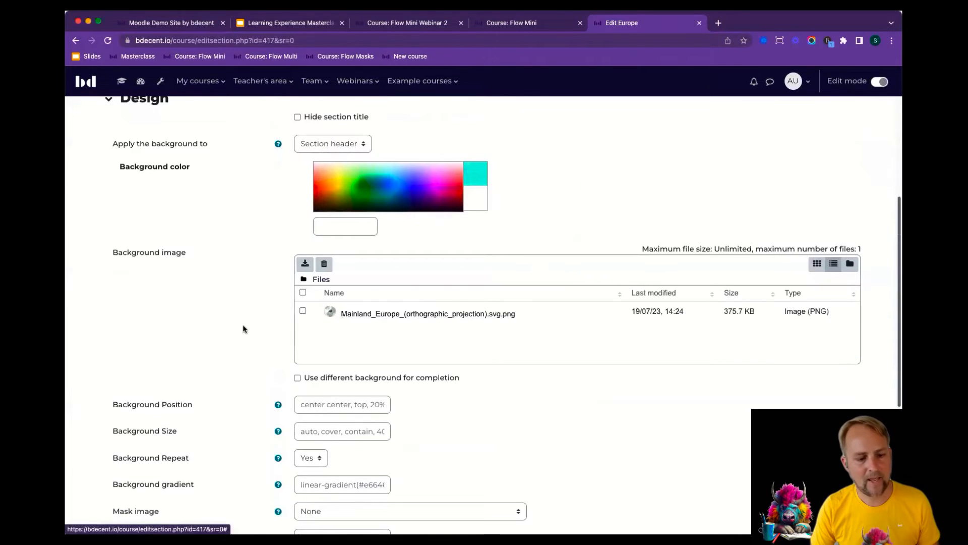
pyautogui.scroll(-3)
pyautogui.write('center')
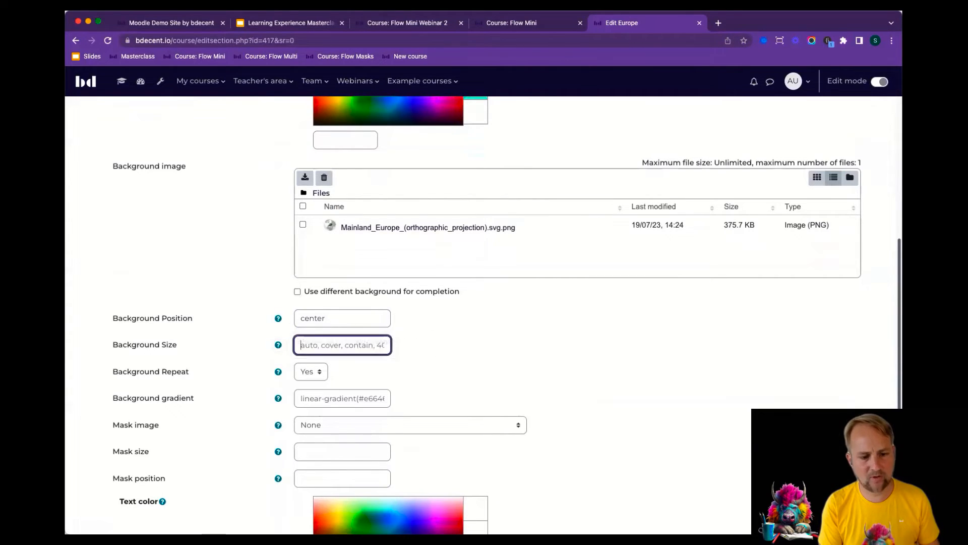
pyautogui.write('cover')
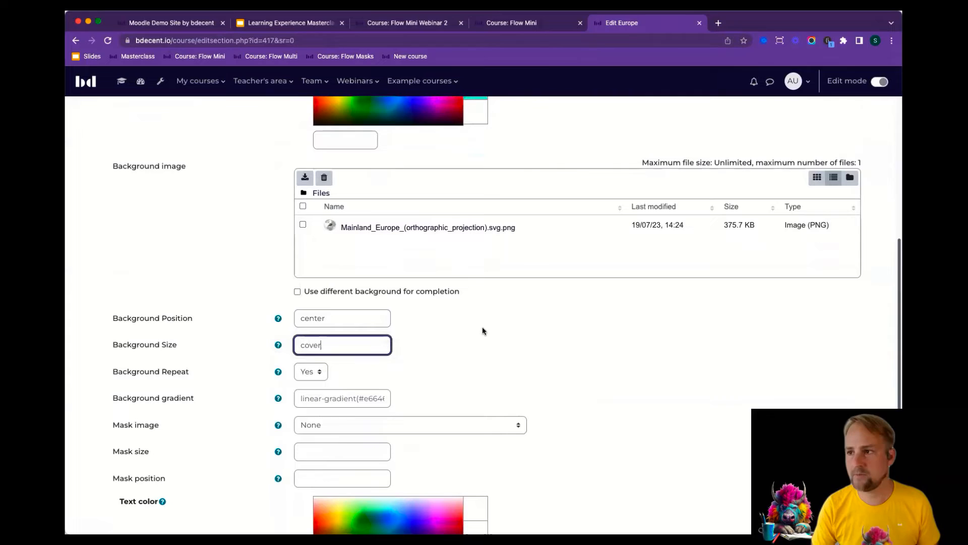
pyautogui.moveTo(531, 322)
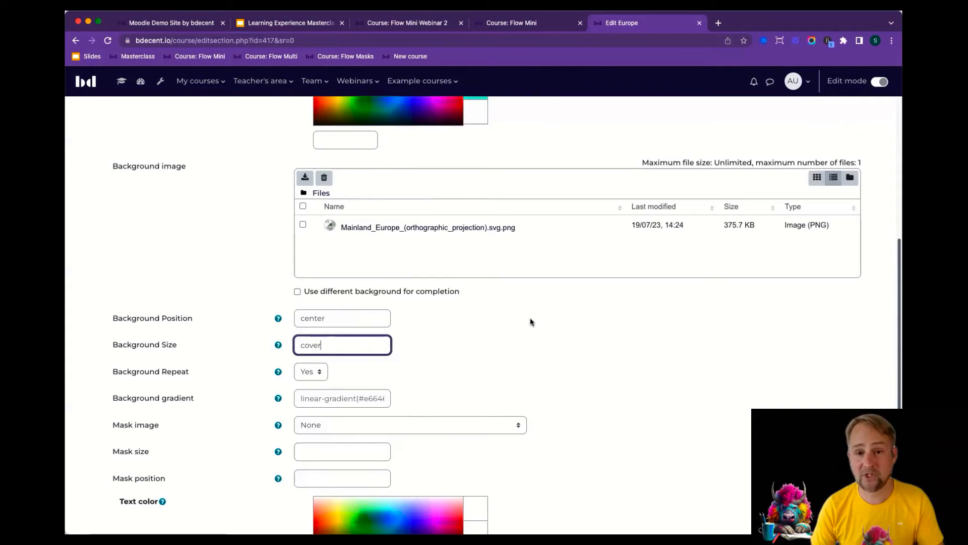
pyautogui.scroll(3)
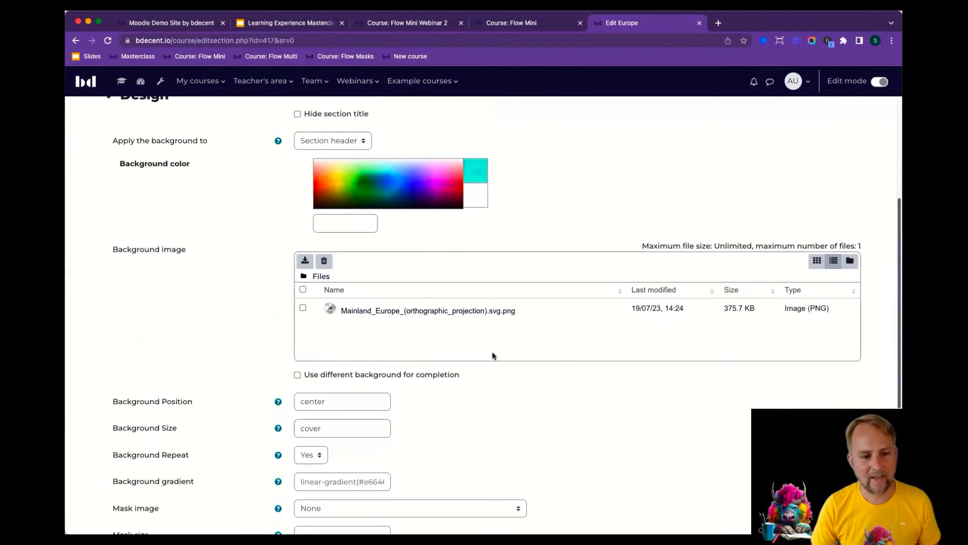
pyautogui.scroll(-3)
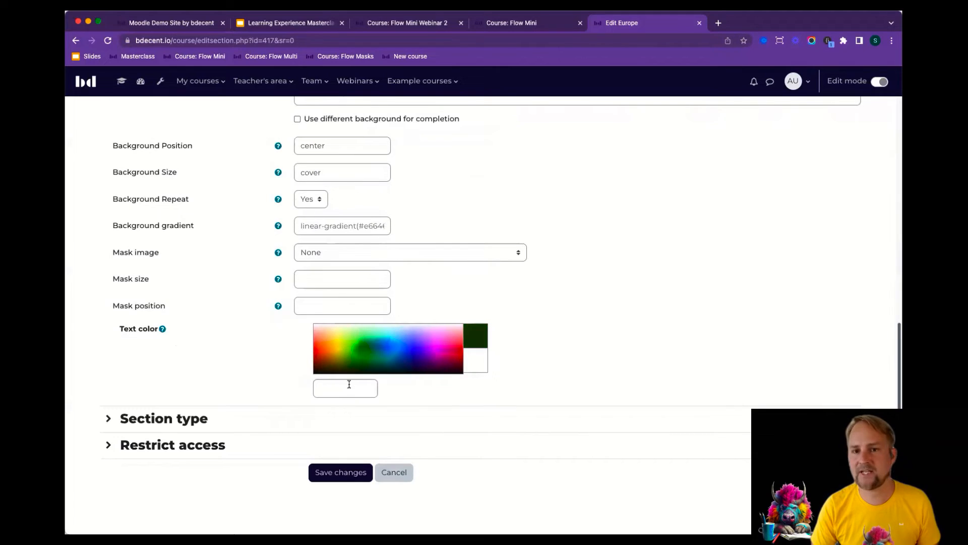
pyautogui.scroll(3)
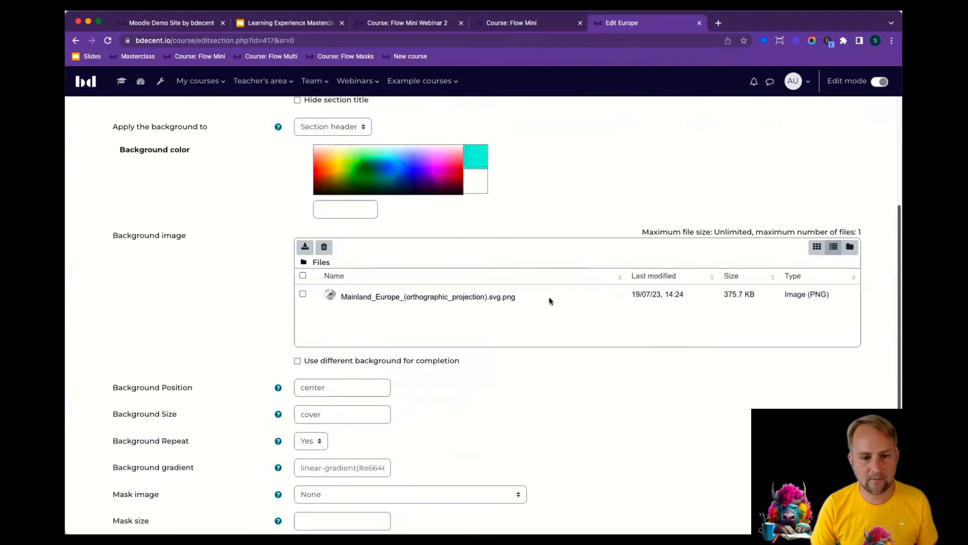
pyautogui.scroll(3)
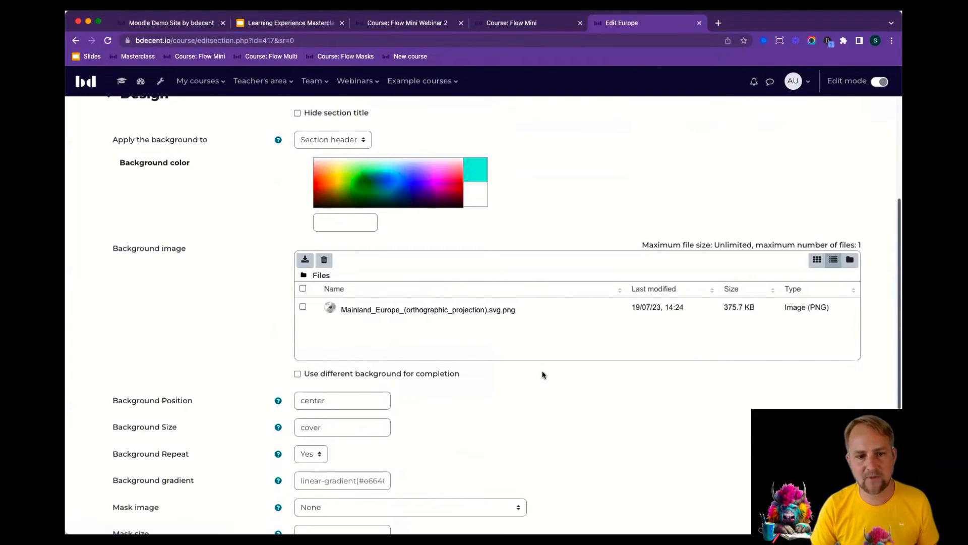
pyautogui.moveTo(520, 321)
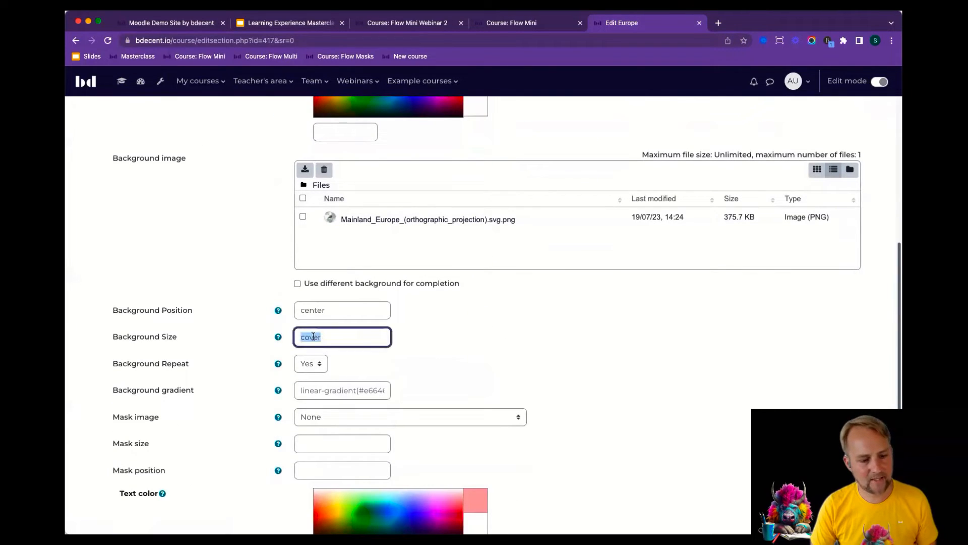
pyautogui.moveTo(427, 219)
pyautogui.write('50')
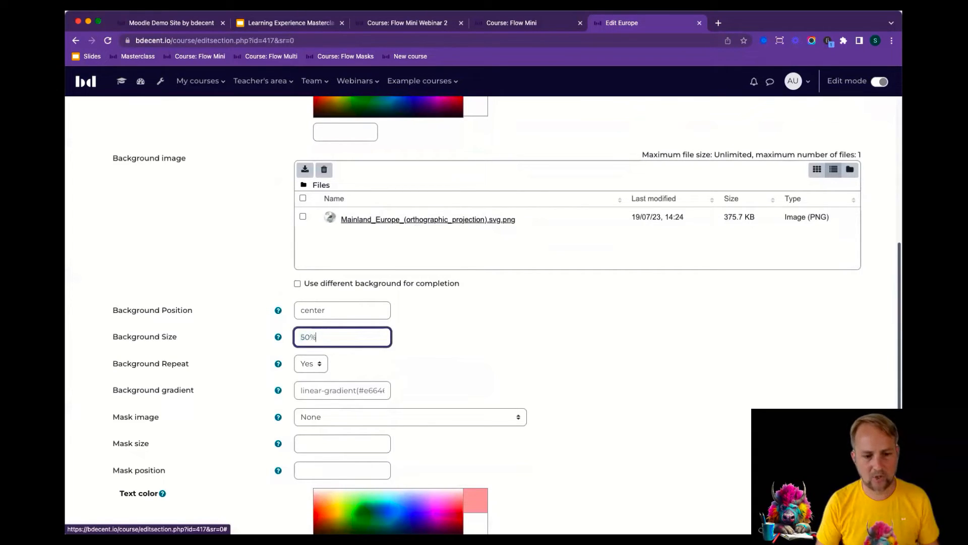
# Set the Europe section background size to 50% and save the changes
pyautogui.tripleClick(342, 337)
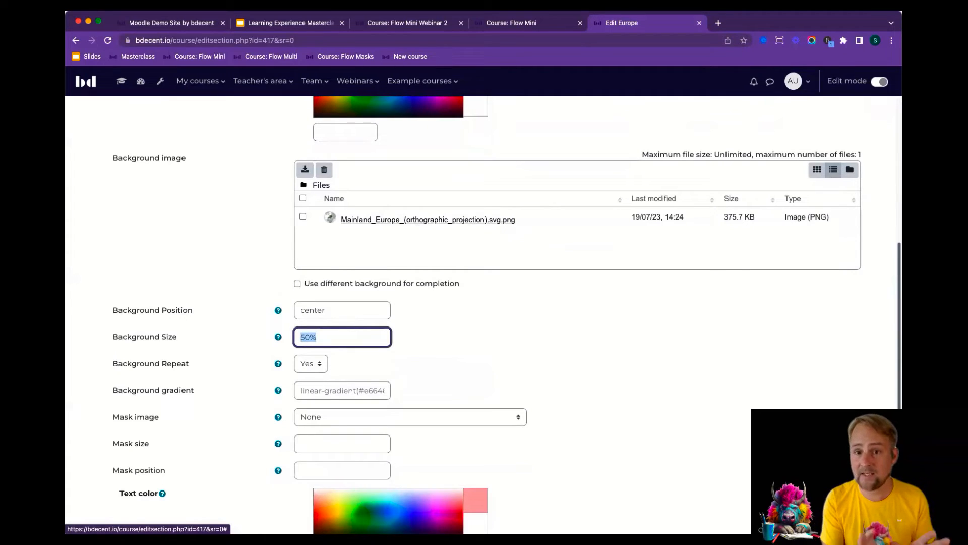
pyautogui.moveTo(566, 268)
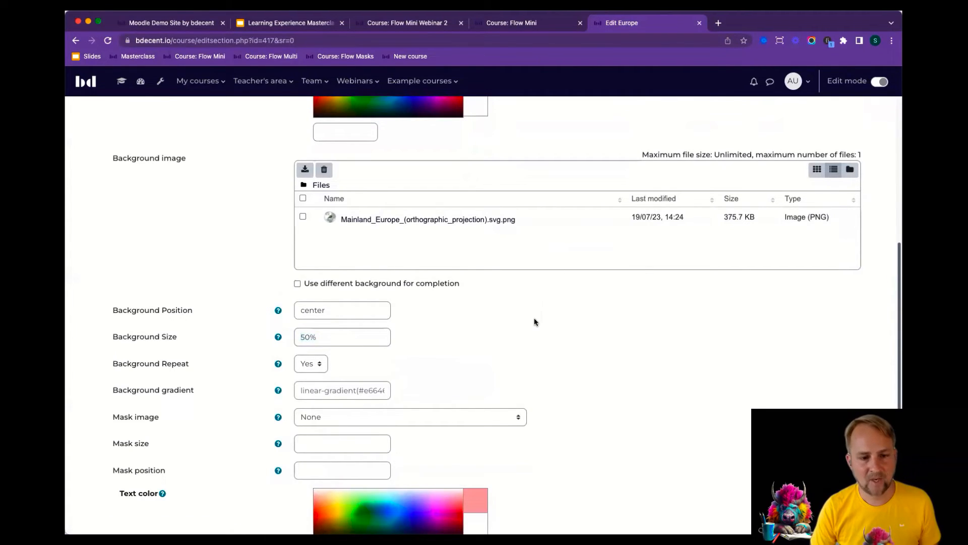
pyautogui.scroll(-3)
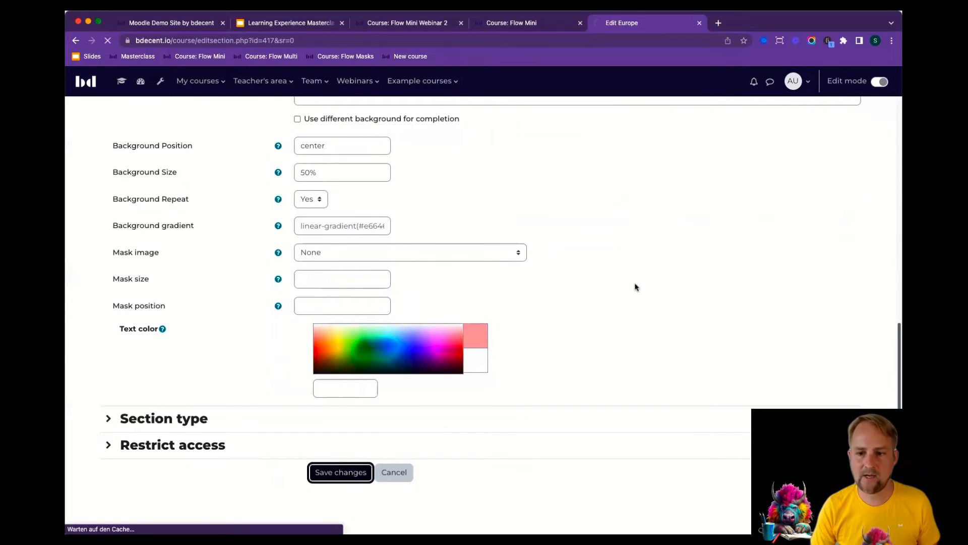
pyautogui.click(341, 472)
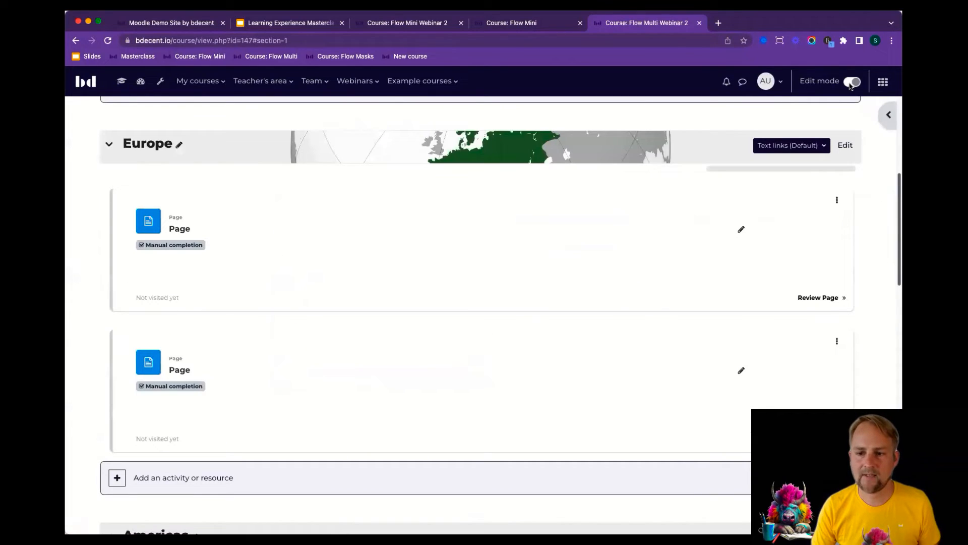
# Toggle edit mode, scroll to the Americas section, and open its section settings
pyautogui.click(853, 80)
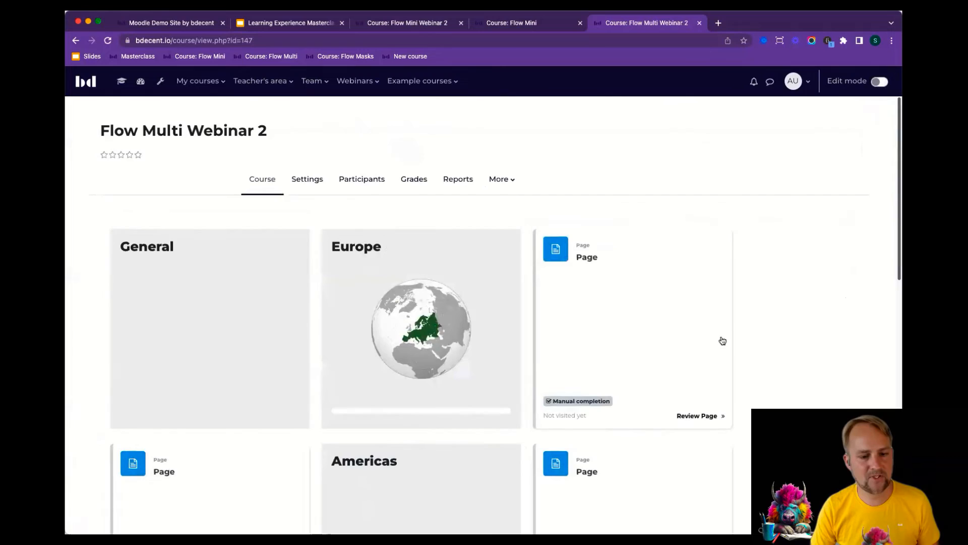
pyautogui.scroll(-3)
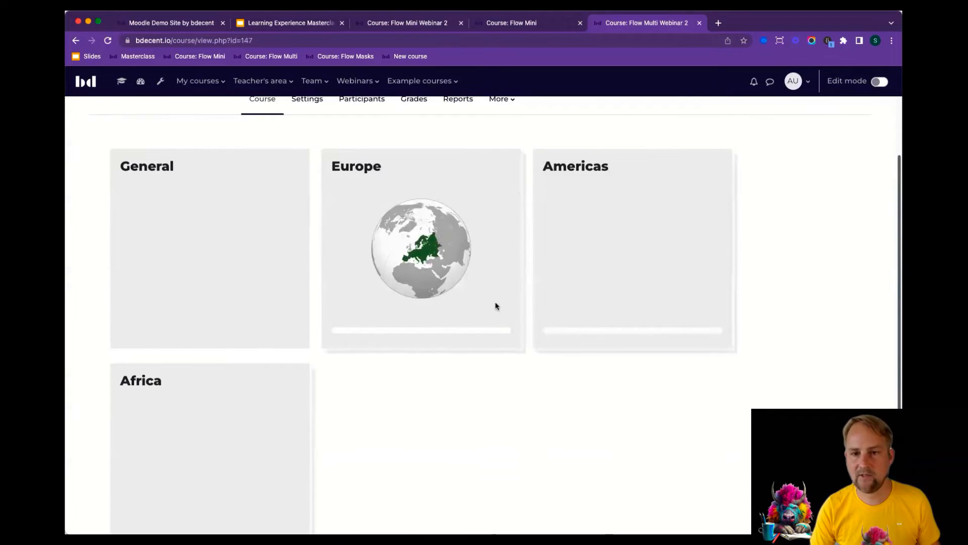
pyautogui.moveTo(459, 207)
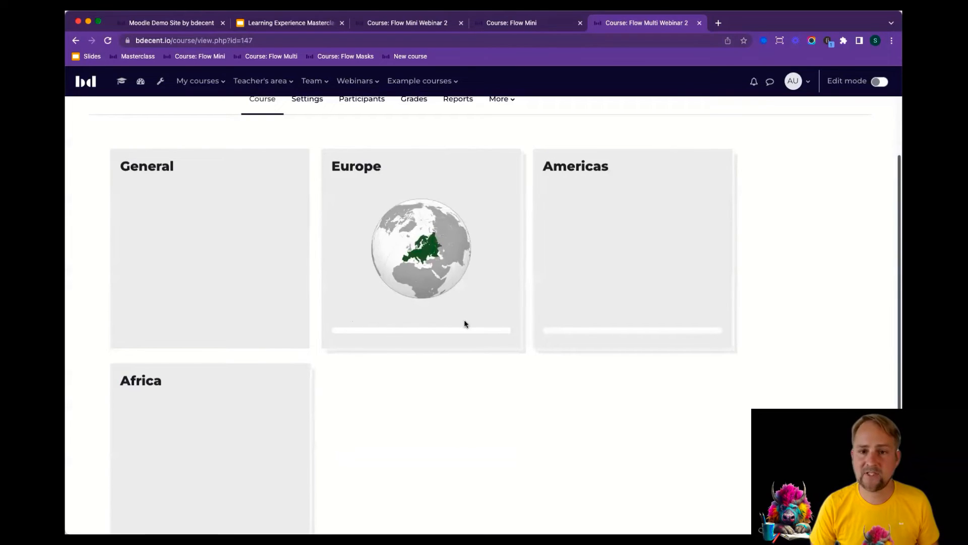
pyautogui.moveTo(339, 333)
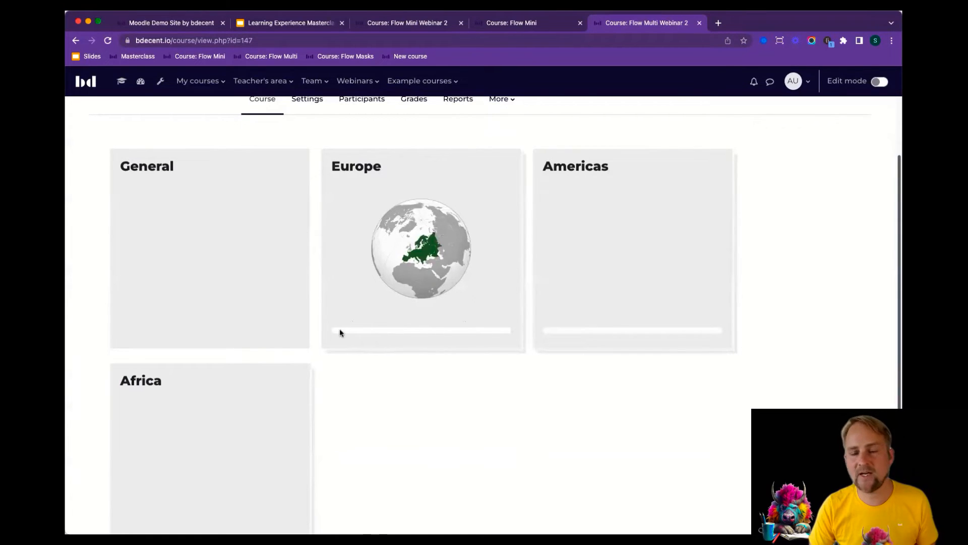
pyautogui.moveTo(452, 337)
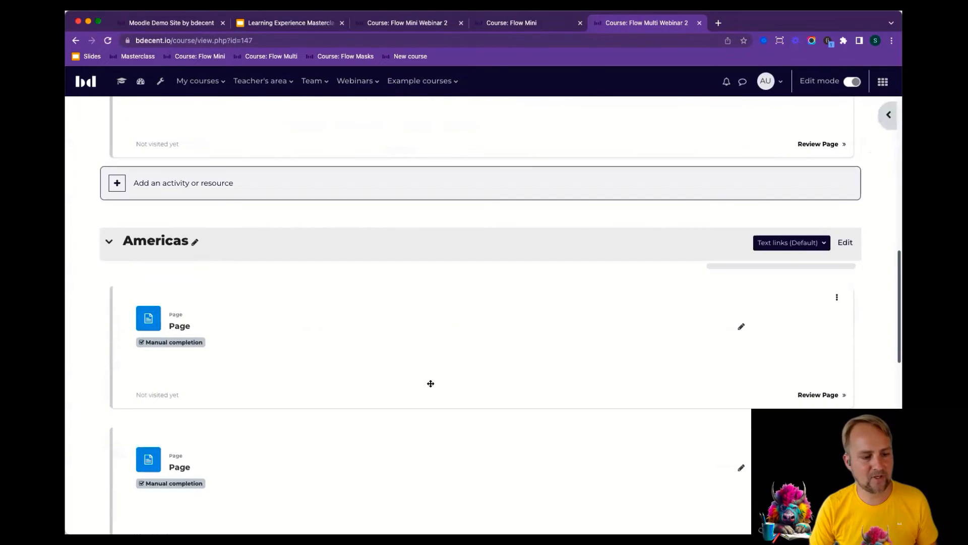
pyautogui.click(844, 242)
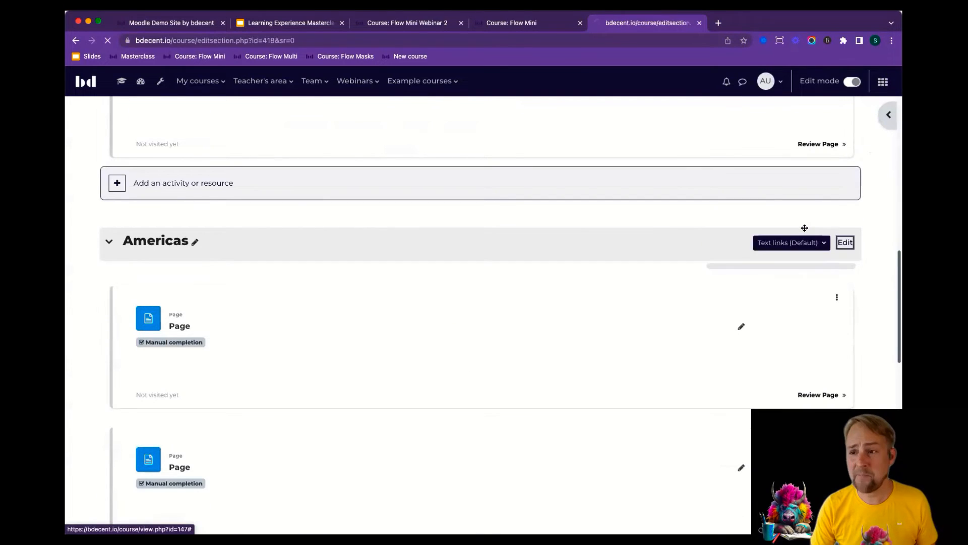
# Give the Americas section background position 'center' and size '50%', and save it
pyautogui.click(845, 242)
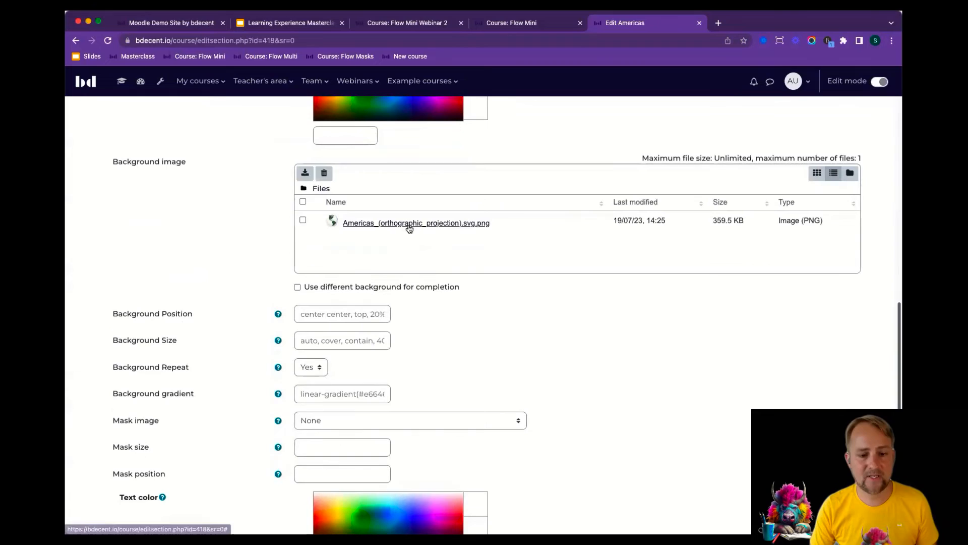
pyautogui.moveTo(442, 232)
pyautogui.write('ce')
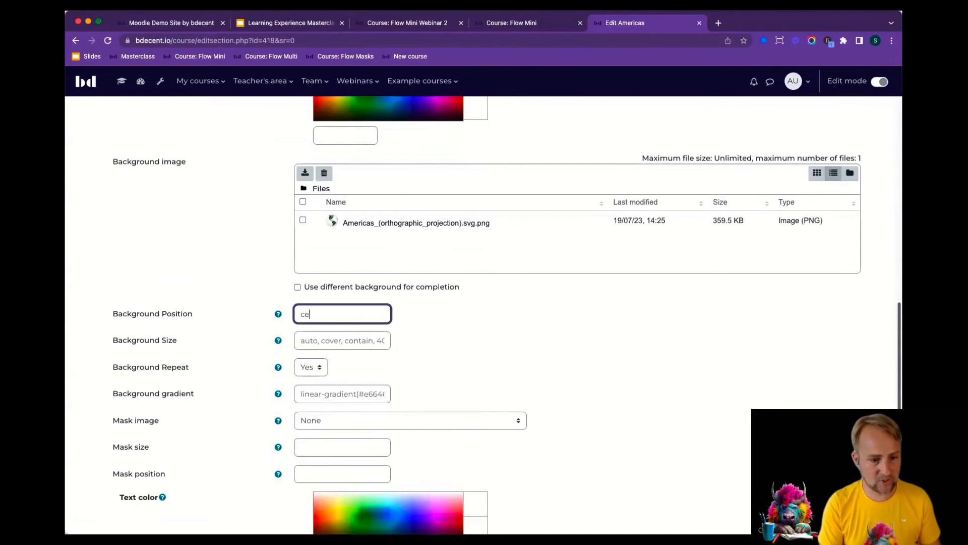
pyautogui.press('Backspace')
pyautogui.write('50')
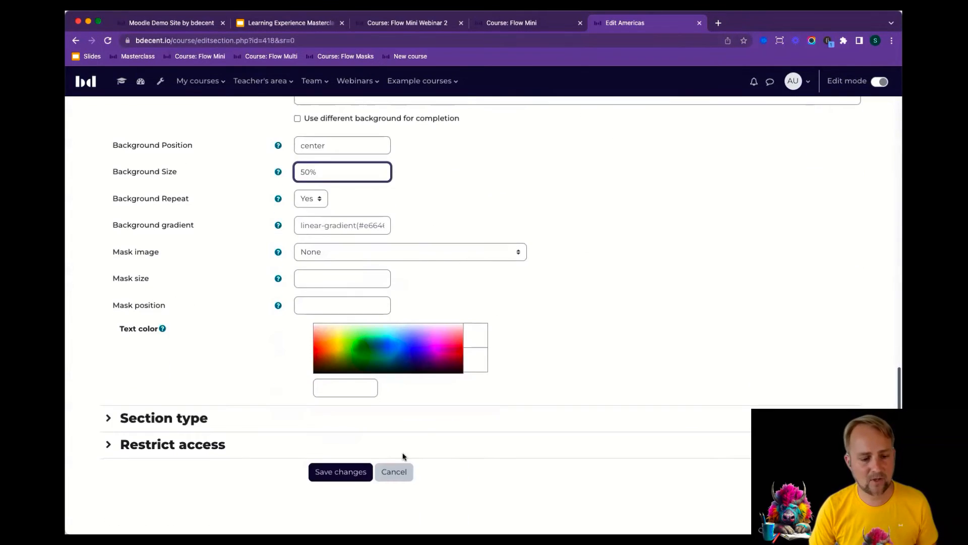
pyautogui.click(339, 471)
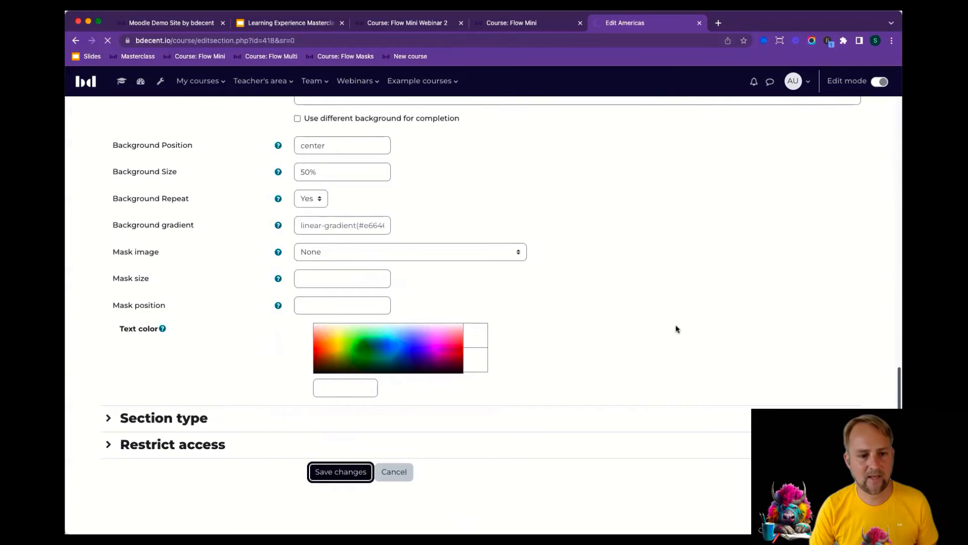
pyautogui.click(341, 472)
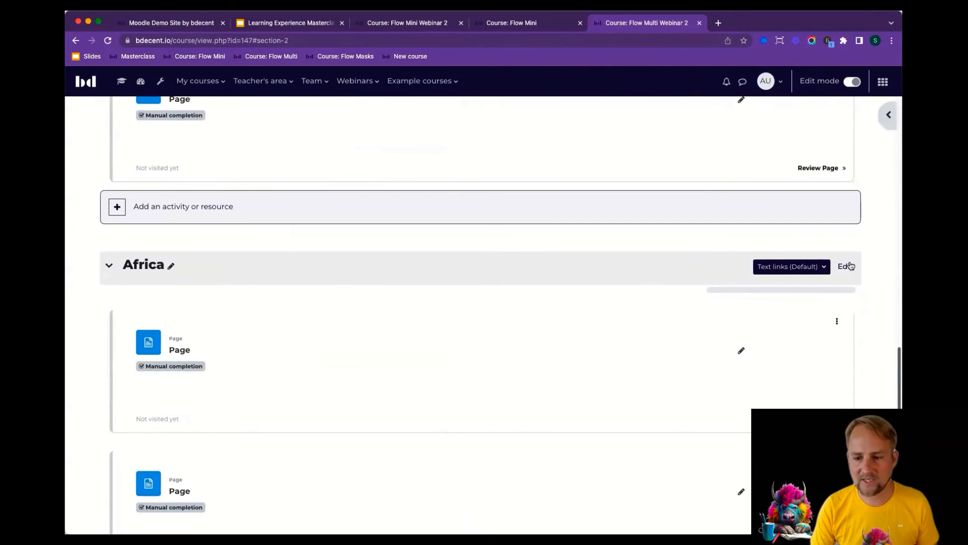
# Set the Africa section background position to 'center' and size to '50%', then save
pyautogui.click(845, 266)
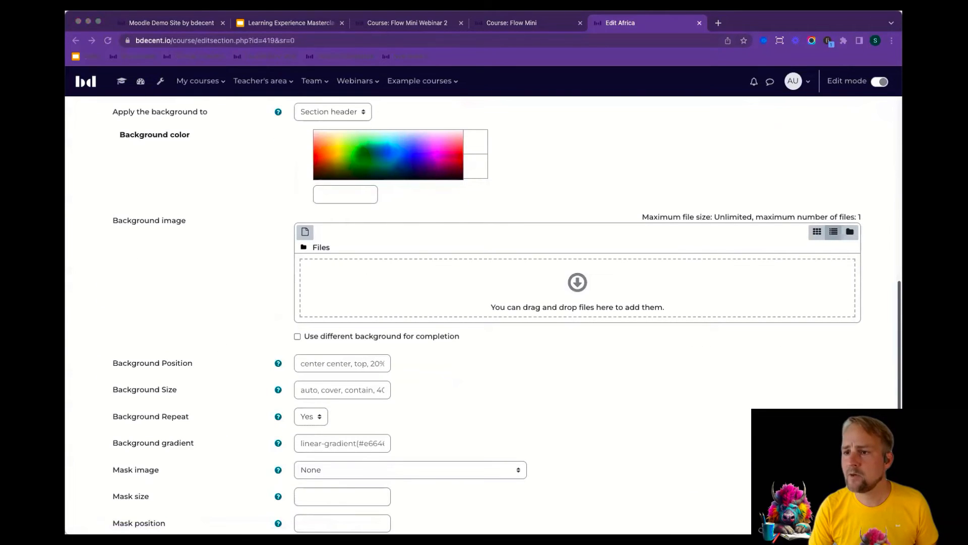
pyautogui.scroll(-3)
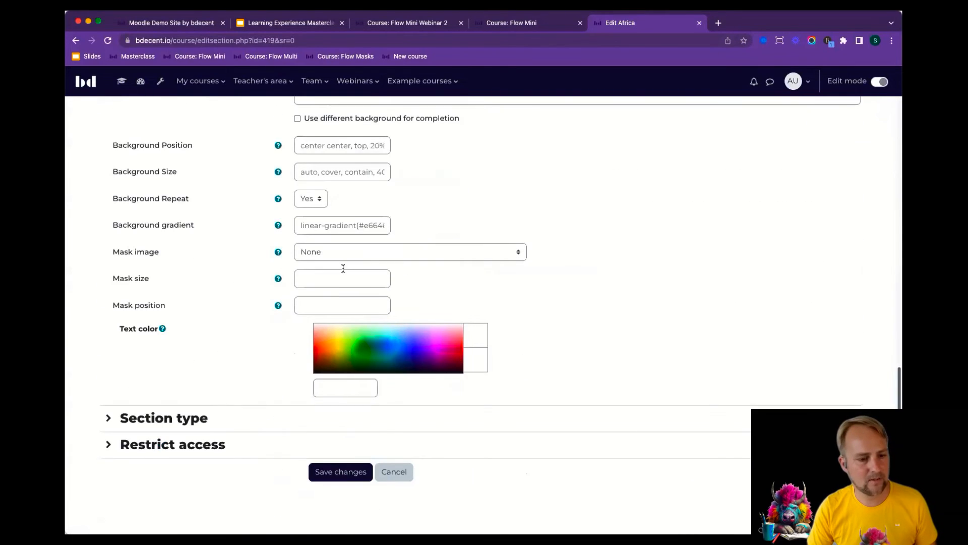
pyautogui.click(342, 173)
pyautogui.write('50')
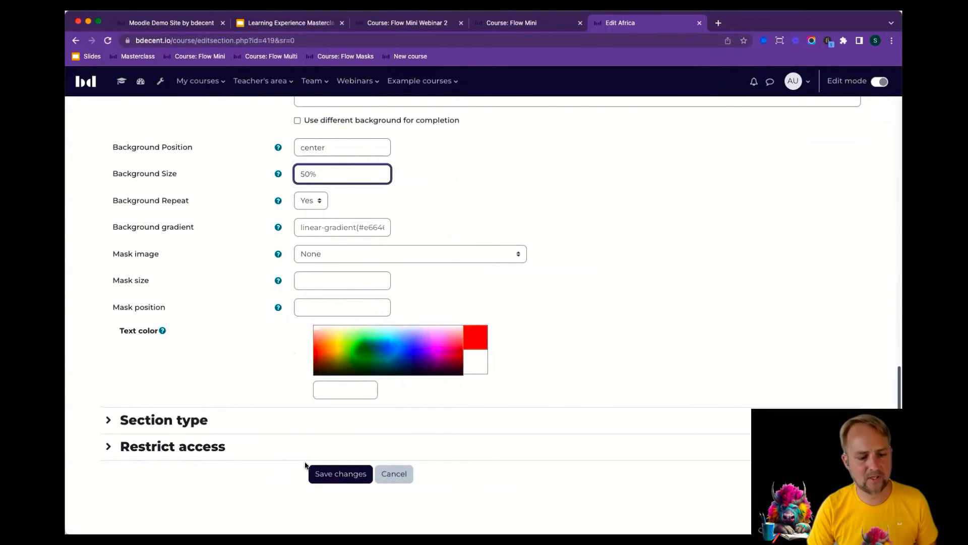
pyautogui.click(341, 474)
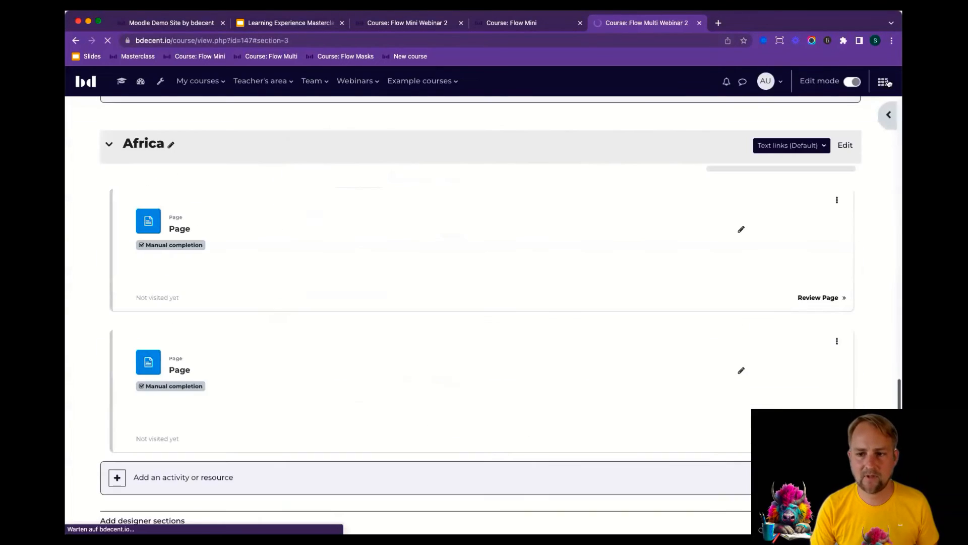
# Turn editing off, review the Europe, Americas and Africa globe tiles, and open course settings
pyautogui.click(852, 81)
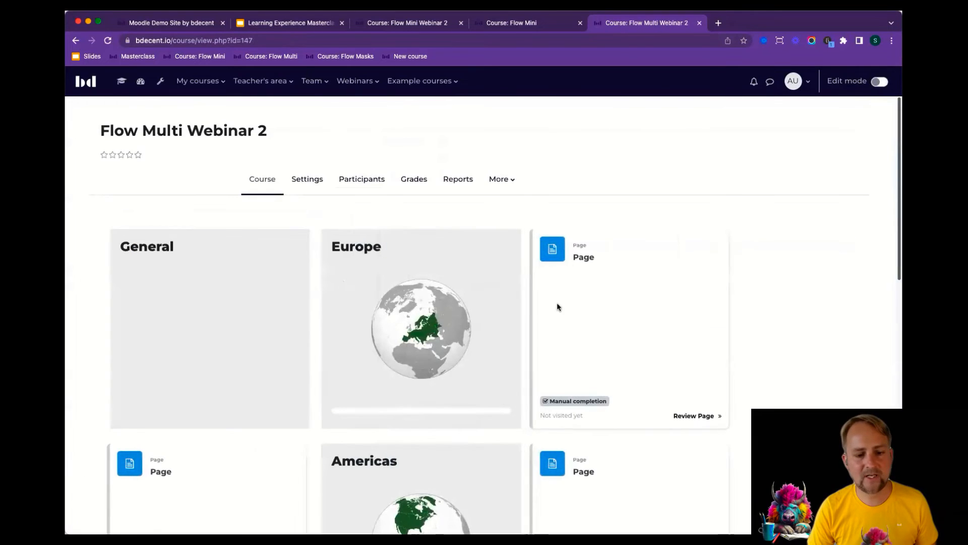
pyautogui.scroll(-3)
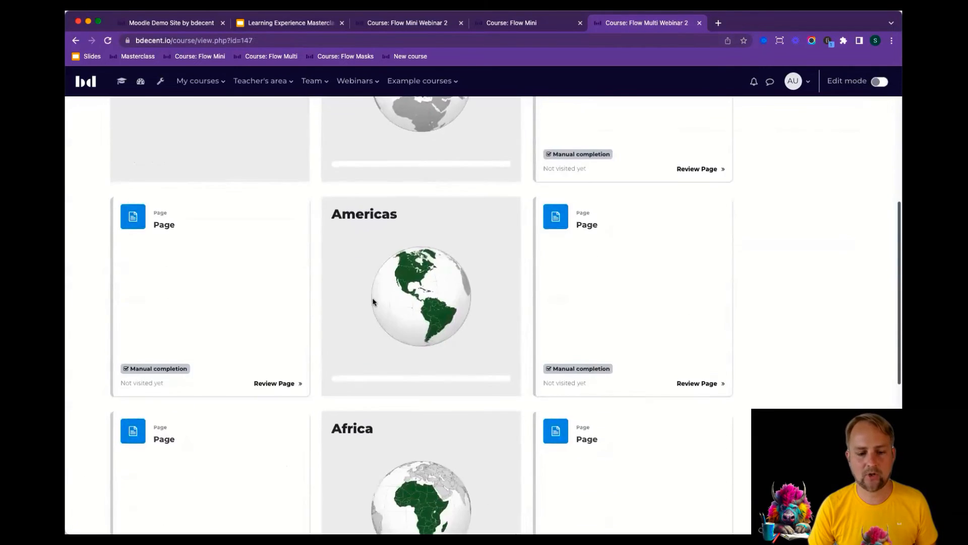
pyautogui.scroll(3)
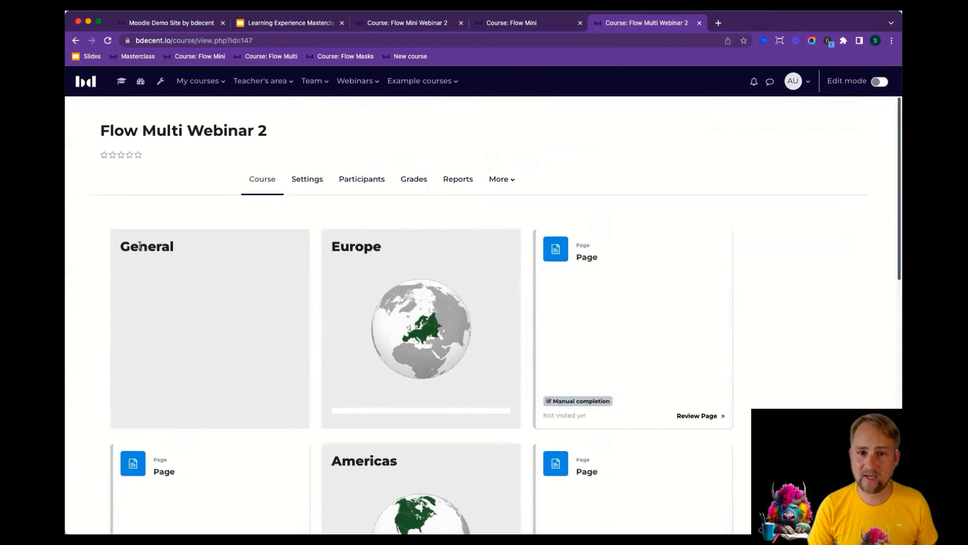
pyautogui.moveTo(153, 280)
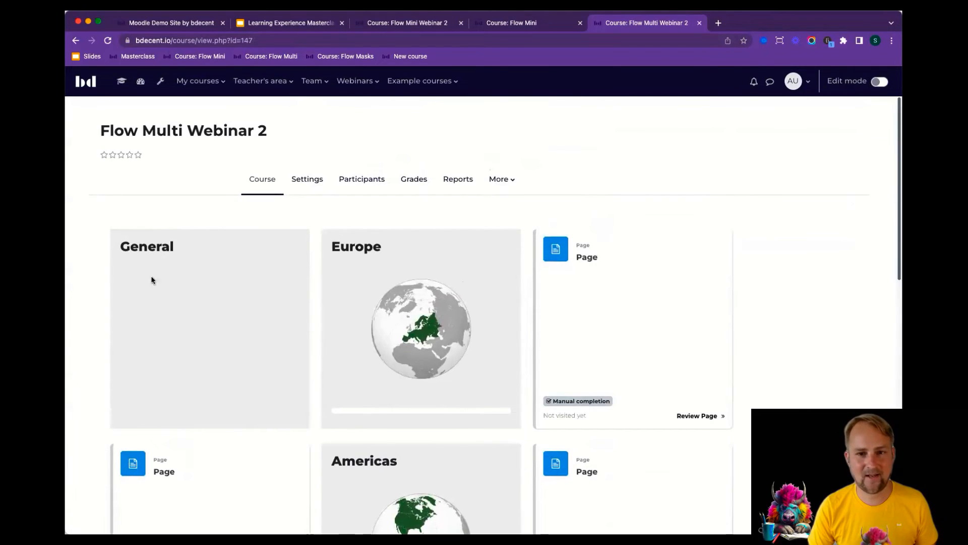
pyautogui.moveTo(189, 292)
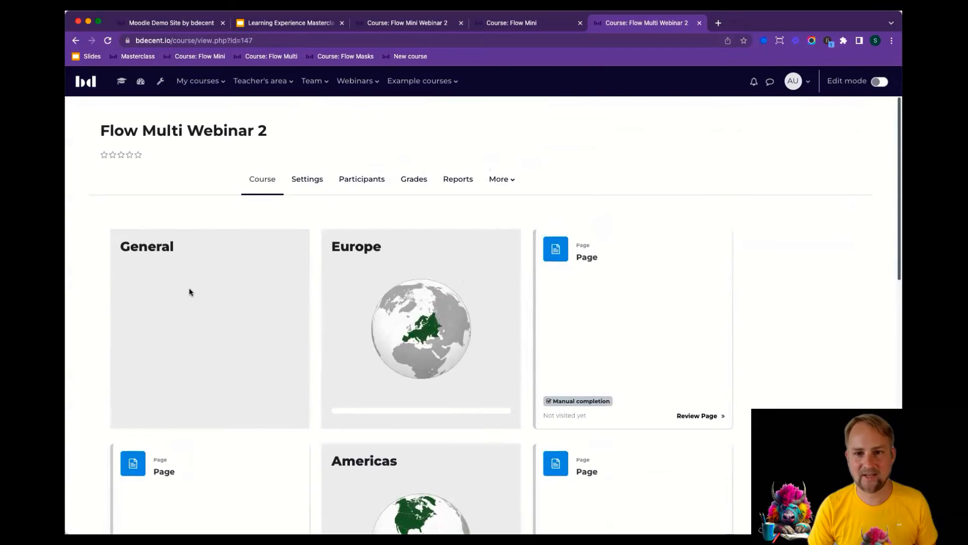
pyautogui.moveTo(192, 275)
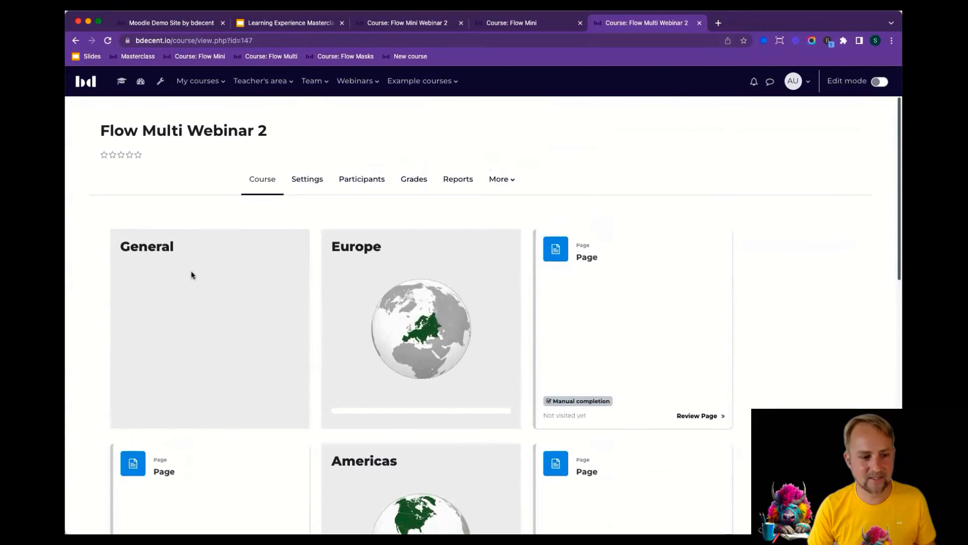
pyautogui.moveTo(167, 291)
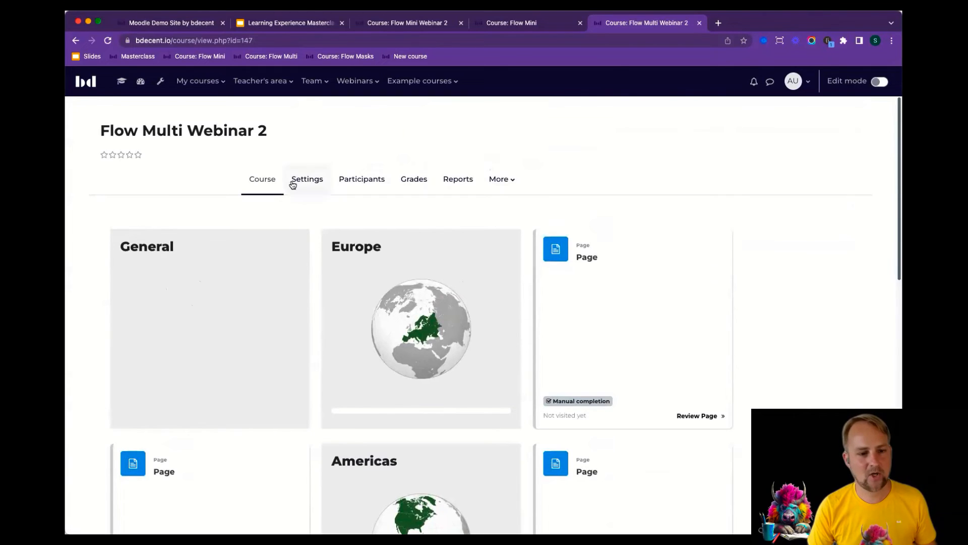
pyautogui.click(307, 178)
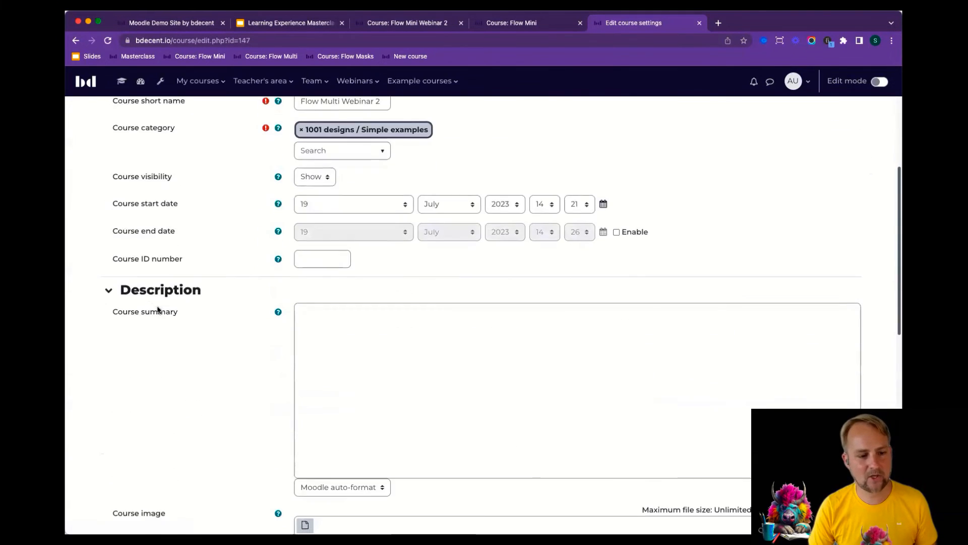
# Set Section 0 activities to 'Make hero activity and hide section 0'
pyautogui.scroll(-3)
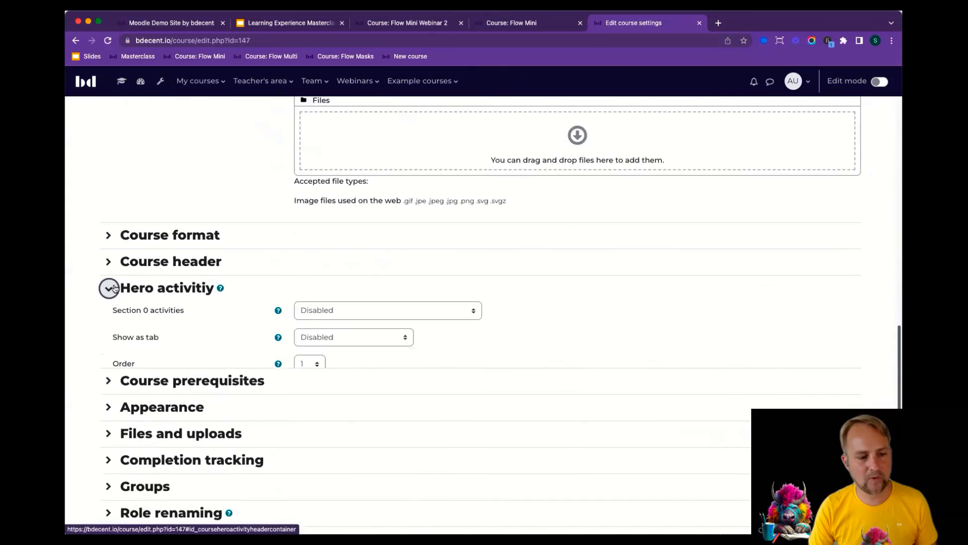
pyautogui.click(387, 310)
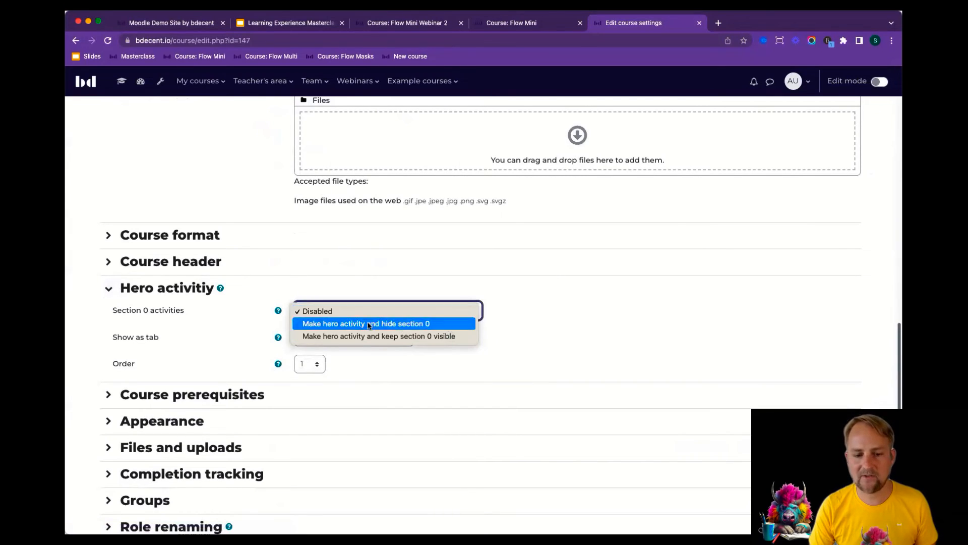
pyautogui.click(364, 323)
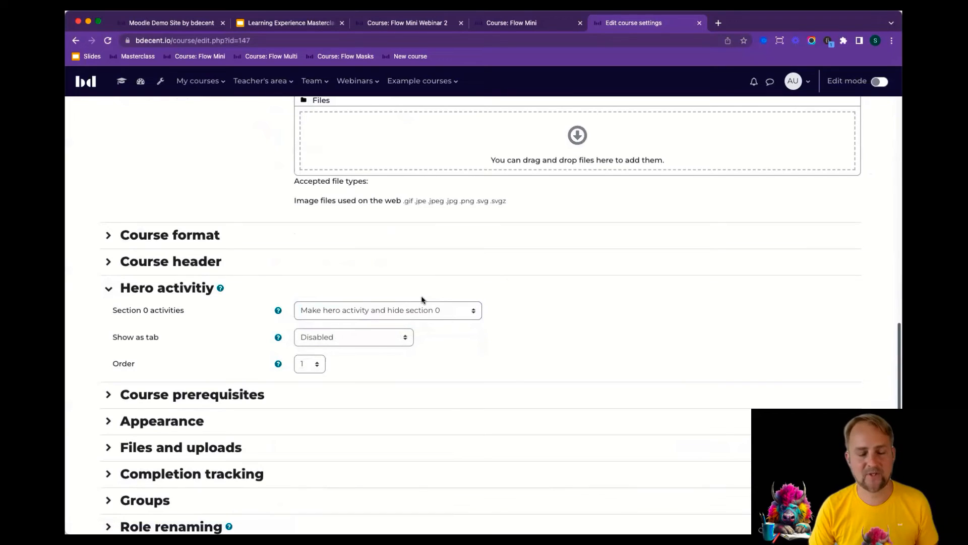
# Set the course format's Initial State for sections to Collapsed
pyautogui.scroll(-3)
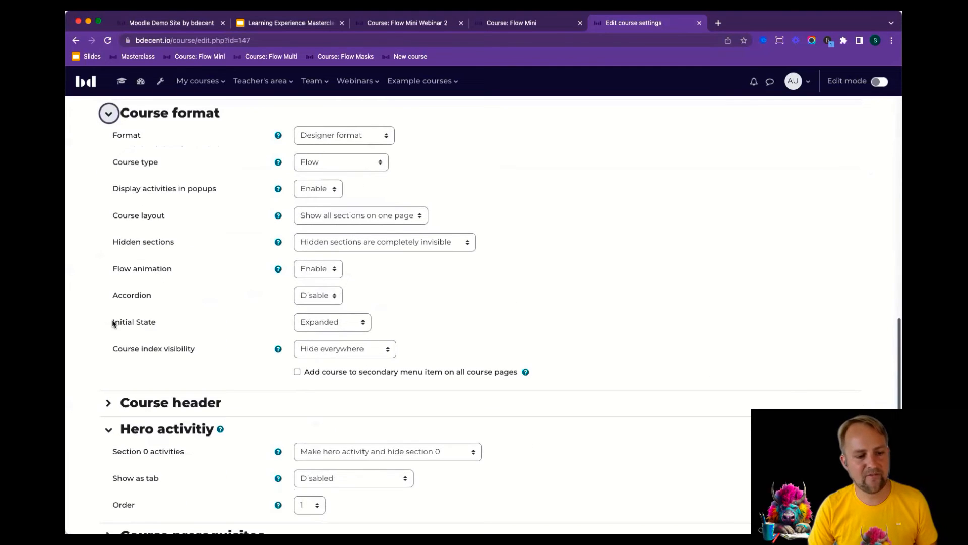
pyautogui.doubleClick(133, 322)
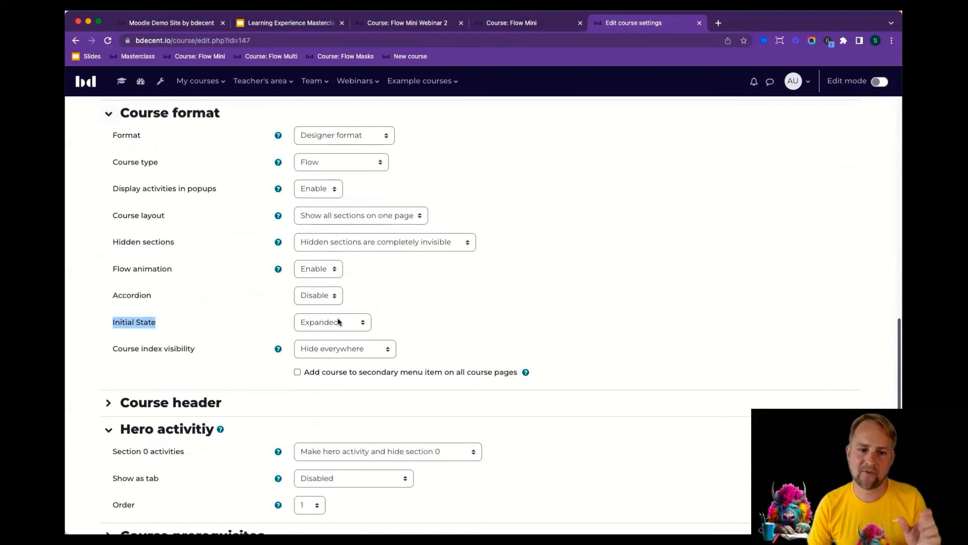
pyautogui.click(332, 321)
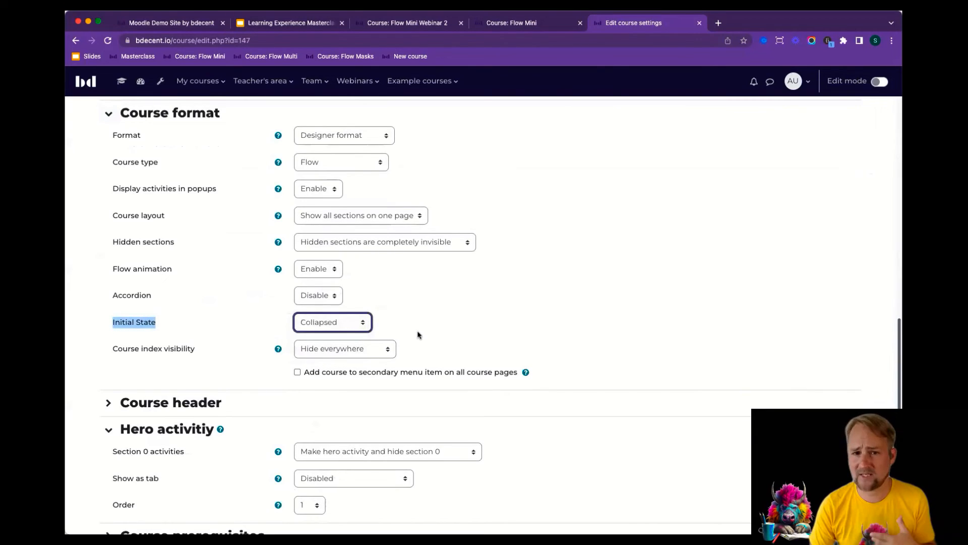
pyautogui.scroll(3)
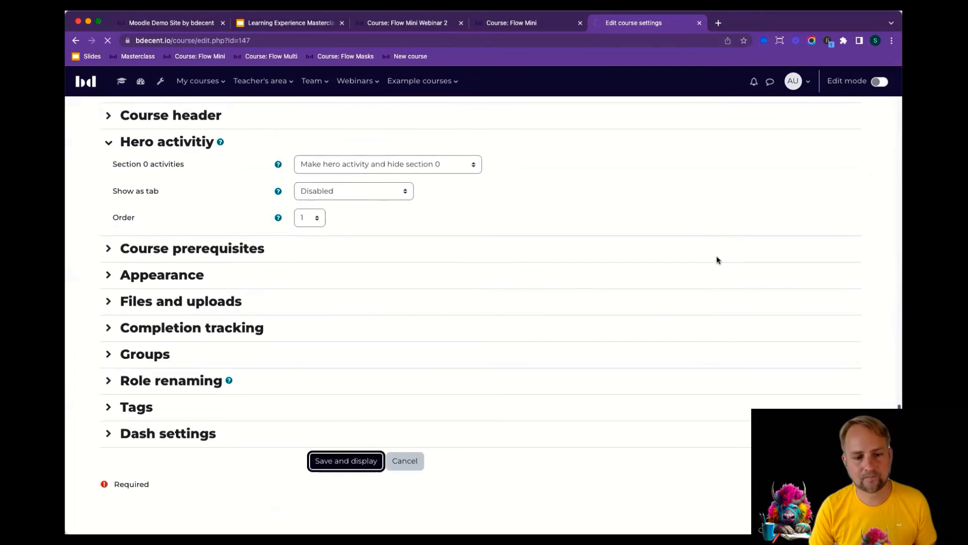
# Save the course settings and review the collapsed Europe, Americas and Africa globe tiles
pyautogui.click(346, 460)
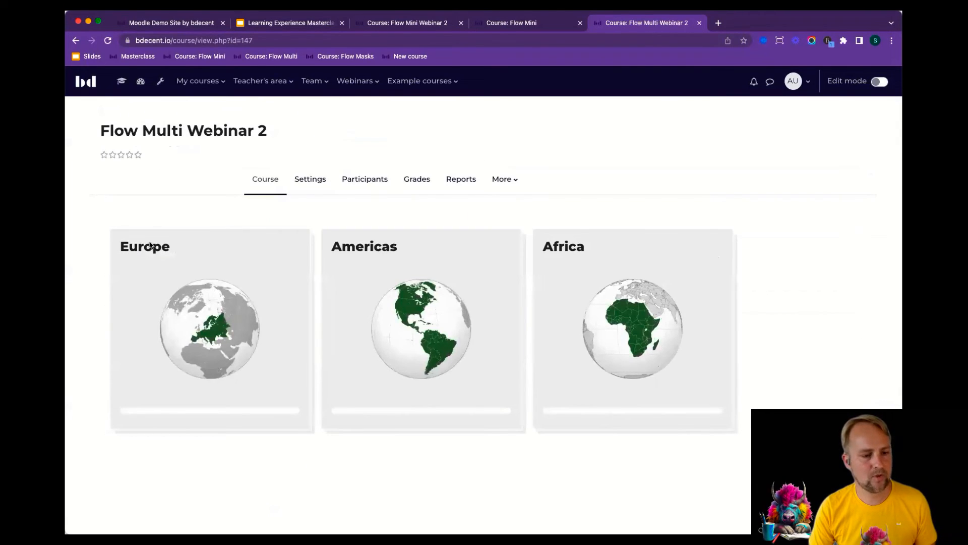
pyautogui.moveTo(194, 264)
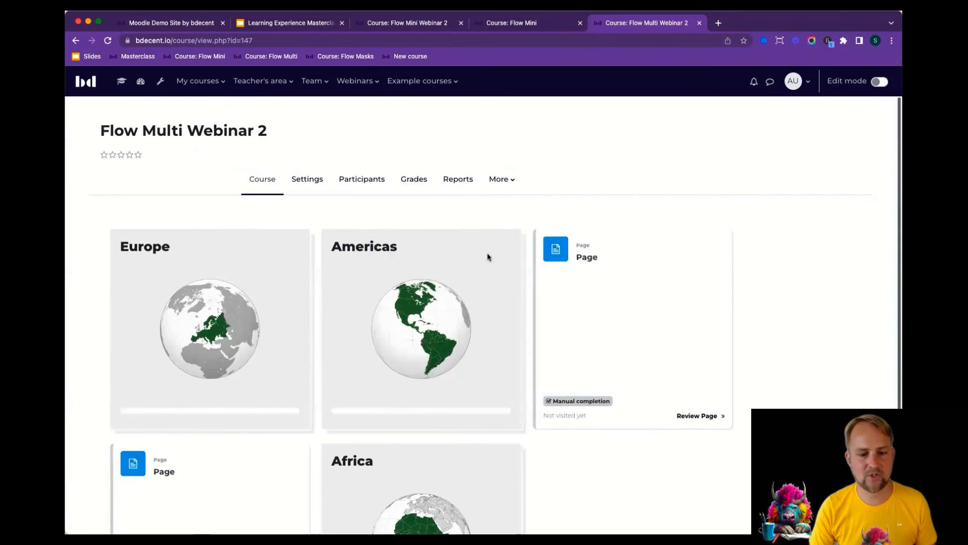
pyautogui.scroll(-3)
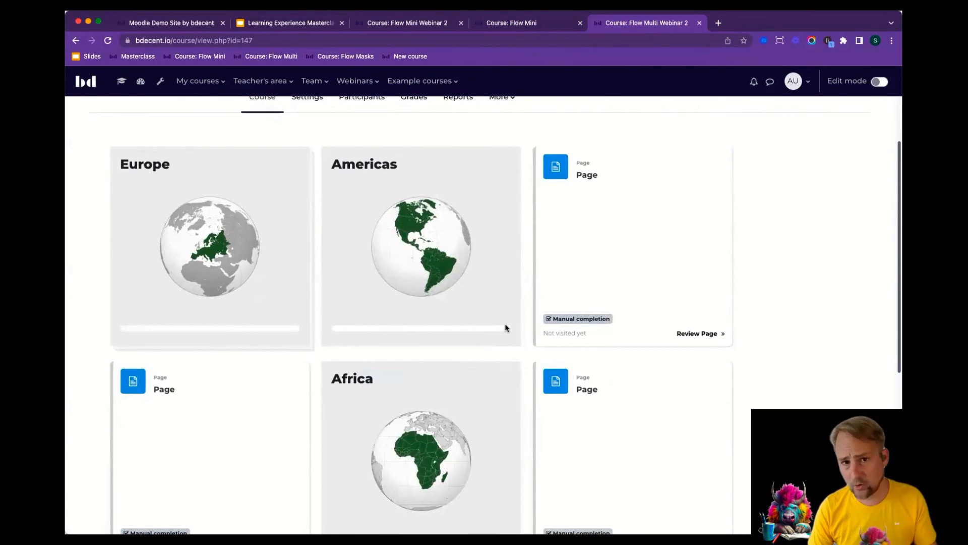
pyautogui.moveTo(478, 224)
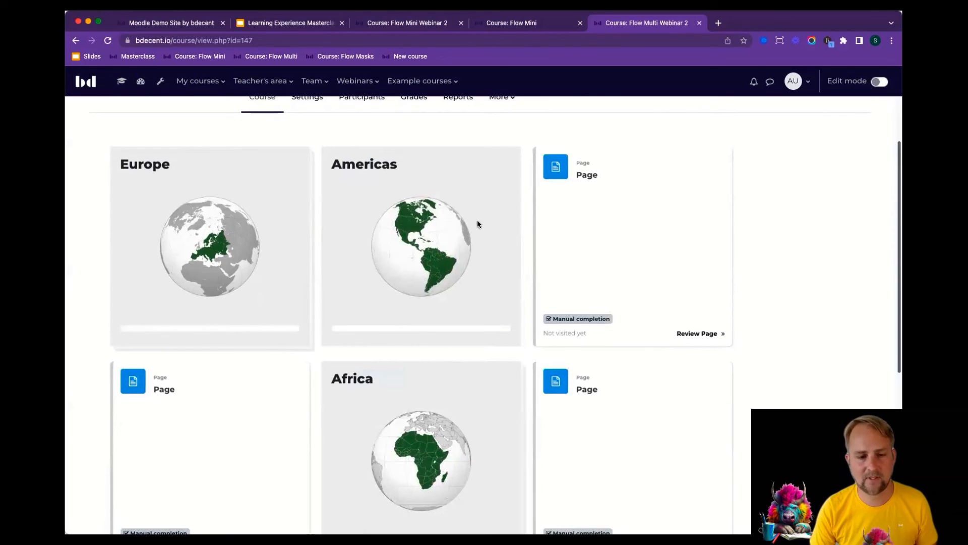
pyautogui.scroll(3)
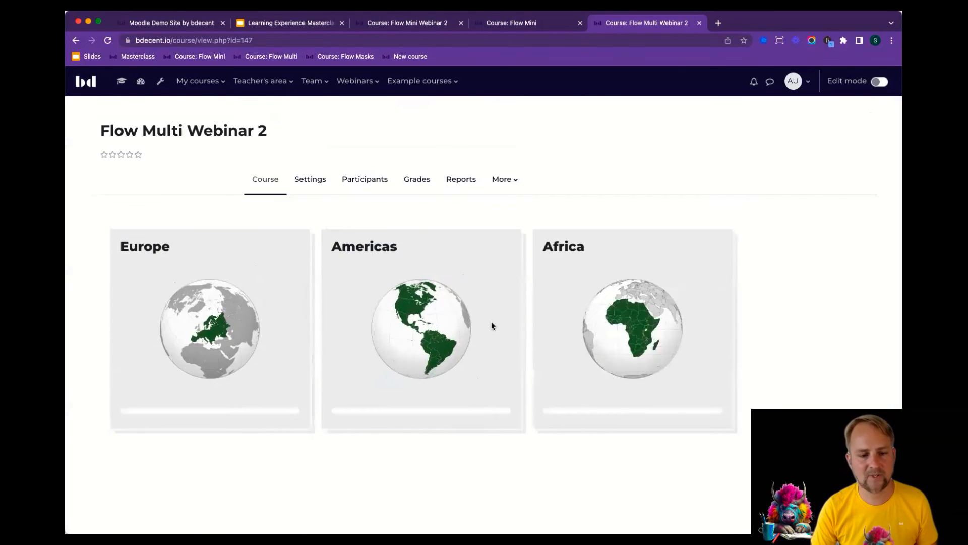
pyautogui.moveTo(559, 461)
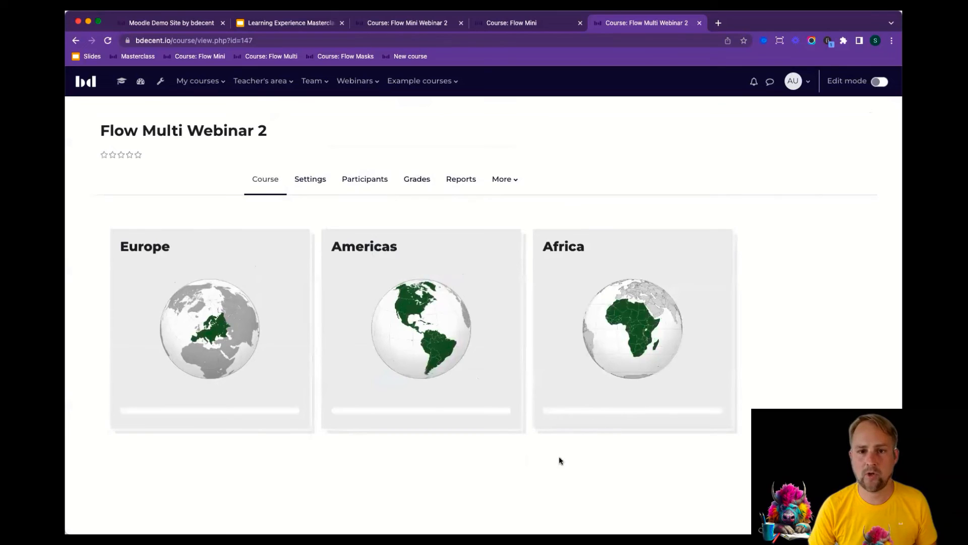
# Search 'student' in Enrol users and enrol Student 1 and Student 2
pyautogui.click(364, 178)
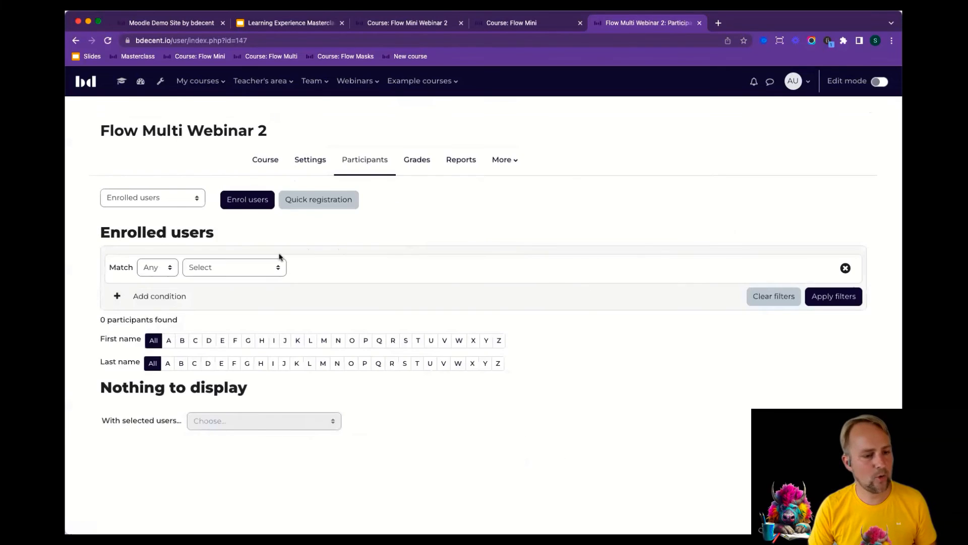
pyautogui.click(246, 199)
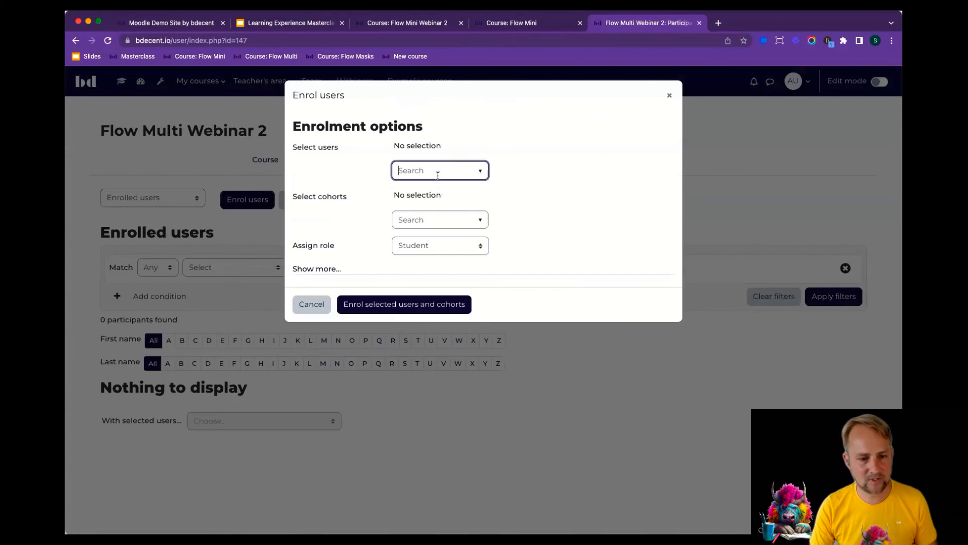
pyautogui.write('student')
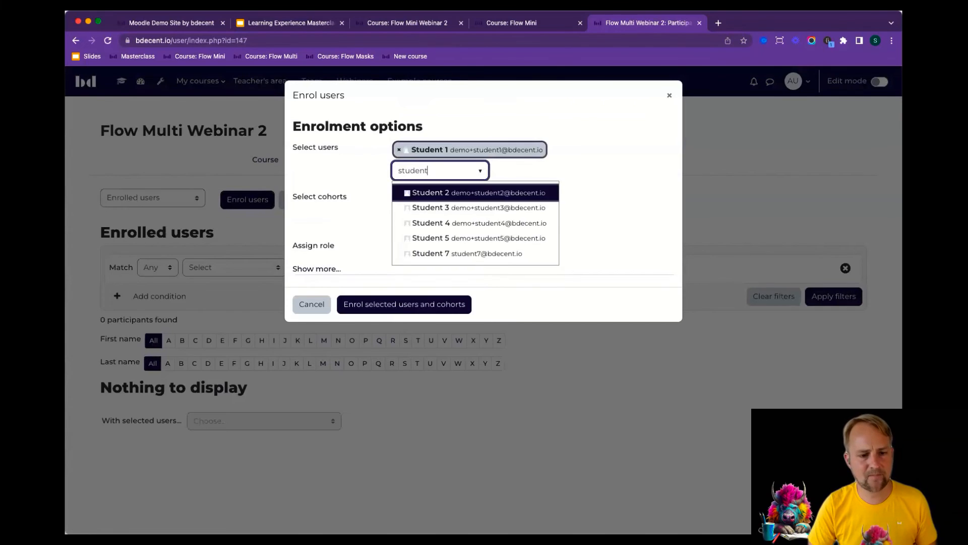
pyautogui.click(404, 304)
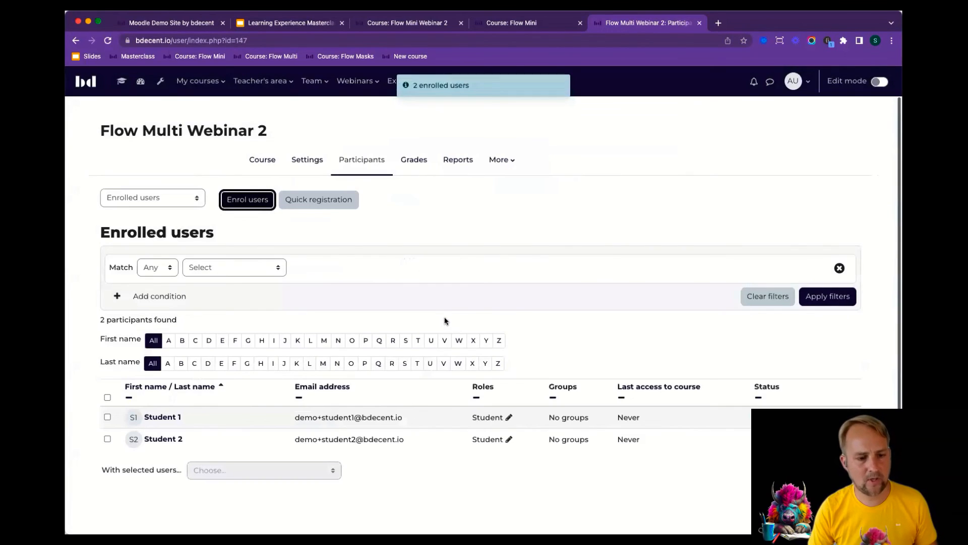
# Log in as Student 1 from the user menu's Login as option
pyautogui.click(796, 81)
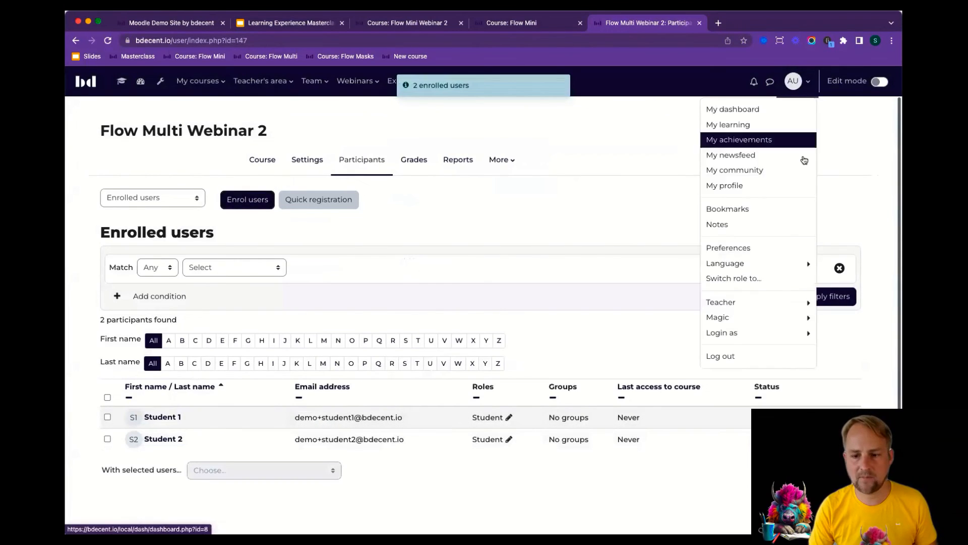
pyautogui.click(721, 332)
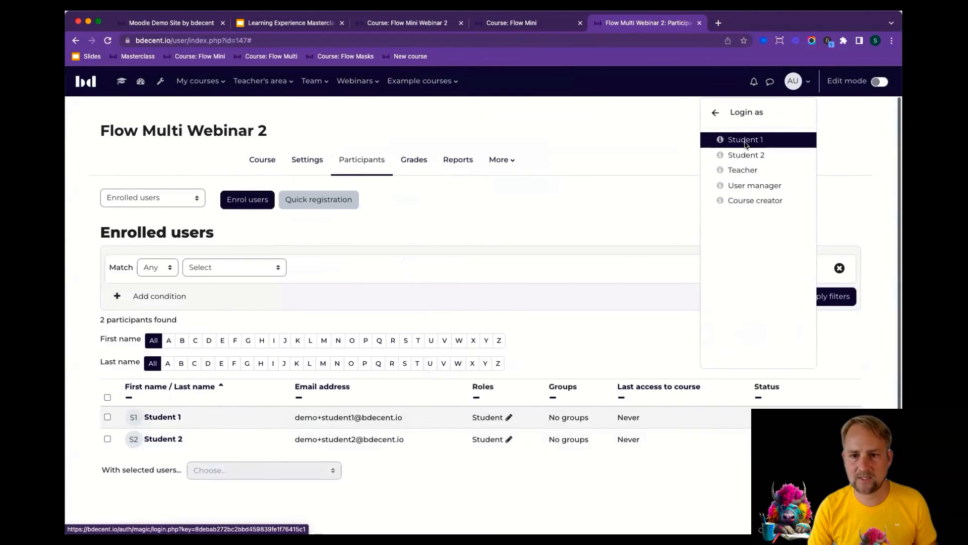
pyautogui.click(429, 244)
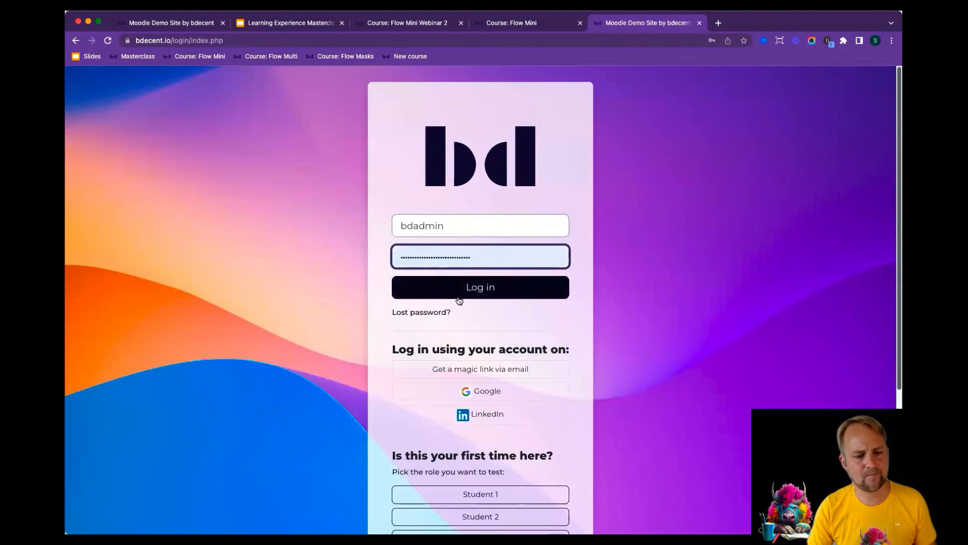
# As admin, bulk-set all six Page activities to complete when the student views them
pyautogui.click(479, 286)
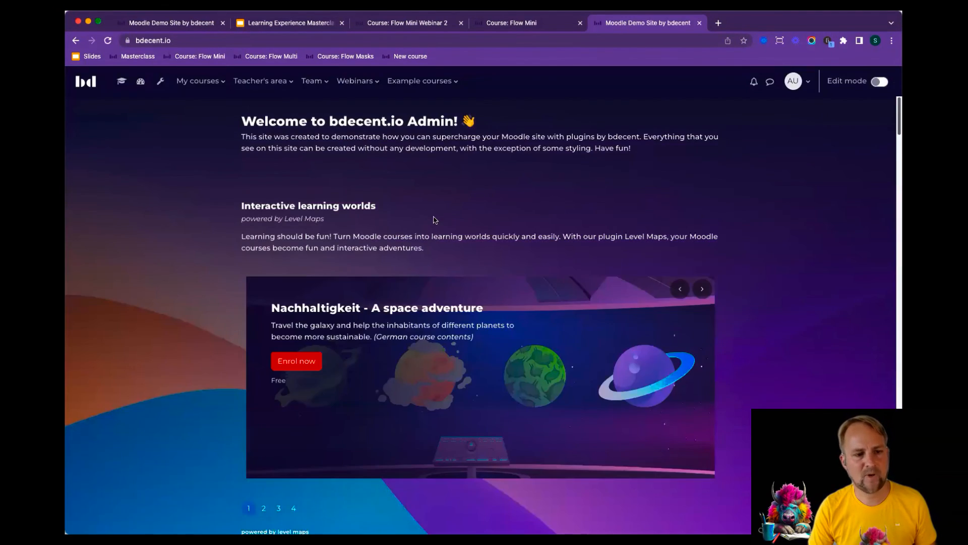
pyautogui.click(271, 55)
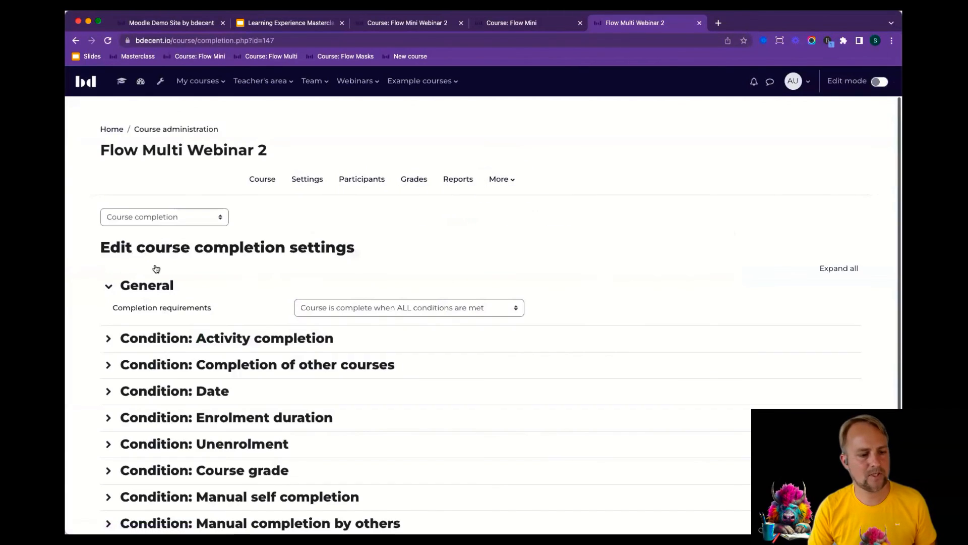
pyautogui.click(163, 217)
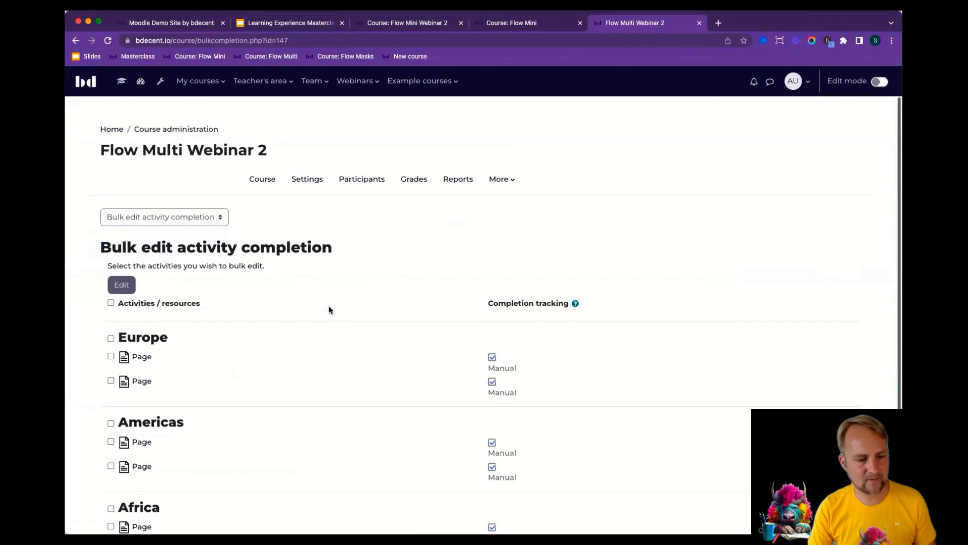
pyautogui.click(111, 303)
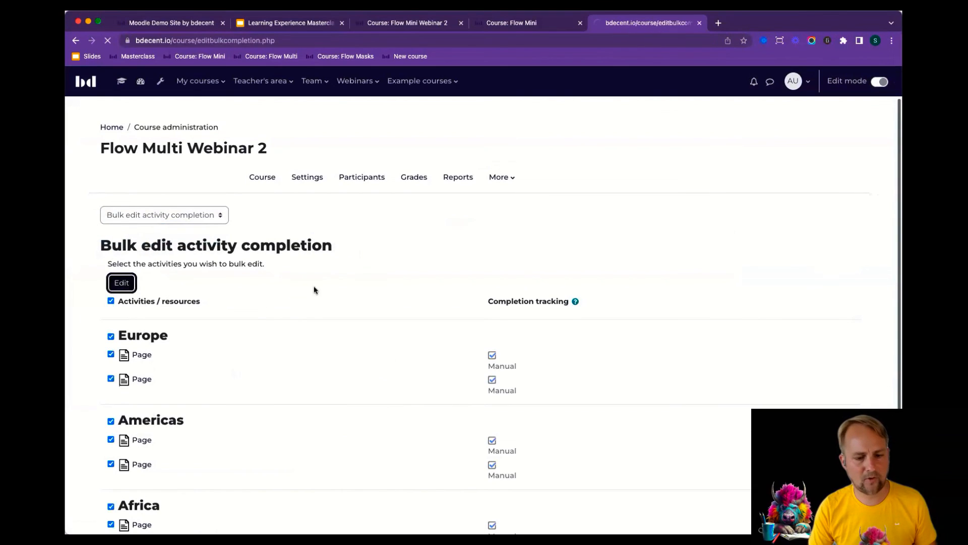
pyautogui.click(121, 283)
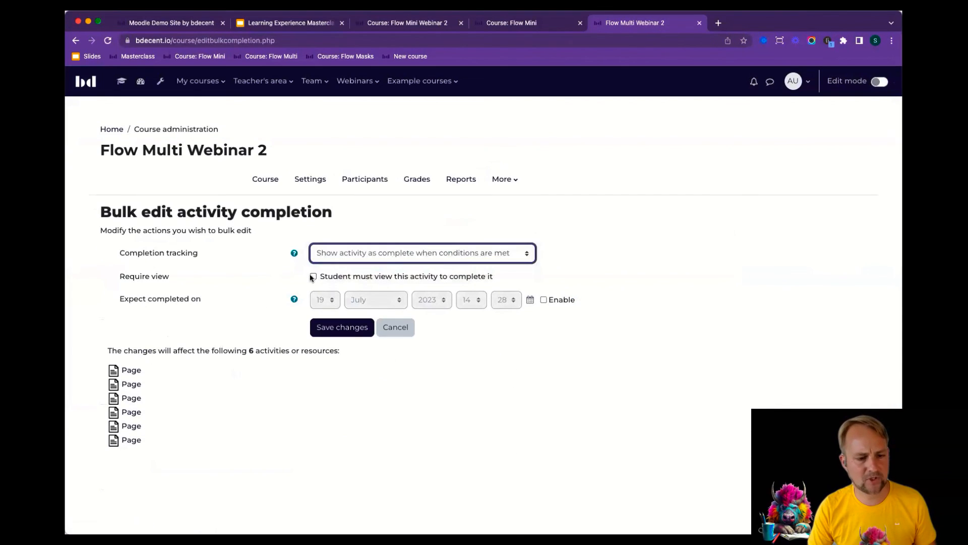
pyautogui.click(341, 327)
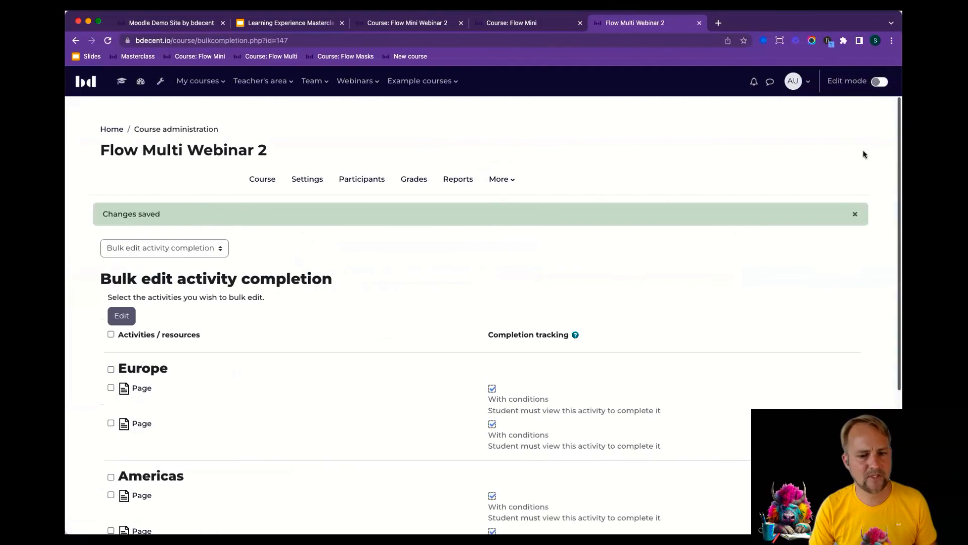
pyautogui.click(796, 81)
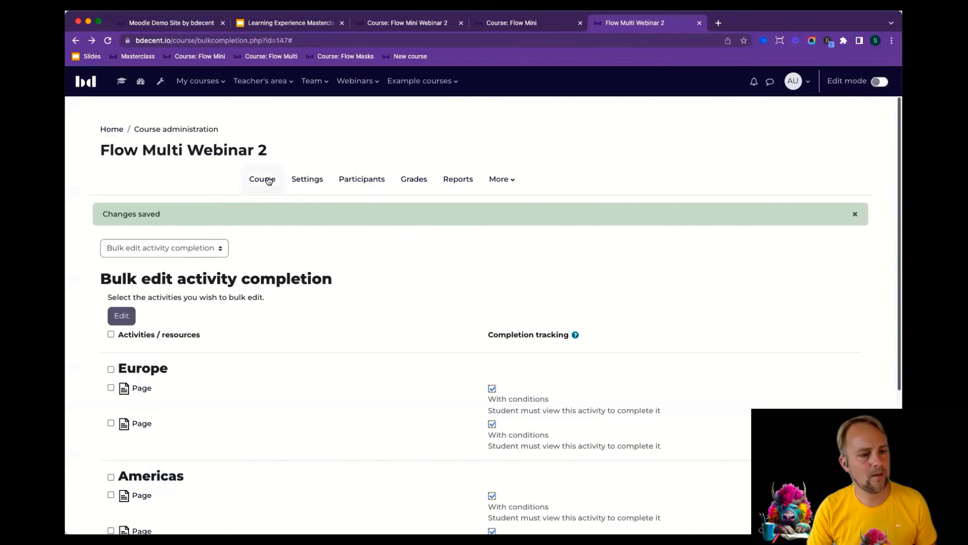
# As Student 1, view both Europe pages and one Americas page to track progress
pyautogui.click(262, 178)
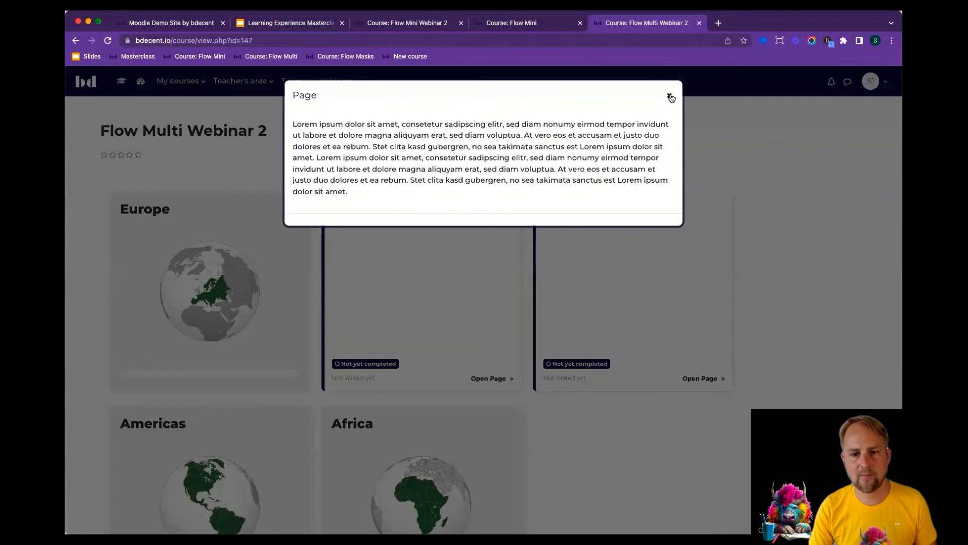
pyautogui.click(671, 97)
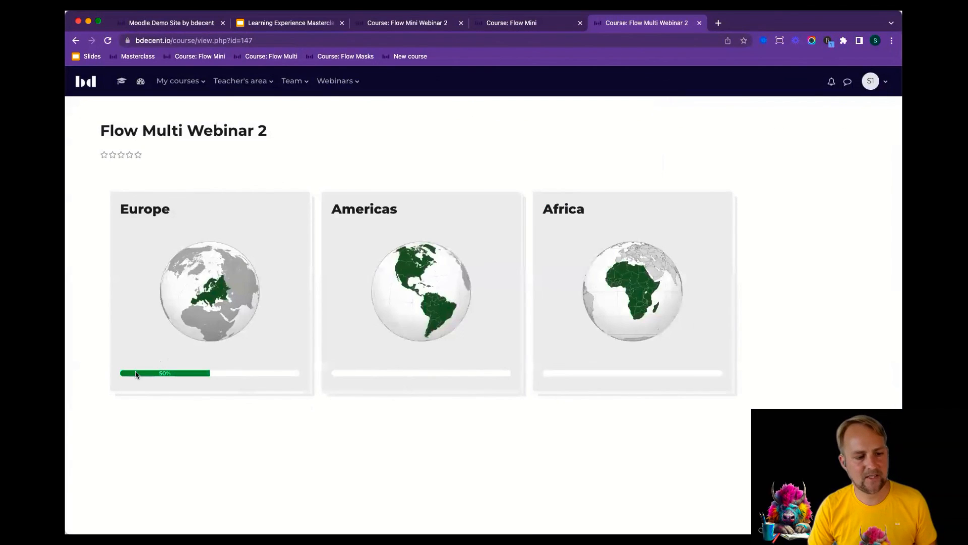
pyautogui.moveTo(246, 340)
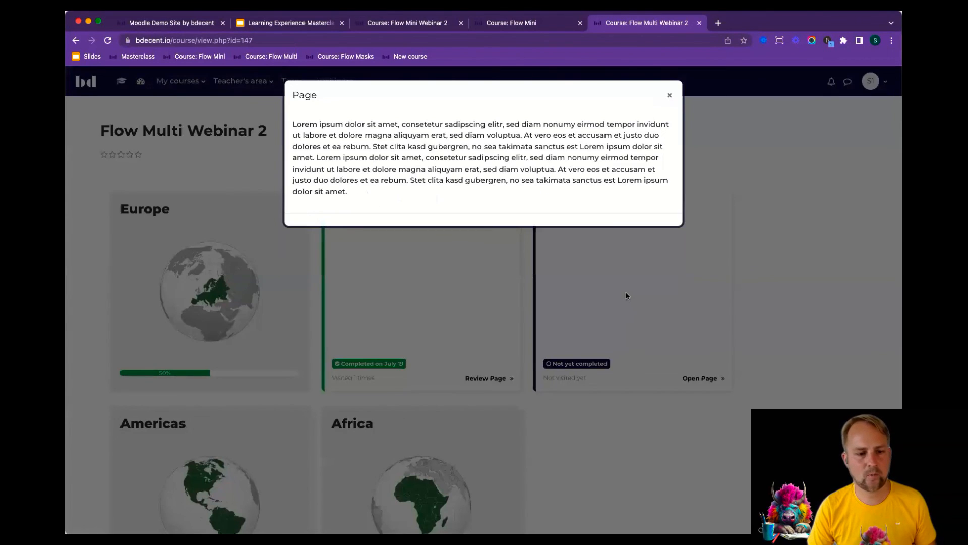
pyautogui.click(668, 95)
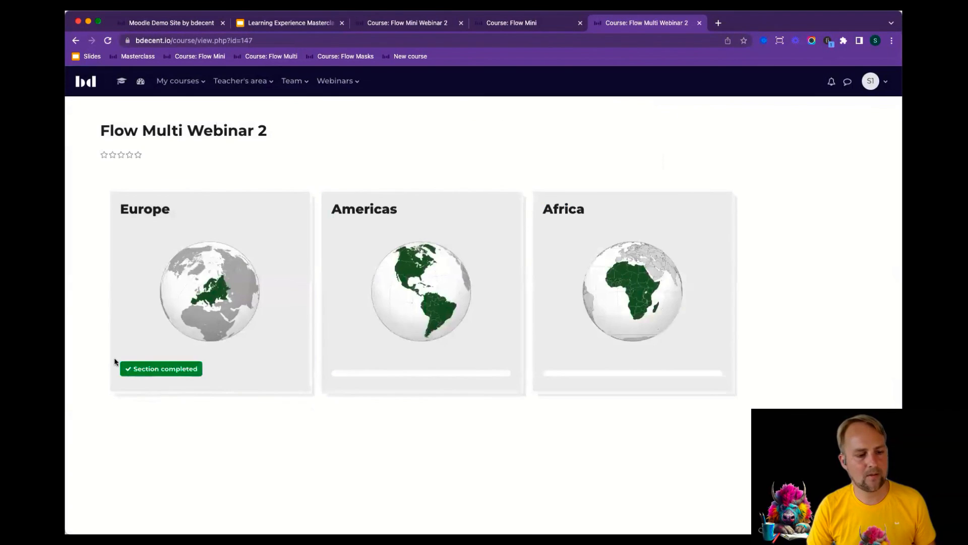
pyautogui.moveTo(496, 202)
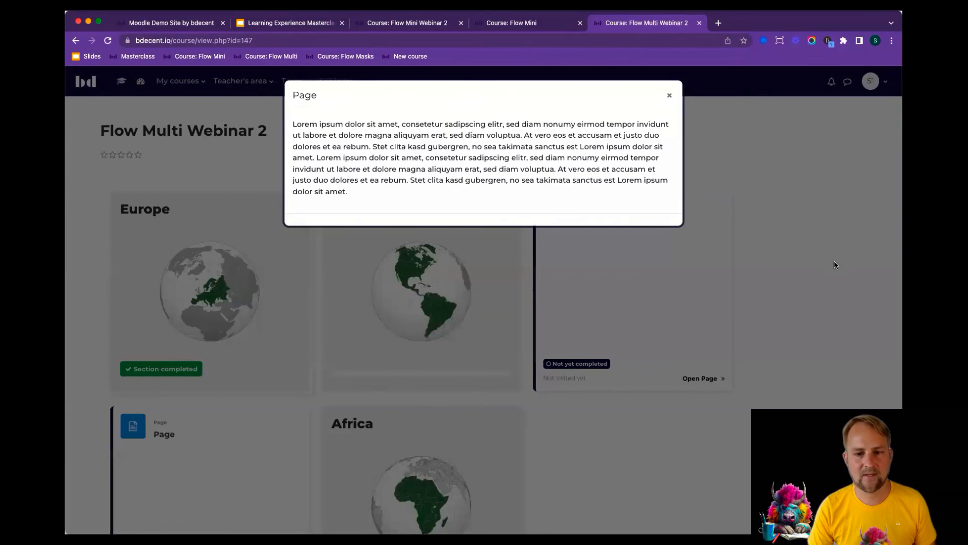
pyautogui.click(669, 95)
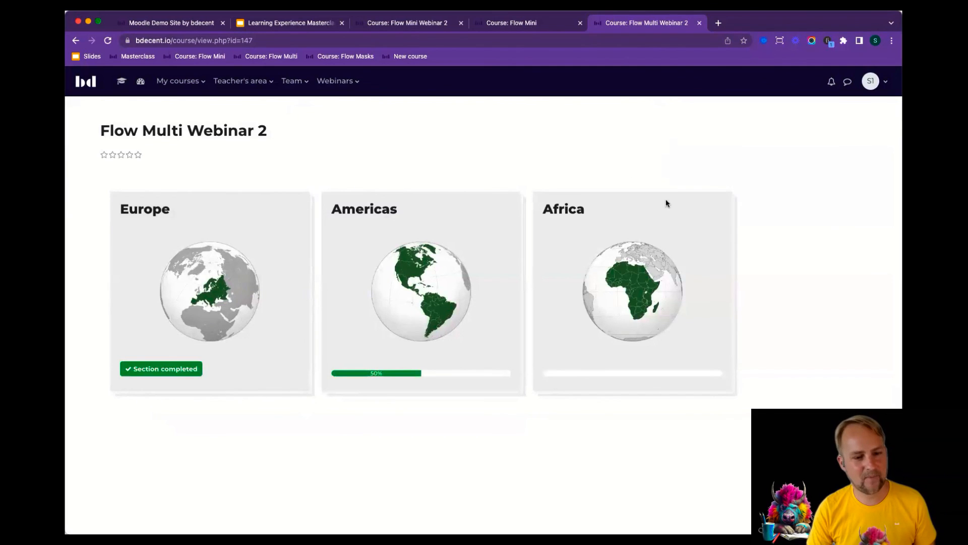
pyautogui.moveTo(584, 246)
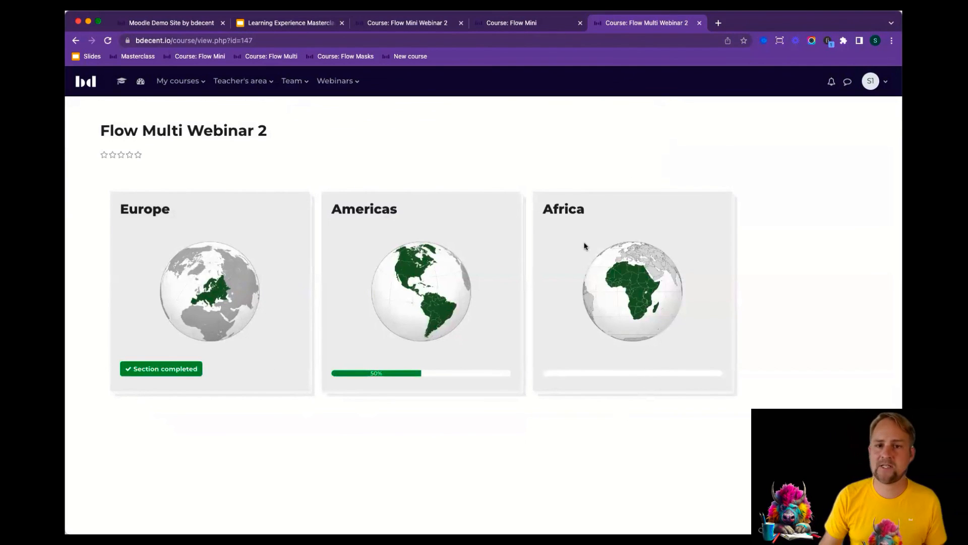